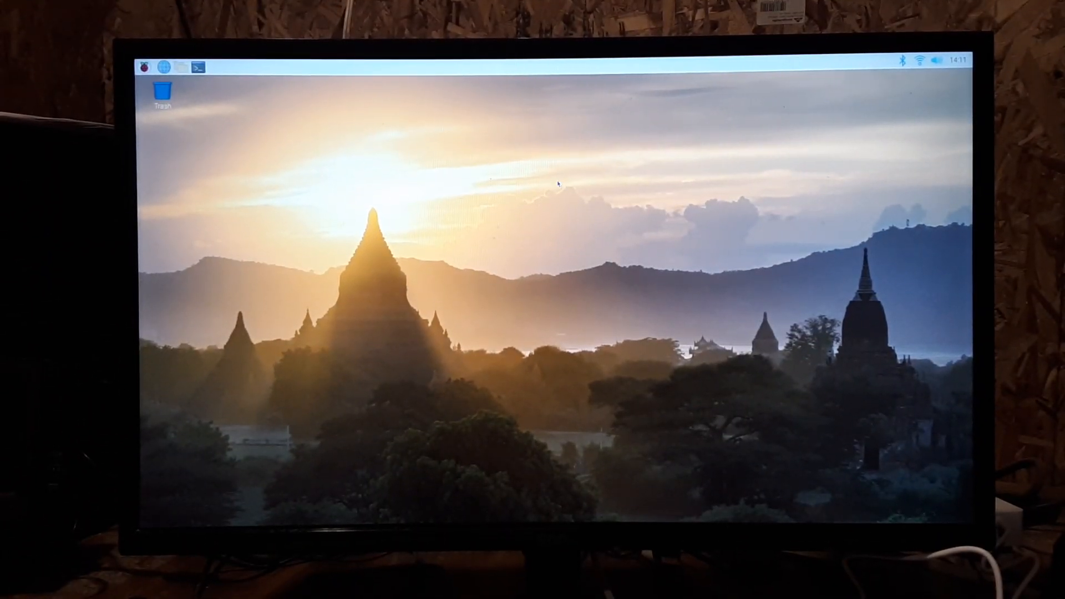
Launch LXTerminal and the Chromium browser from the taskbar.
{"action": "left_click", "coordinate": [197, 67]}
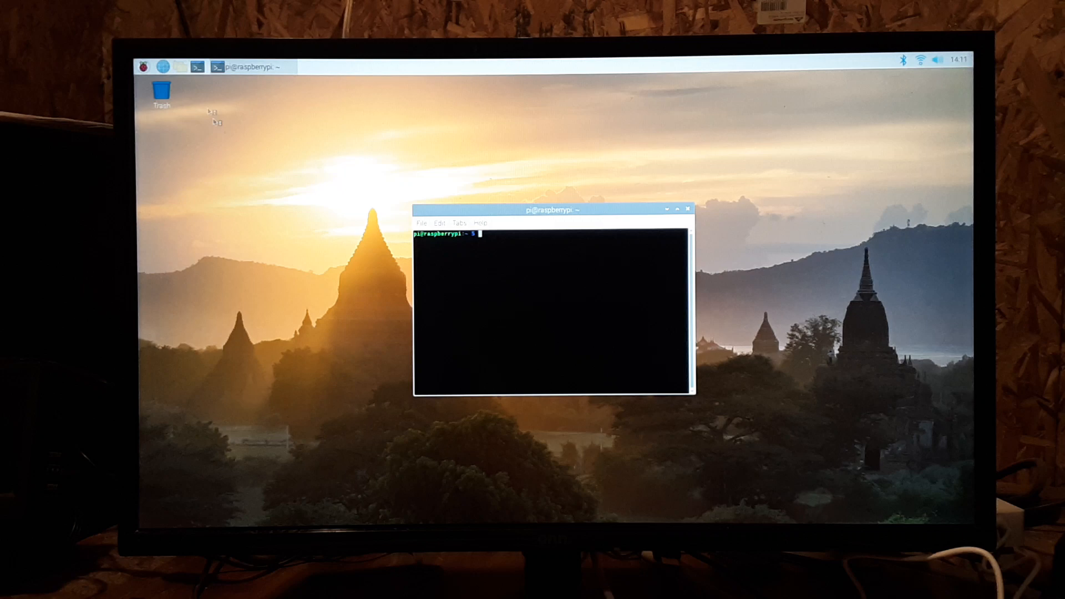
{"action": "left_click", "coordinate": [163, 67]}
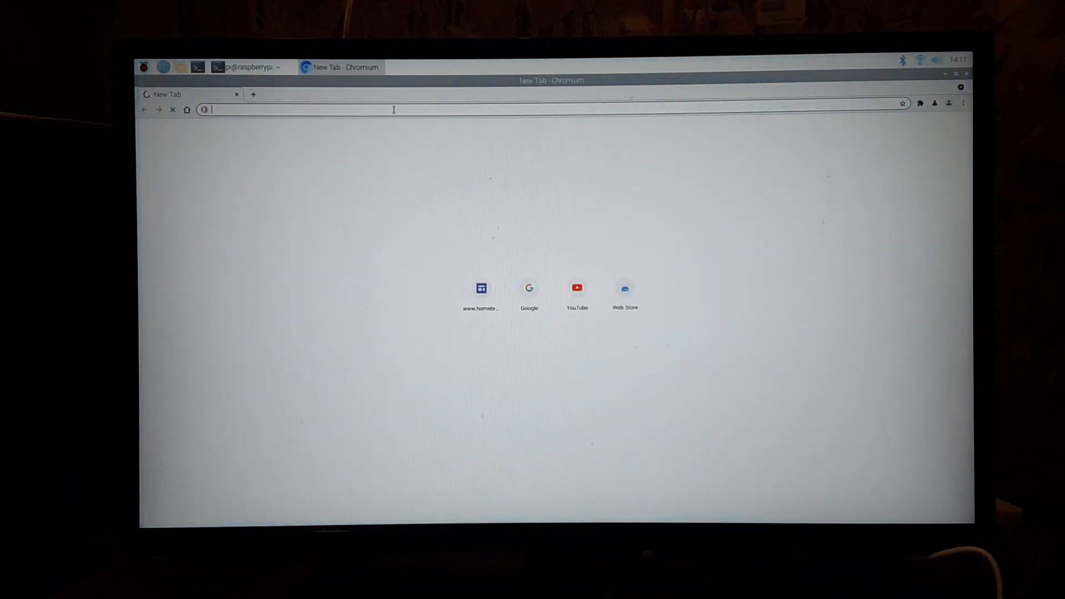
Visit homebrew8088.com, go to the Raspberry Pi Second Project page and scroll to its VERSION list.
{"action": "type", "text": "homebrew8088.com"}
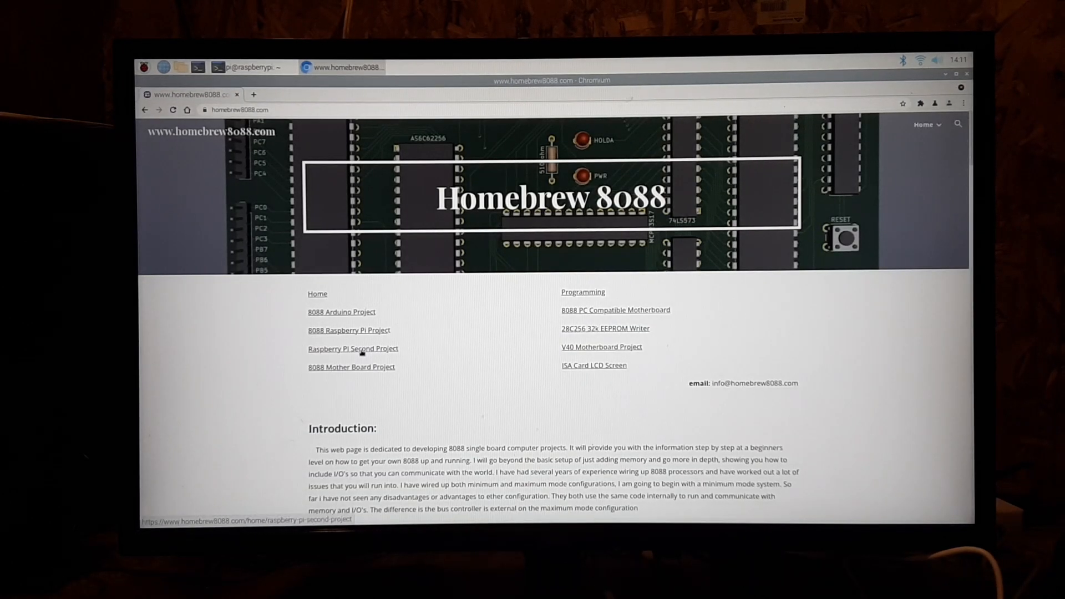
{"action": "left_click", "coordinate": [353, 348]}
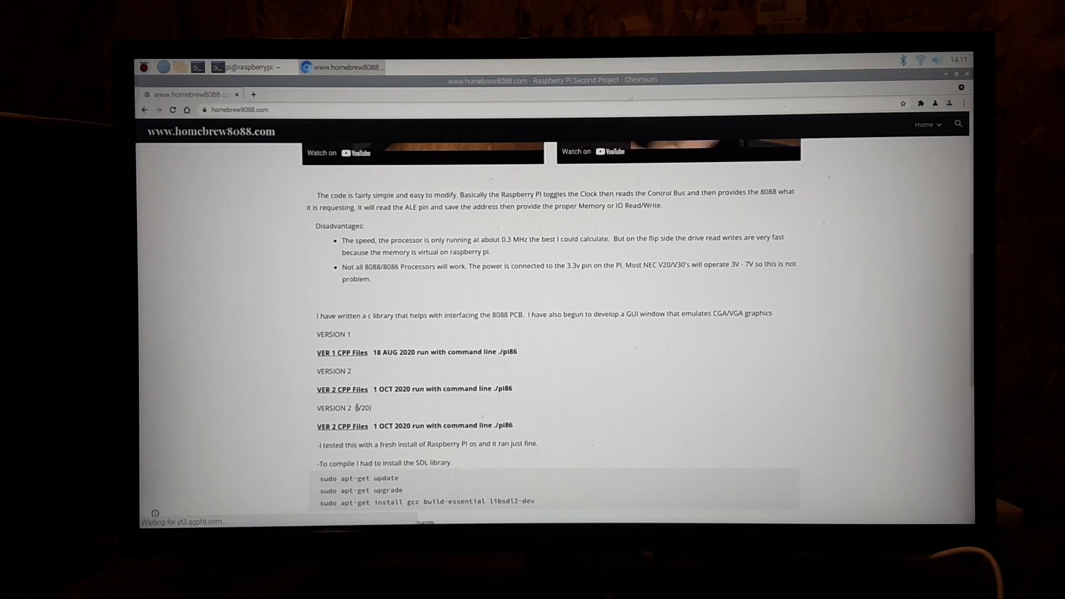
{"action": "scroll", "scroll_direction": "down", "scroll_amount": 3}
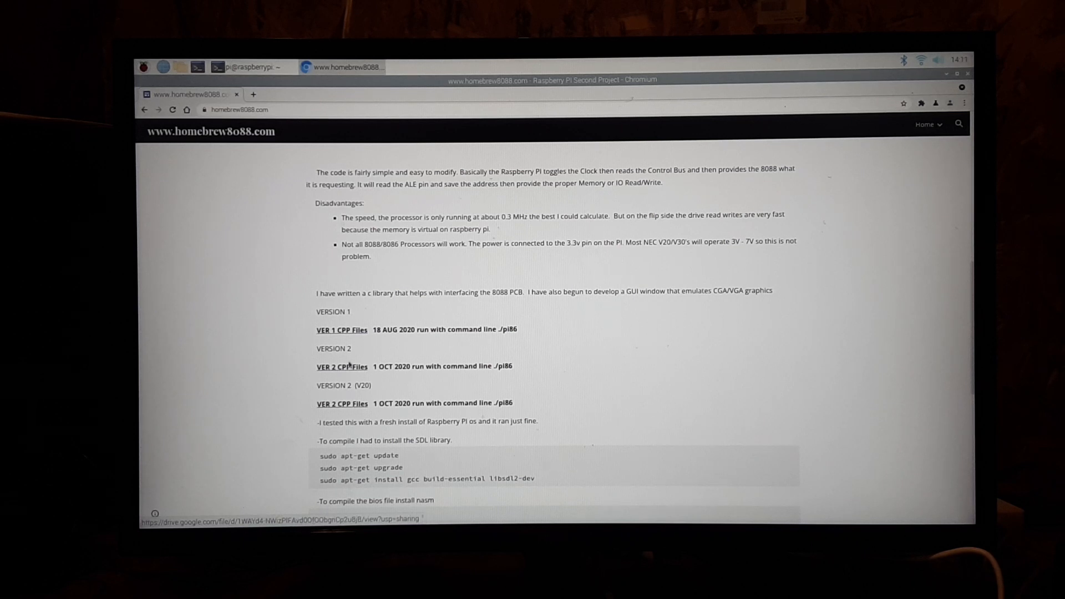
{"action": "mouse_move", "coordinate": [342, 330]}
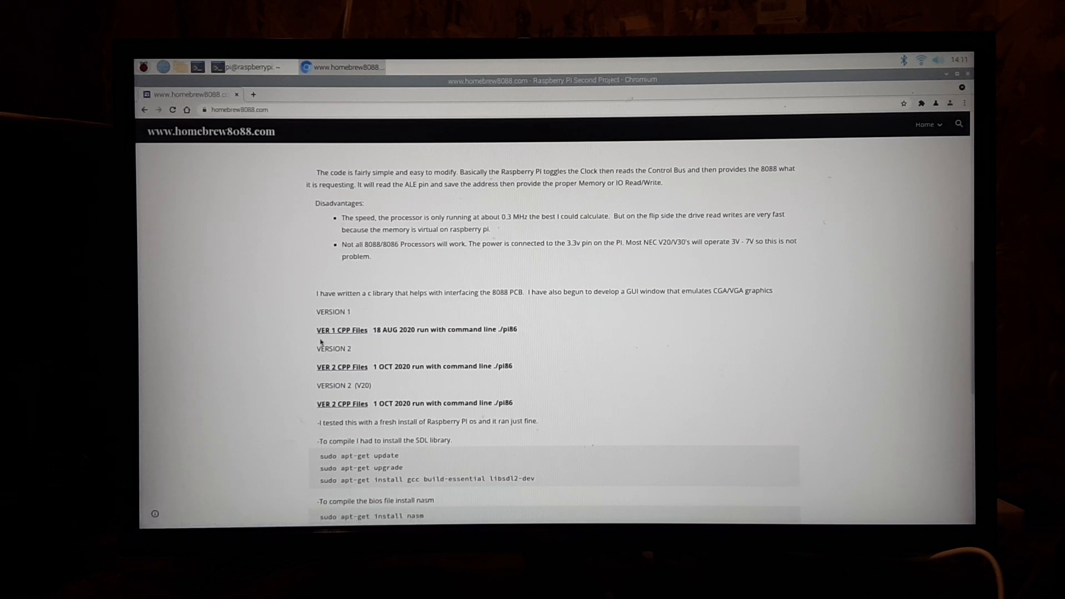
{"action": "mouse_move", "coordinate": [407, 345]}
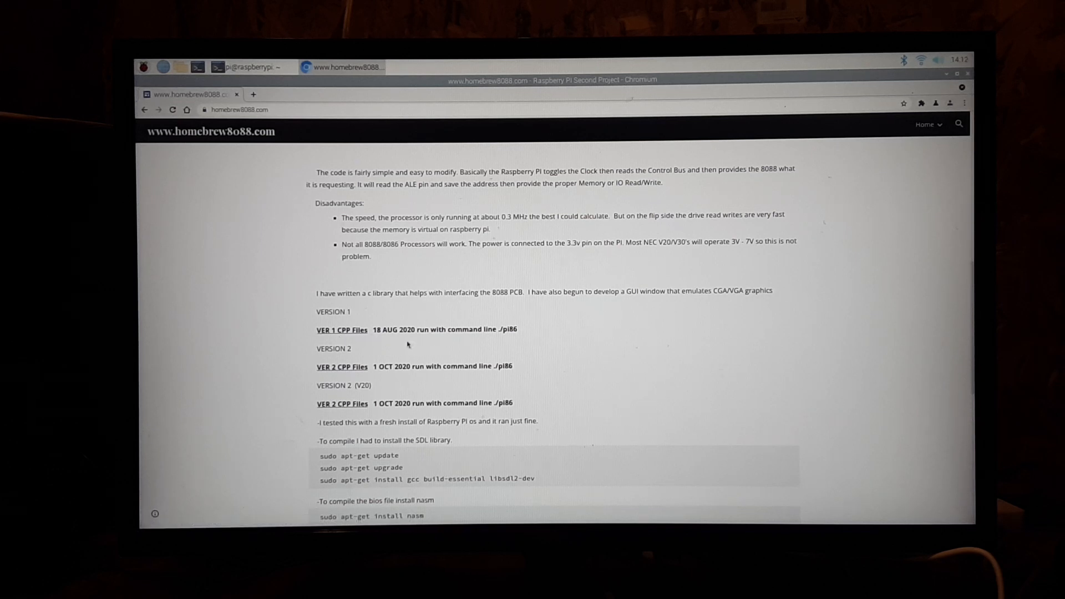
{"action": "scroll", "scroll_direction": "down", "scroll_amount": 3}
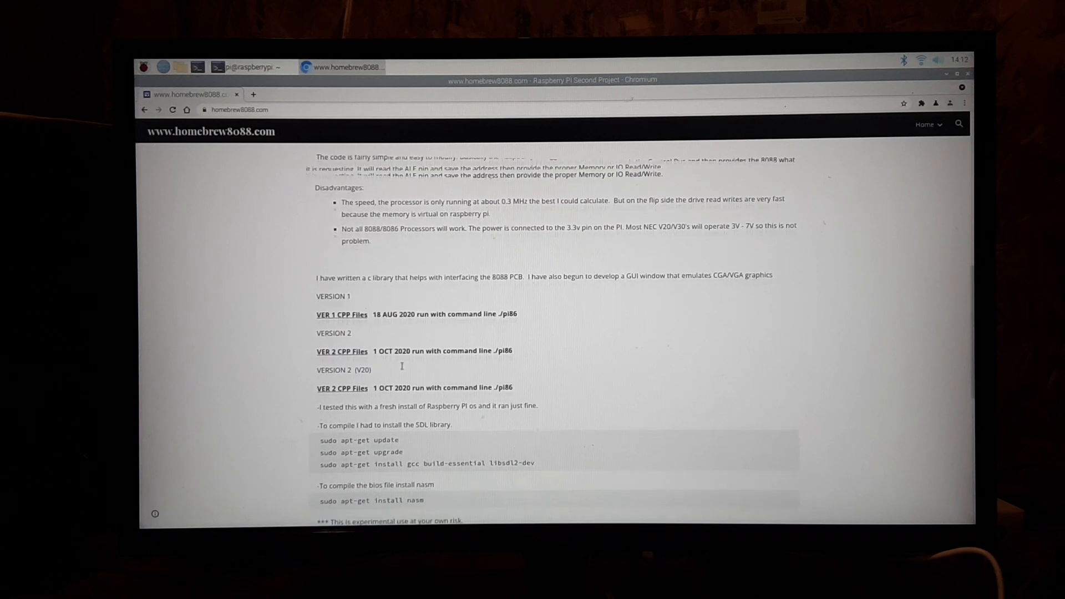
{"action": "scroll", "scroll_direction": "down", "scroll_amount": 3}
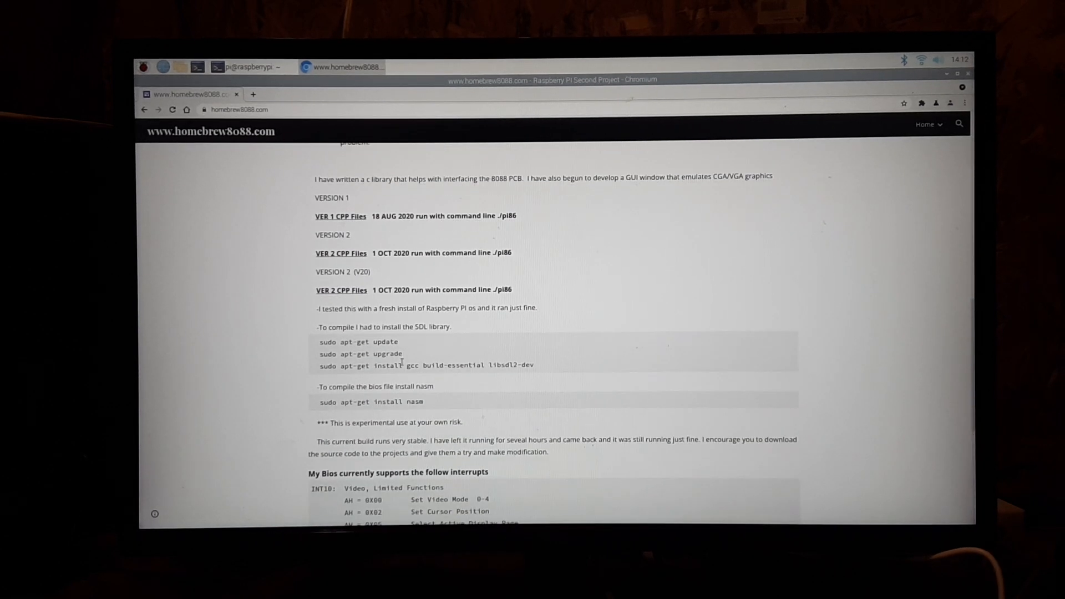
{"action": "scroll", "scroll_direction": "up", "scroll_amount": 3}
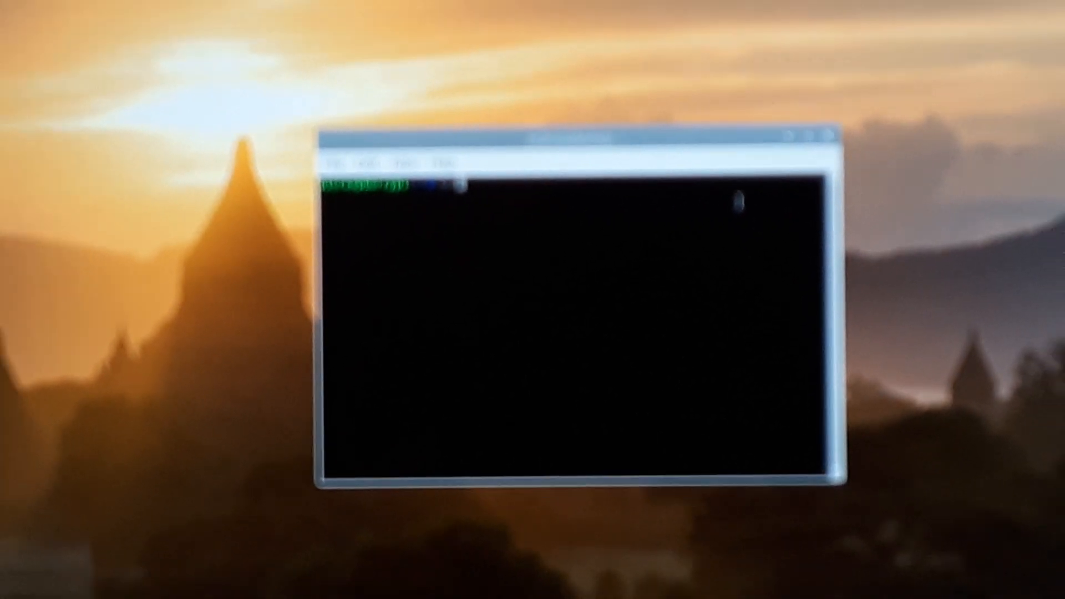
Change into the v20 folder and run ./pi86 to start the emulator.
{"action": "type", "text": "cd"}
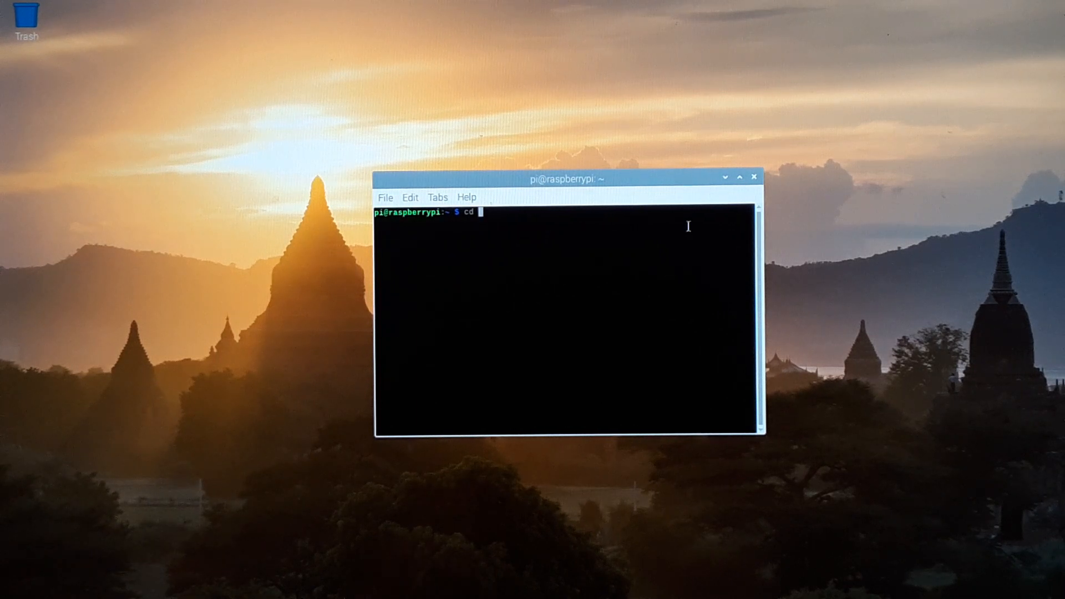
{"action": "key", "text": "Return"}
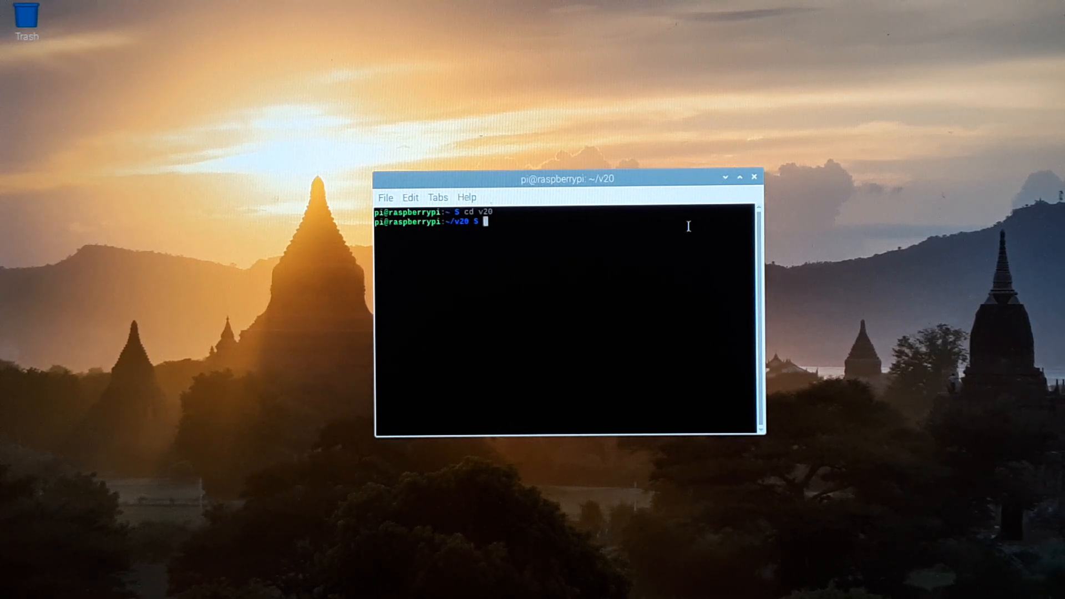
{"action": "type", "text": "./pie"}
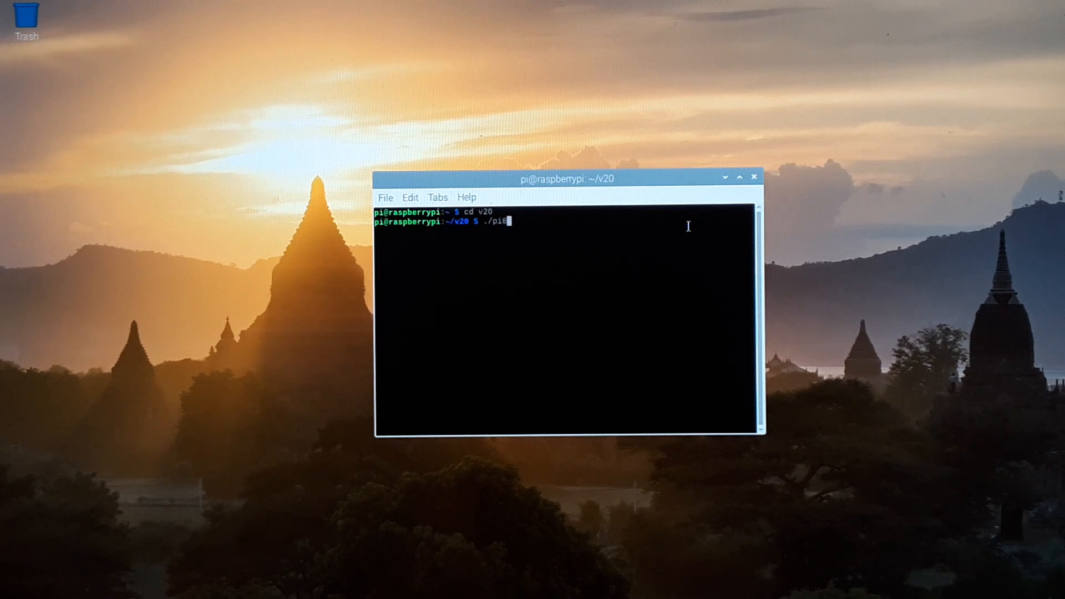
{"action": "key", "text": "Return"}
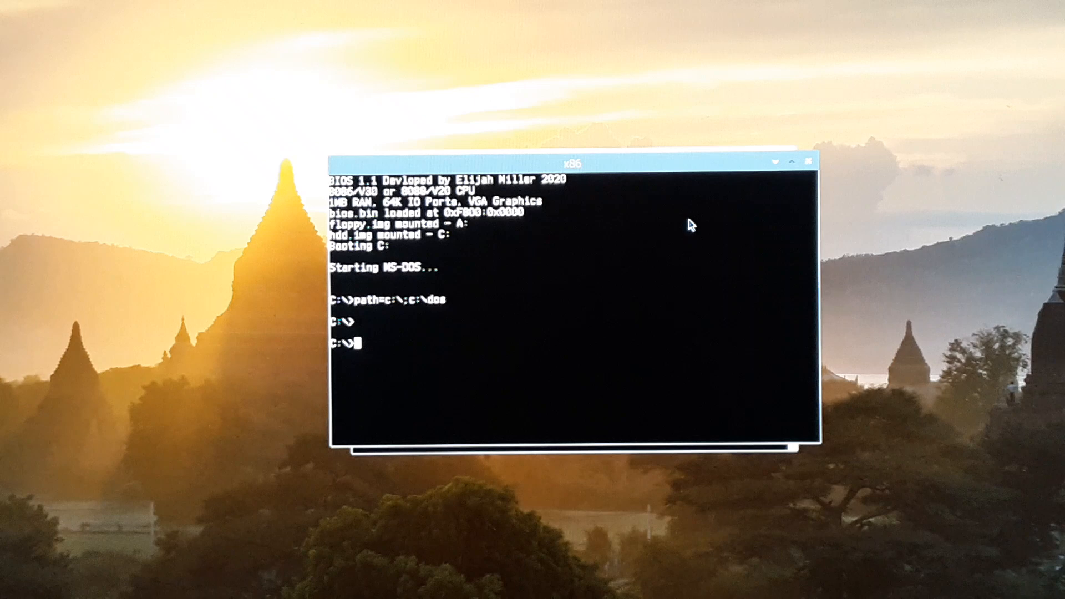
Run dir at the MS-DOS prompt to list drive C's contents.
{"action": "type", "text": "dir"}
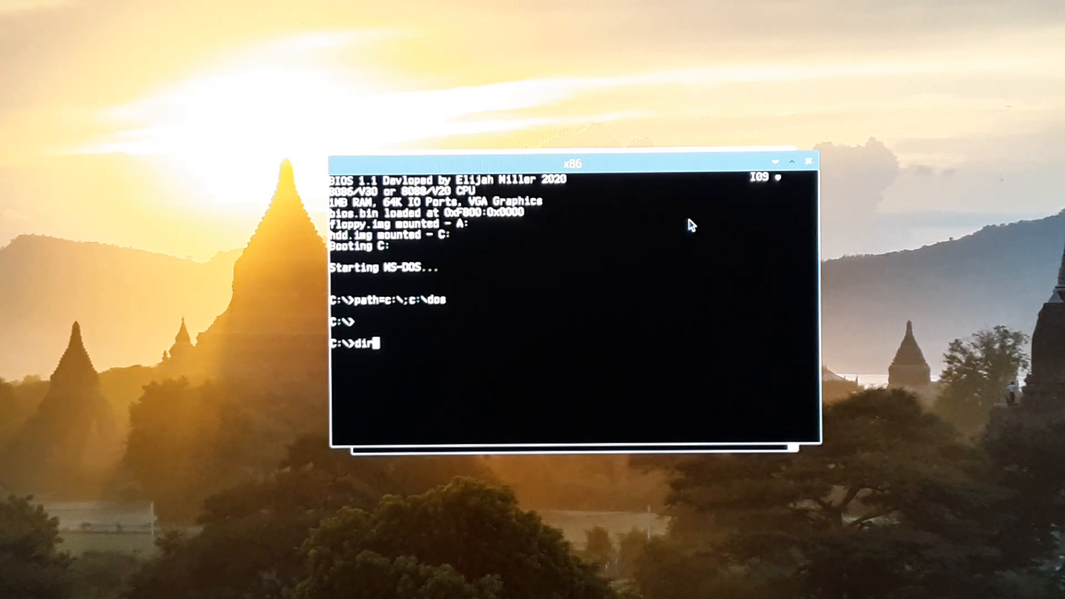
{"action": "key", "text": "Return"}
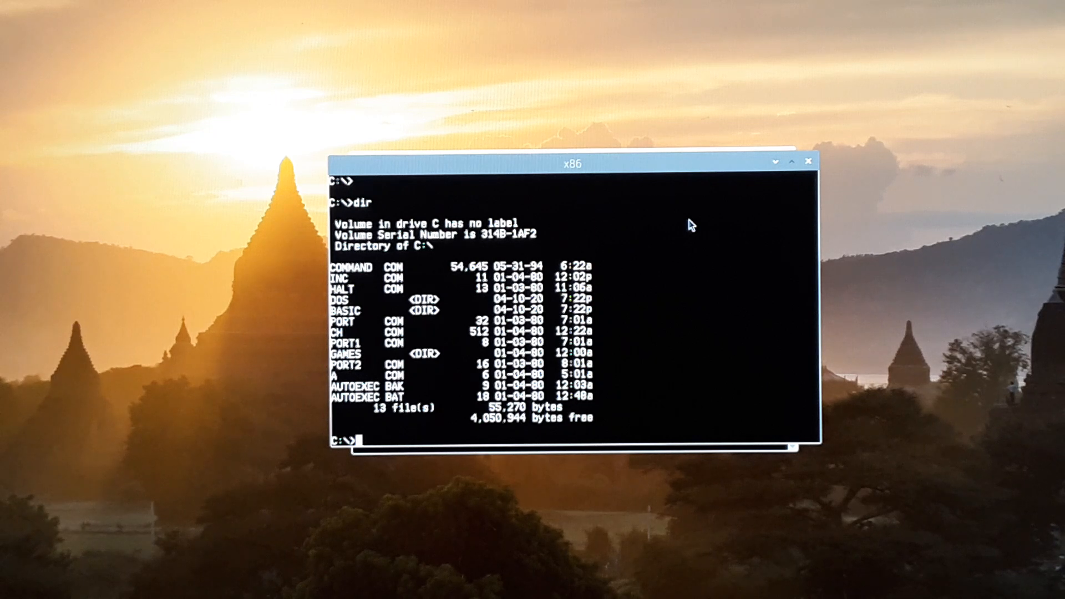
Halt the emulator, change into the ver2 folder and relaunch pi86 from there.
{"action": "type", "text": "halt"}
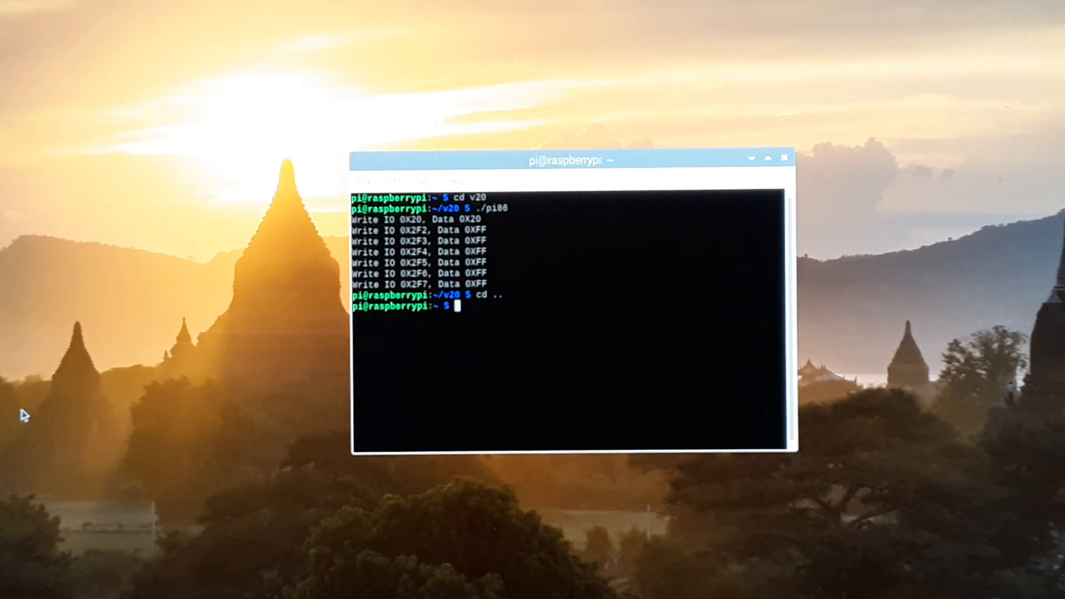
{"action": "type", "text": "cd ver2"}
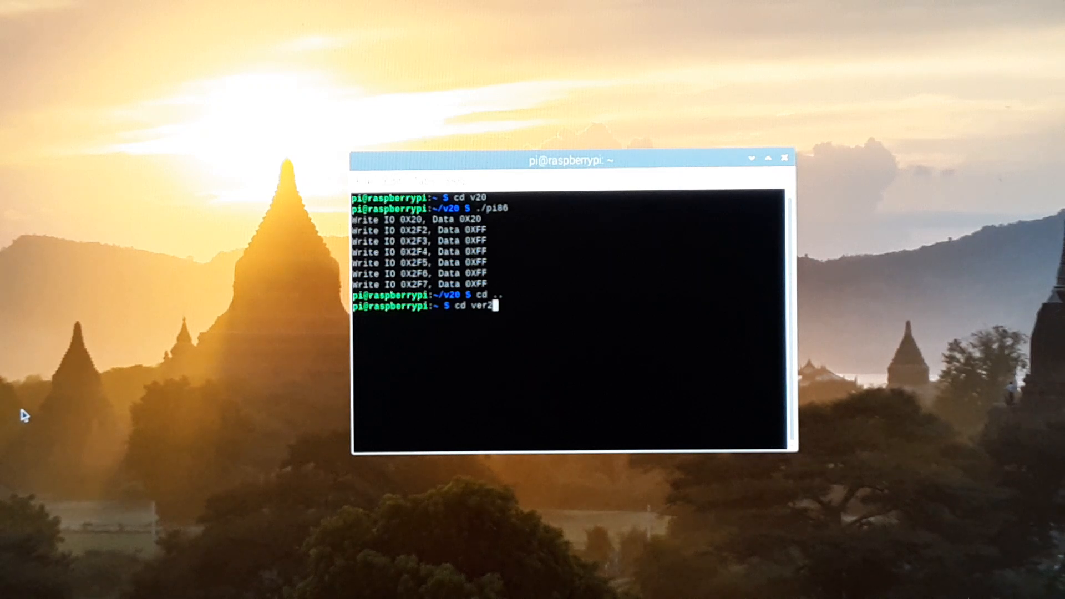
{"action": "key", "text": "Return"}
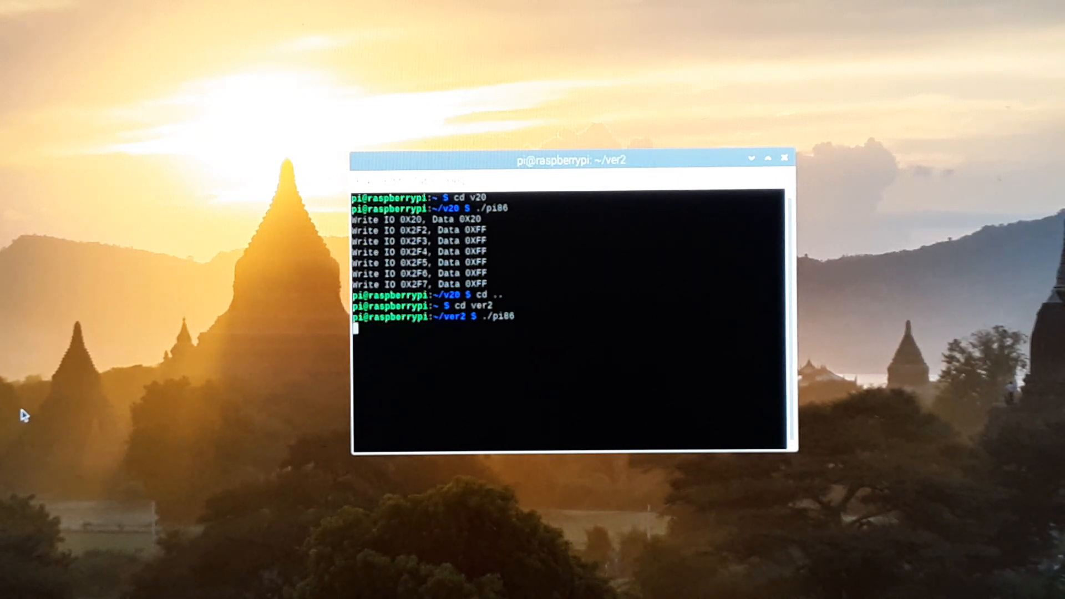
{"action": "key", "text": "Return"}
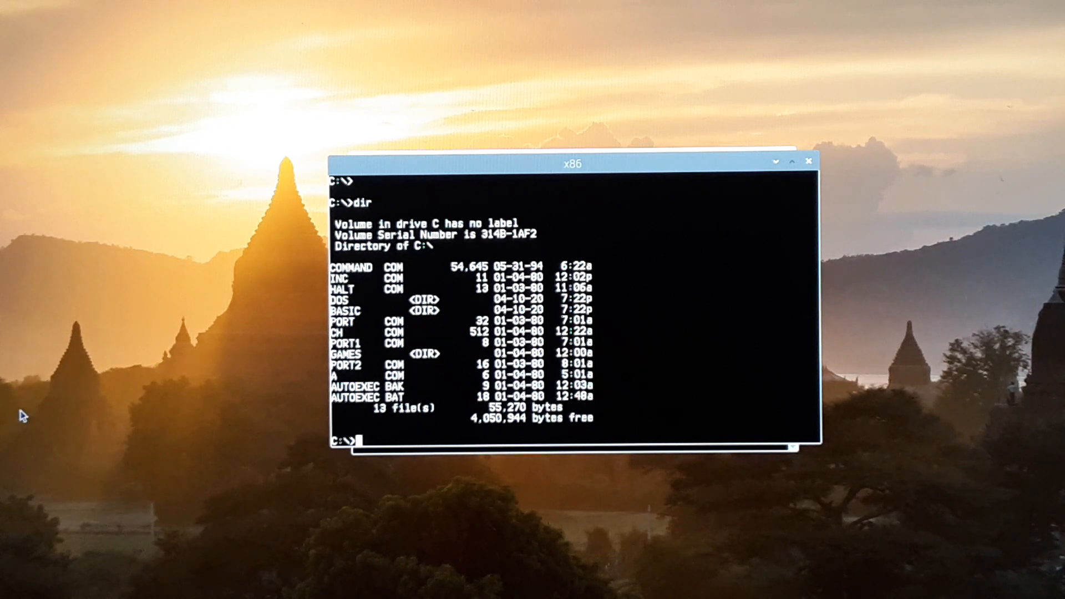
Start the DEBUG tool at the MS-DOS prompt.
{"action": "type", "text": "debug"}
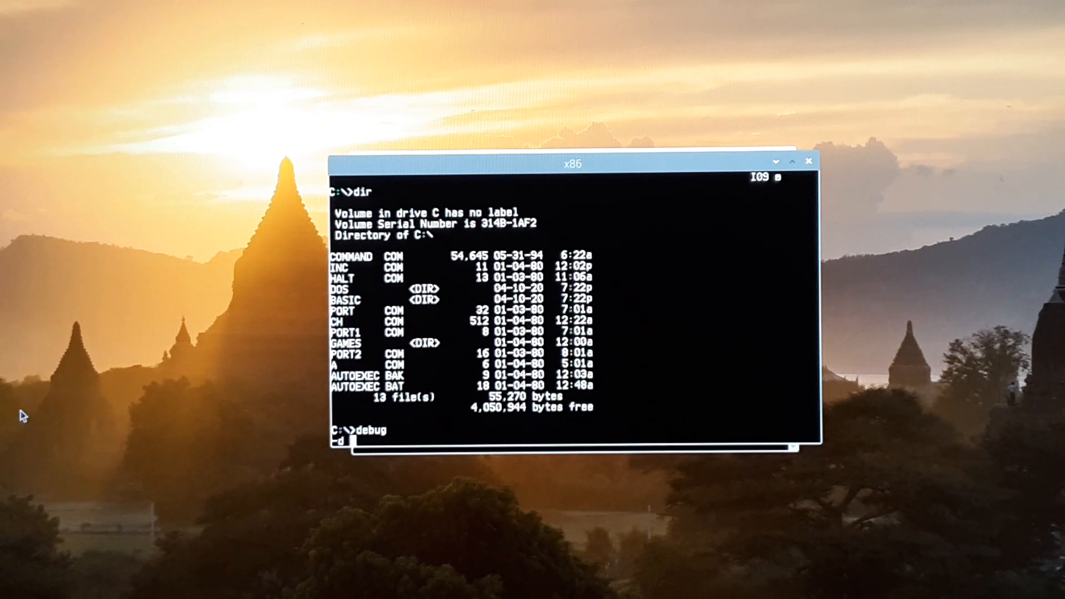
Dump memory at E000:0 in DEBUG, quit back to DOS and clear stray letters from the prompt.
{"action": "type", "text": "e000"}
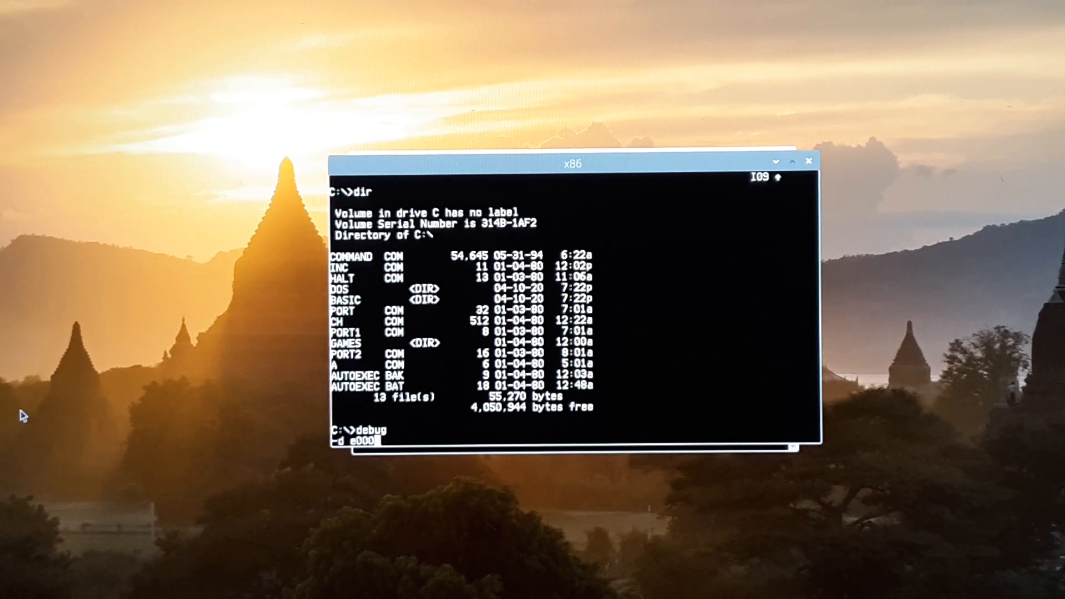
{"action": "key", "text": "Return"}
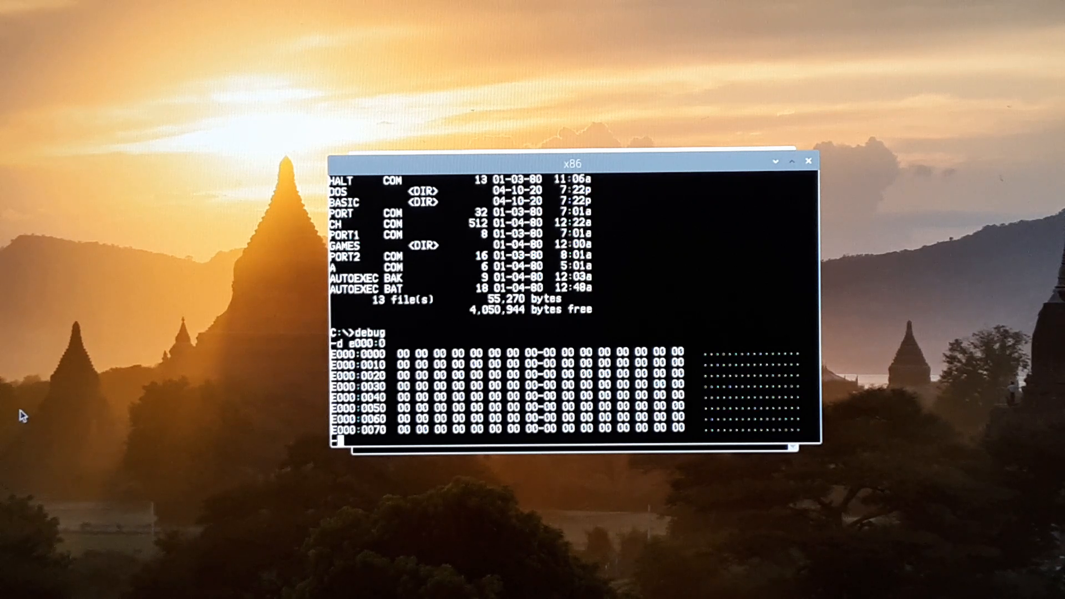
{"action": "type", "text": "q"}
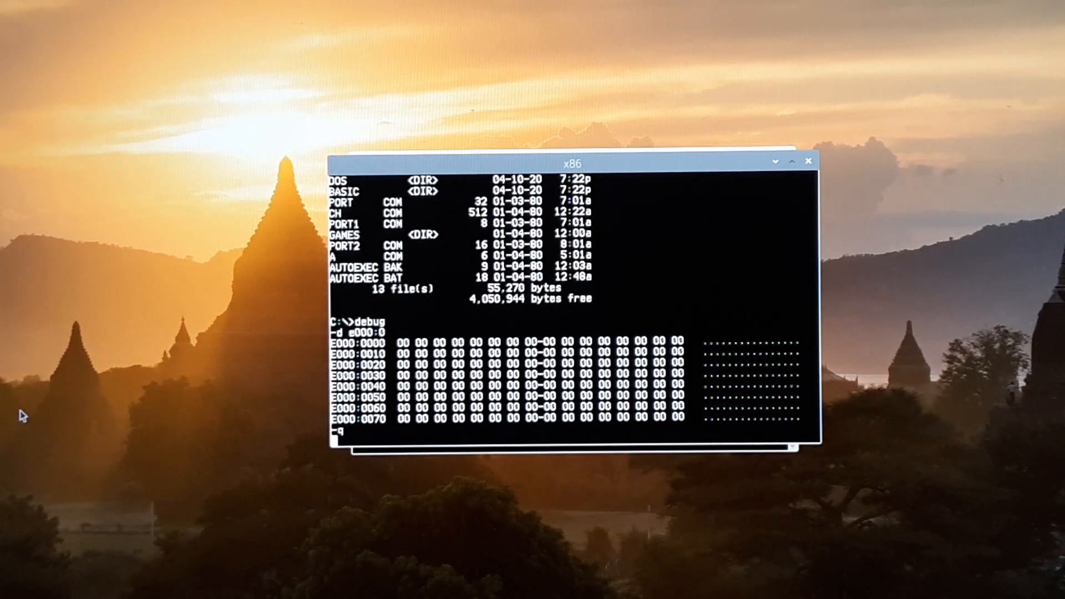
{"action": "key", "text": "Return"}
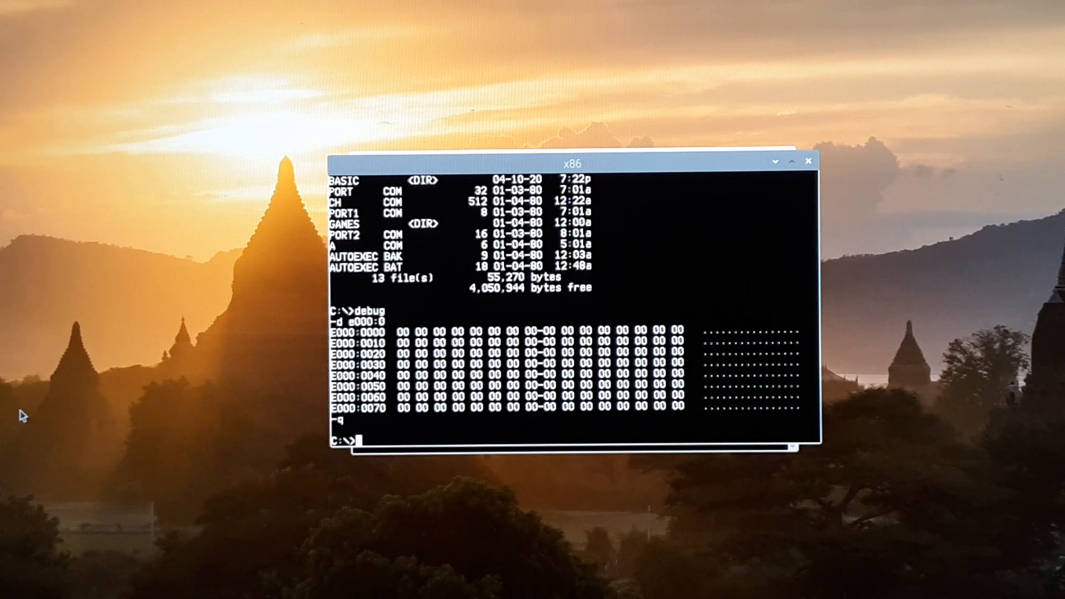
{"action": "type", "text": "gggg"}
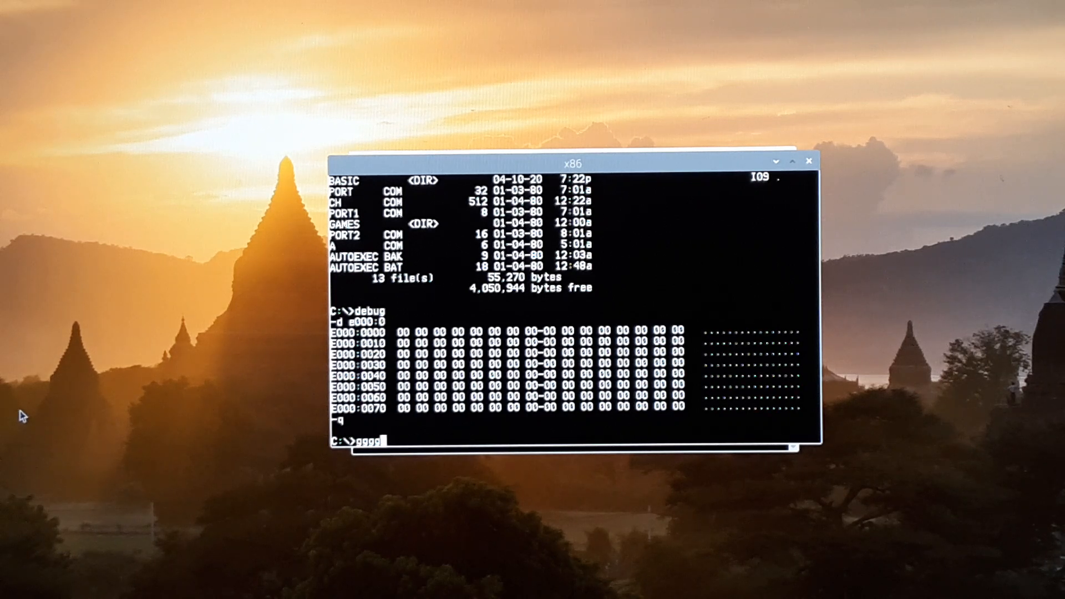
{"action": "key", "text": "Return"}
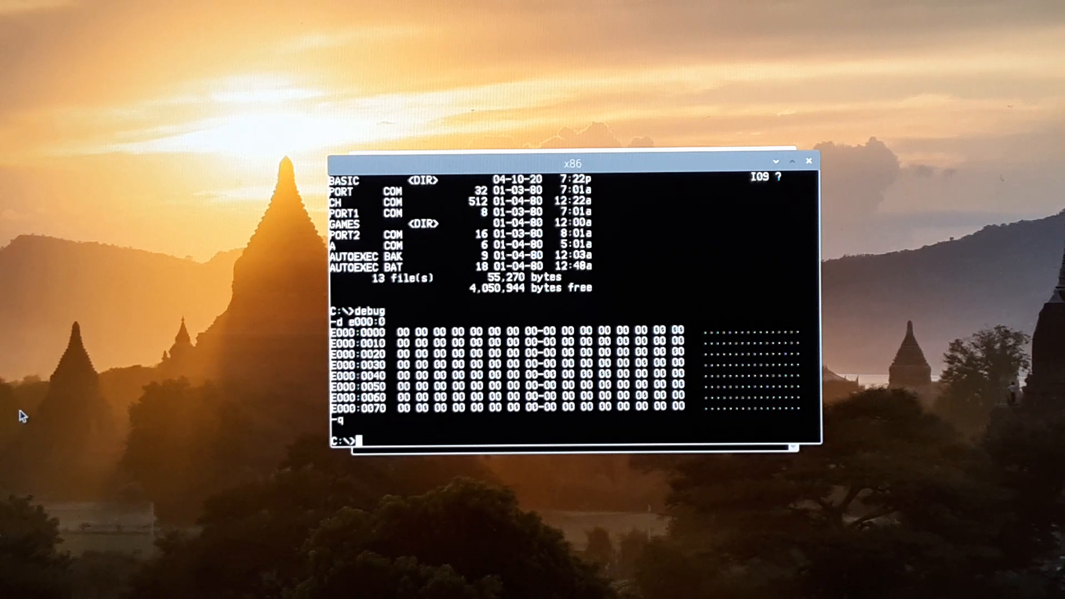
Change into the GAMES directory and start the Digger game.
{"action": "type", "text": "cd"}
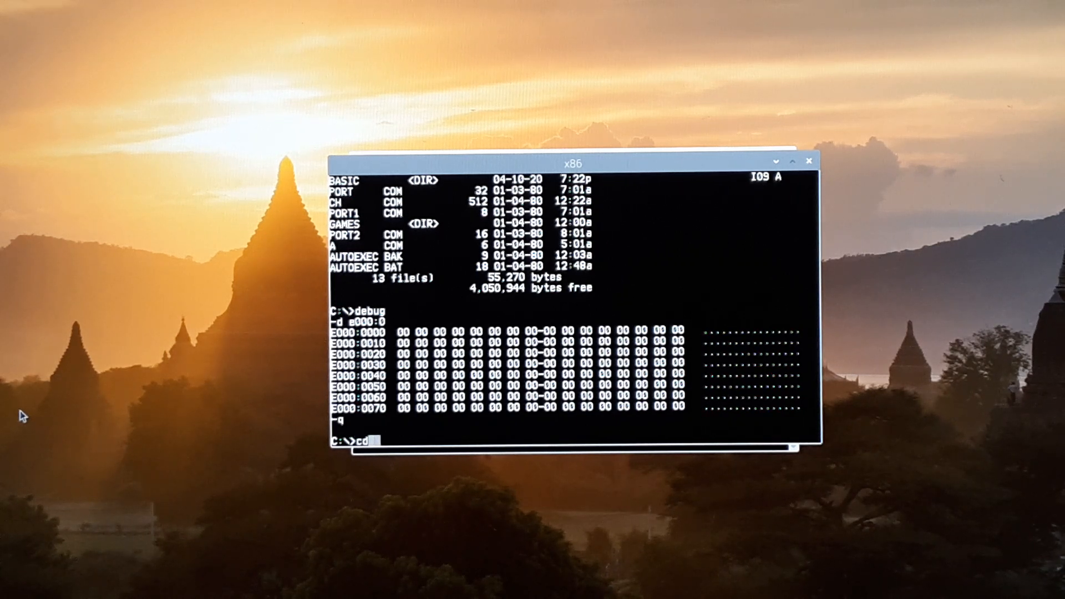
{"action": "type", "text": "game"}
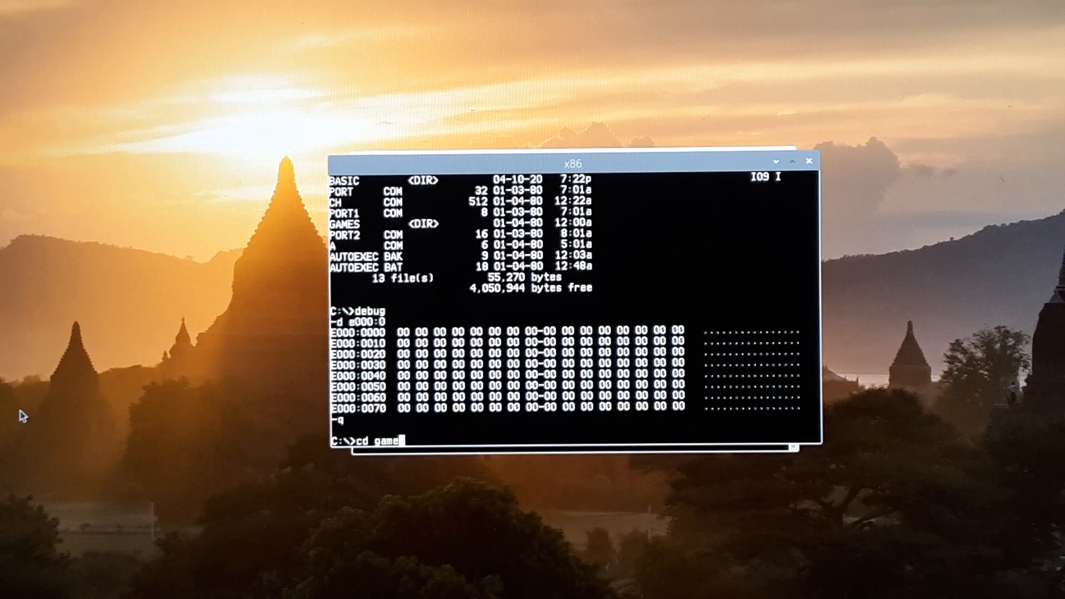
{"action": "key", "text": "Return"}
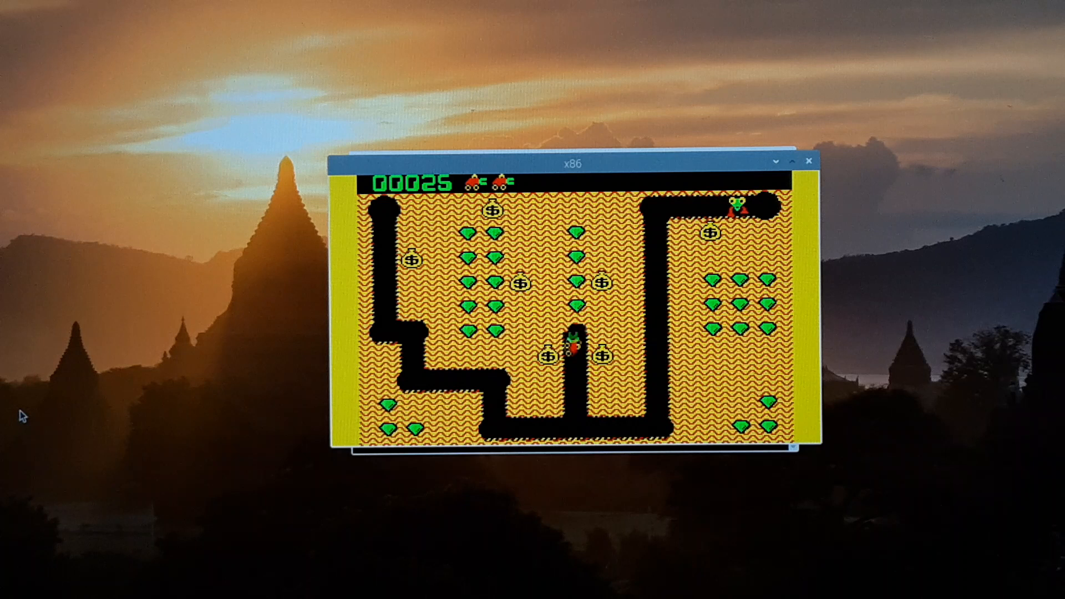
{"action": "key", "text": "Up"}
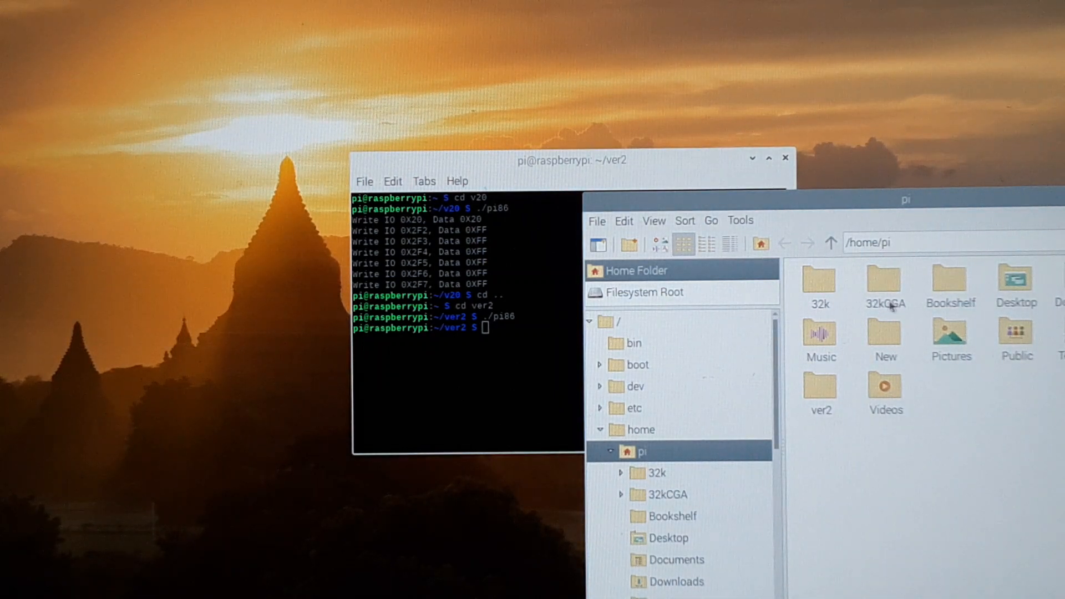
Navigate the home folder in PCManFM and enter the ver2 folder.
{"action": "left_click", "coordinate": [572, 159]}
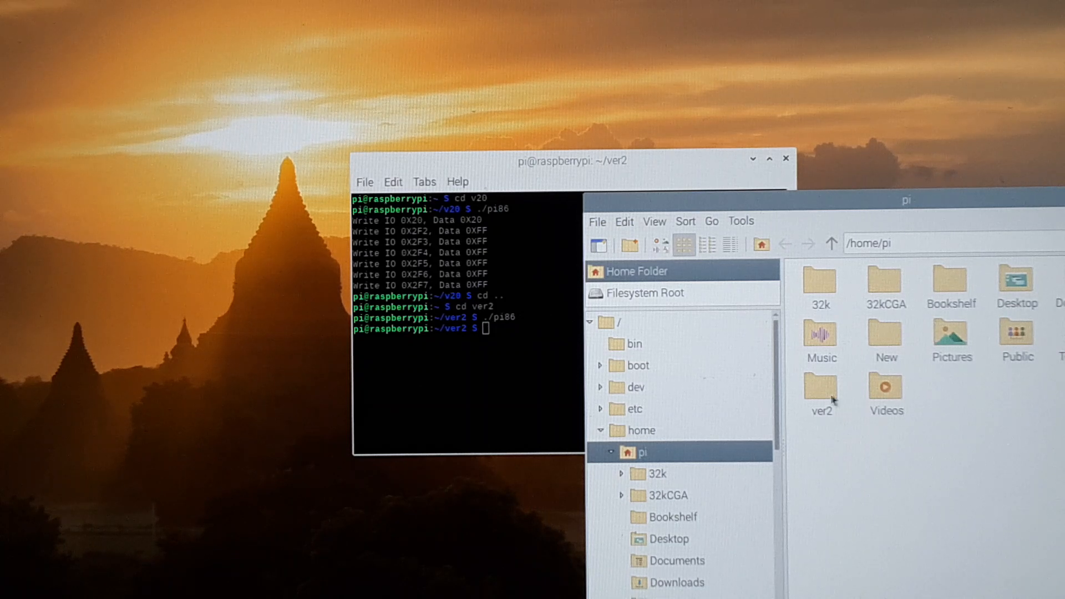
{"action": "double_click", "coordinate": [820, 387]}
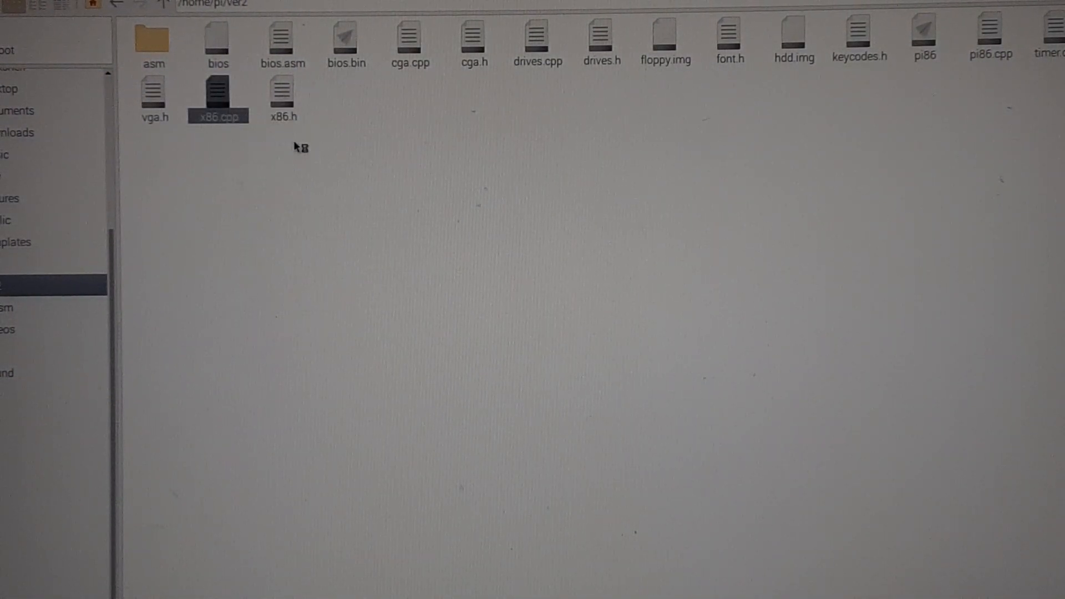
Load x86.cpp from ver2 into the Geany editor.
{"action": "double_click", "coordinate": [218, 95]}
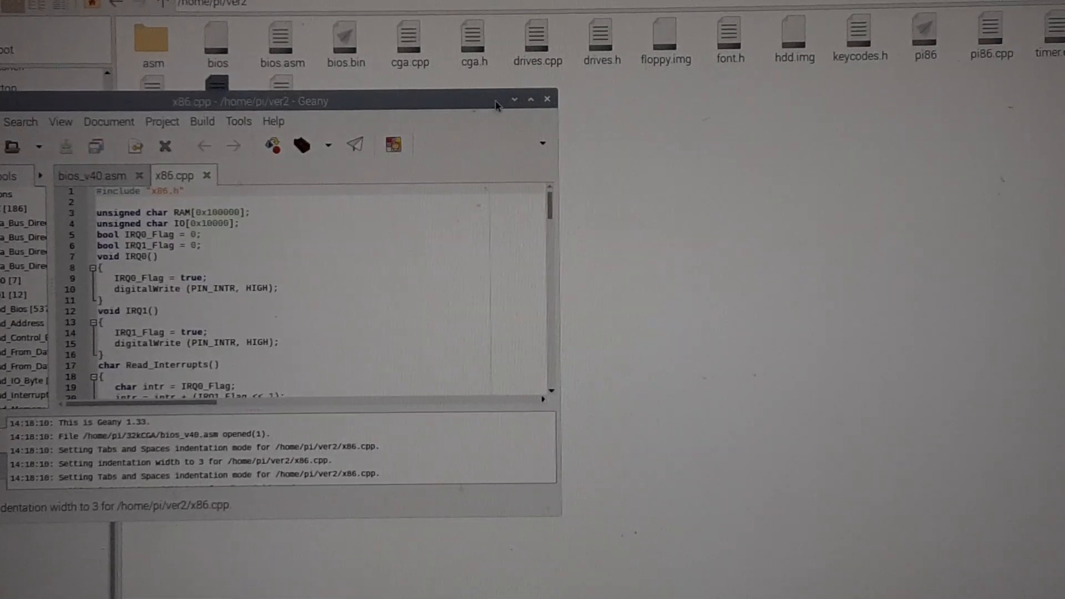
Maximize Geany and scroll x86.cpp past the IRQ, Write_To_Data_Port and setup functions to Start_System_Bus.
{"action": "left_click", "coordinate": [531, 100]}
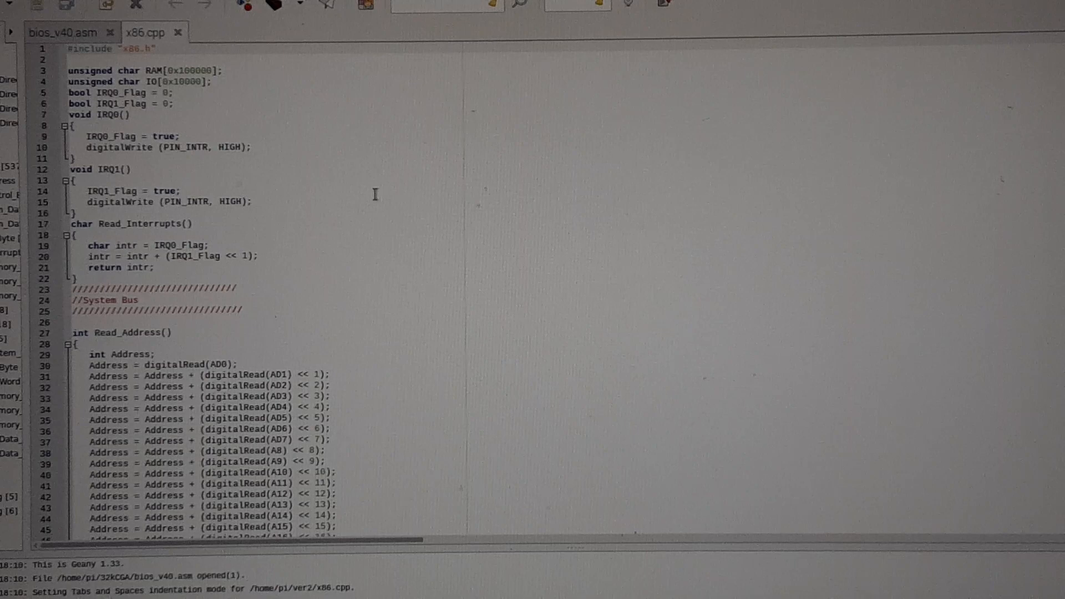
{"action": "scroll", "scroll_direction": "down", "scroll_amount": 3}
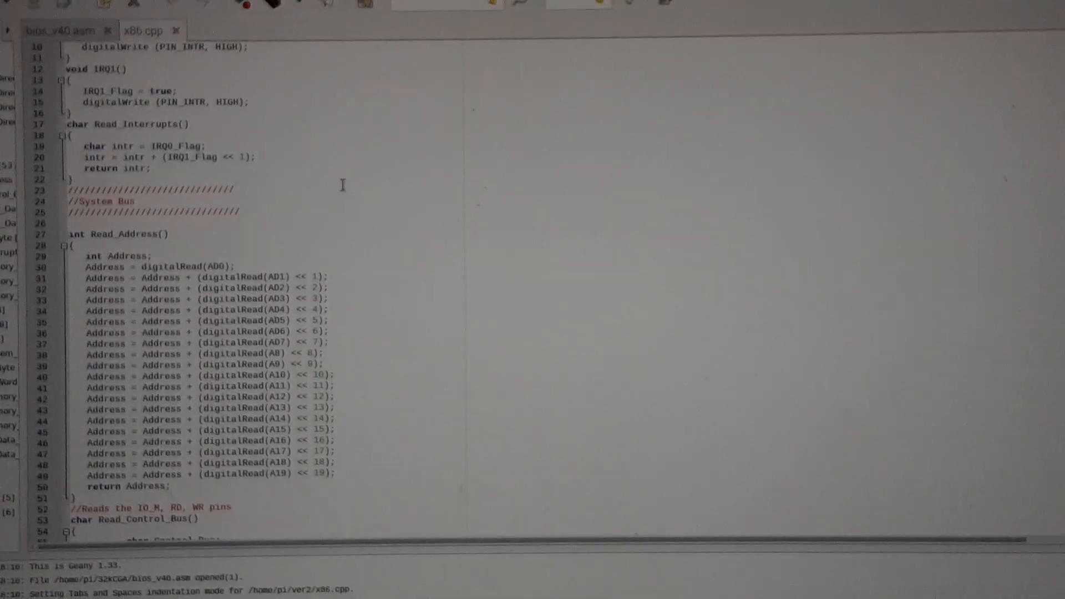
{"action": "scroll", "scroll_direction": "down", "scroll_amount": 3}
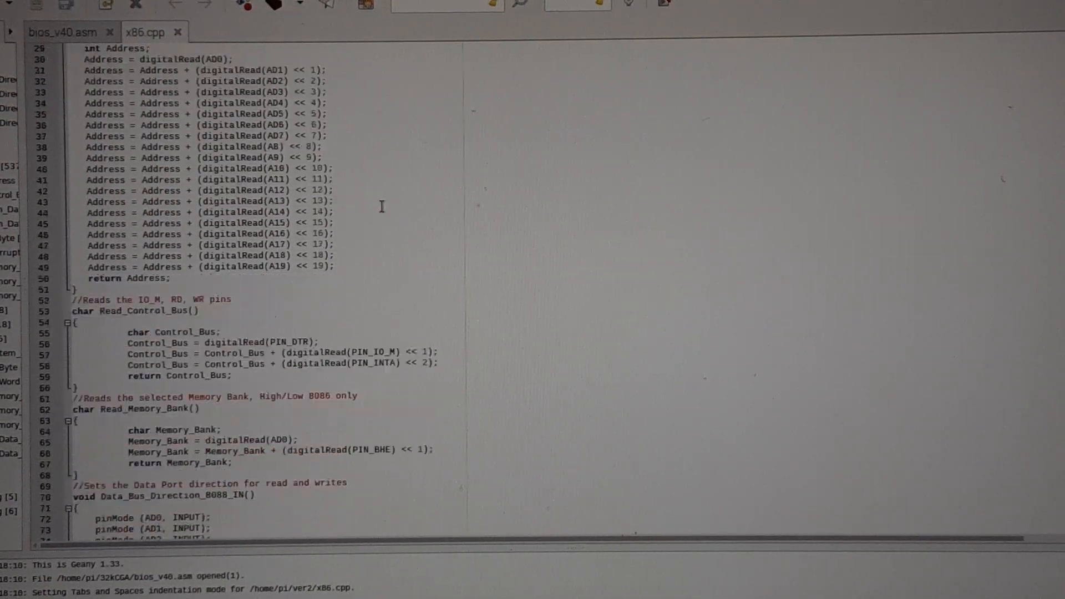
{"action": "scroll", "scroll_direction": "down", "scroll_amount": 3}
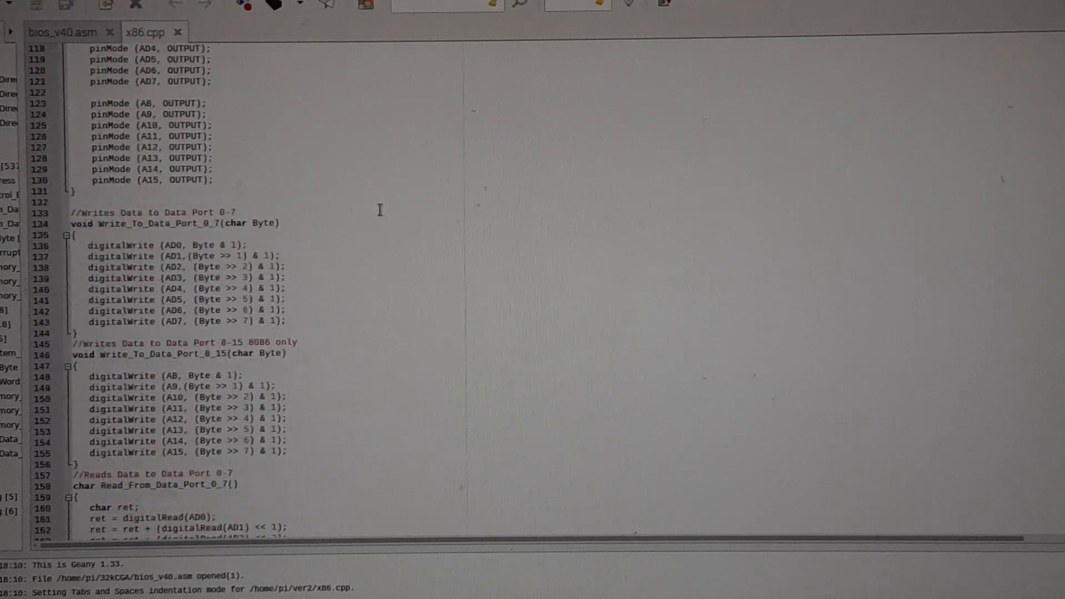
{"action": "scroll", "scroll_direction": "down", "scroll_amount": 3}
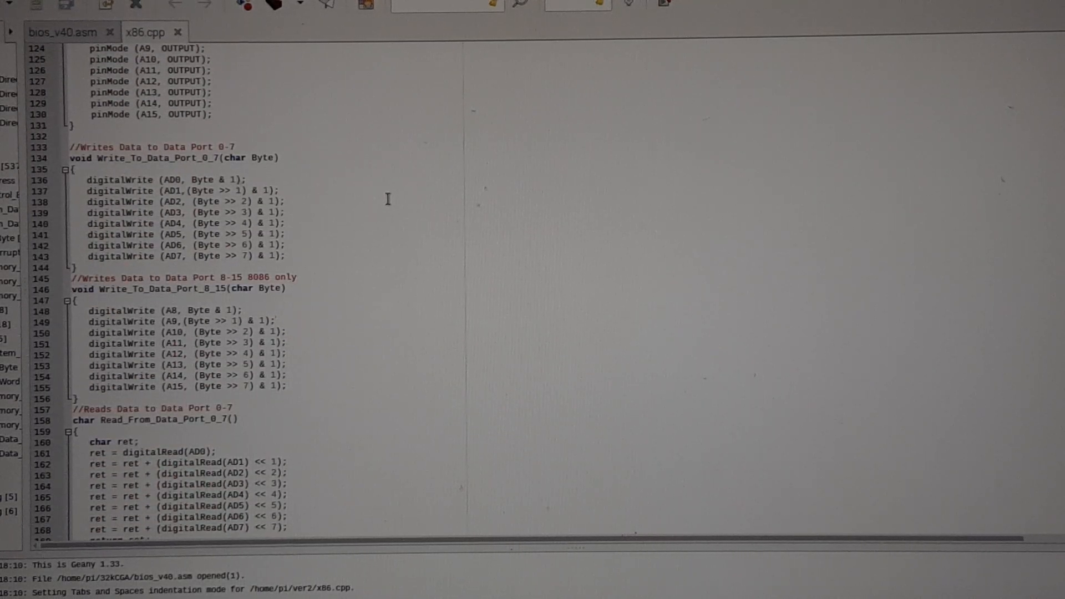
{"action": "mouse_move", "coordinate": [369, 215]}
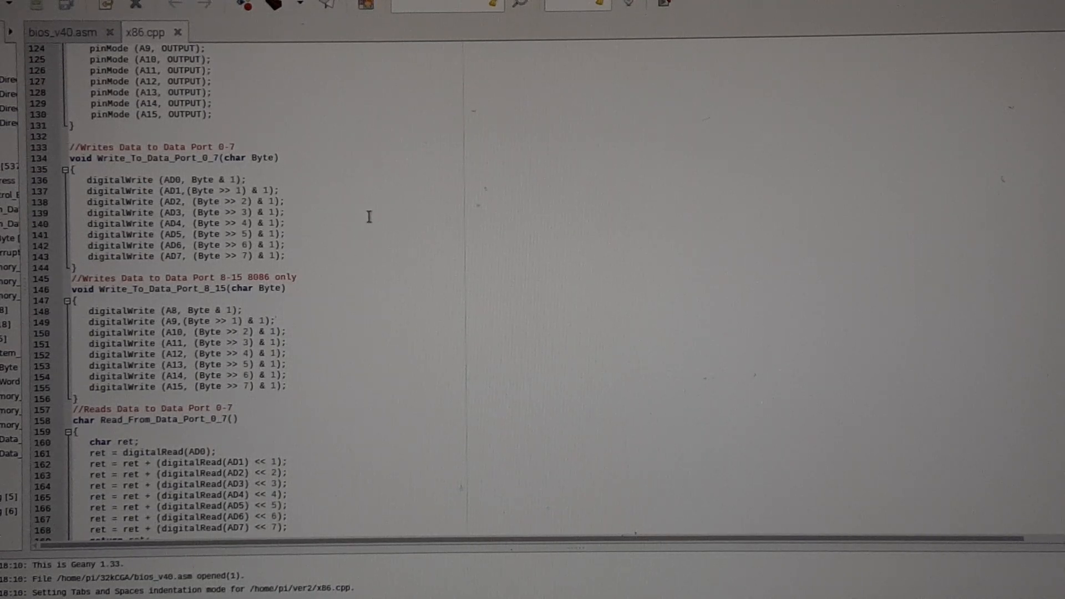
{"action": "scroll", "scroll_direction": "down", "scroll_amount": 3}
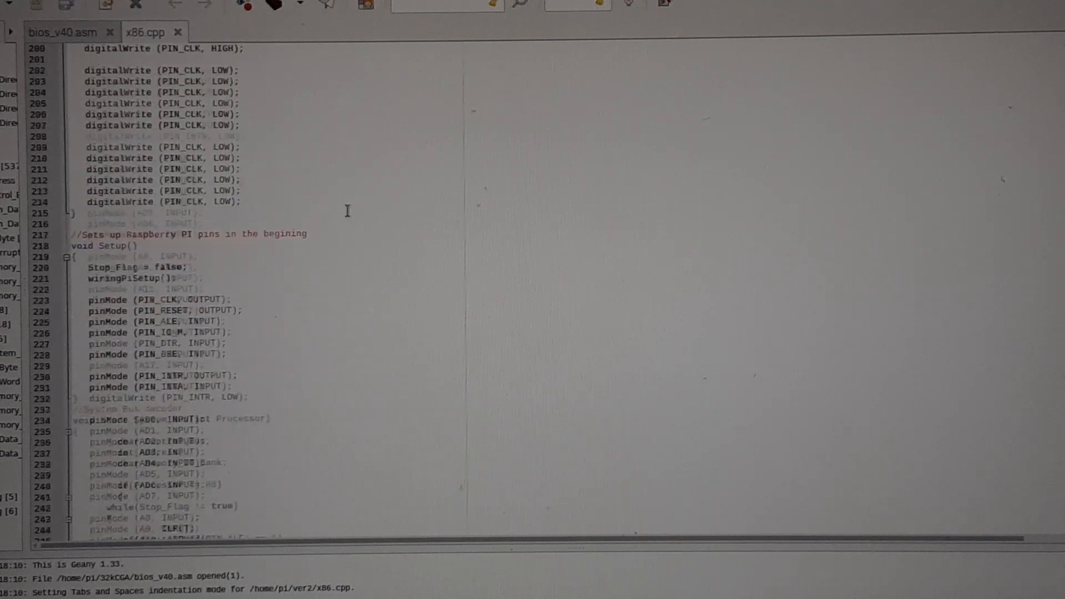
{"action": "scroll", "scroll_direction": "down", "scroll_amount": 3}
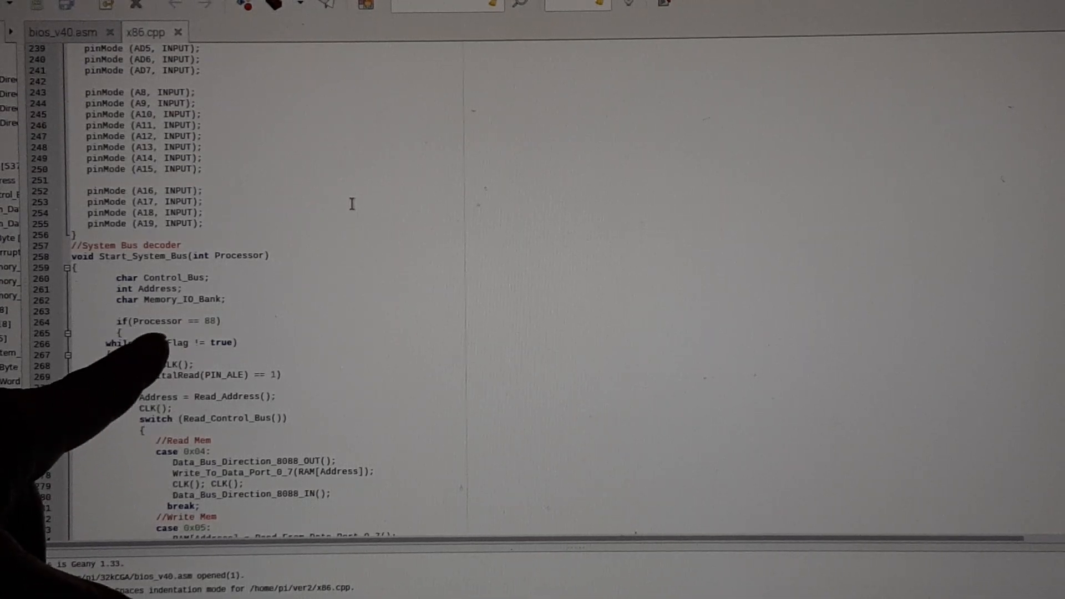
{"action": "mouse_move", "coordinate": [204, 353]}
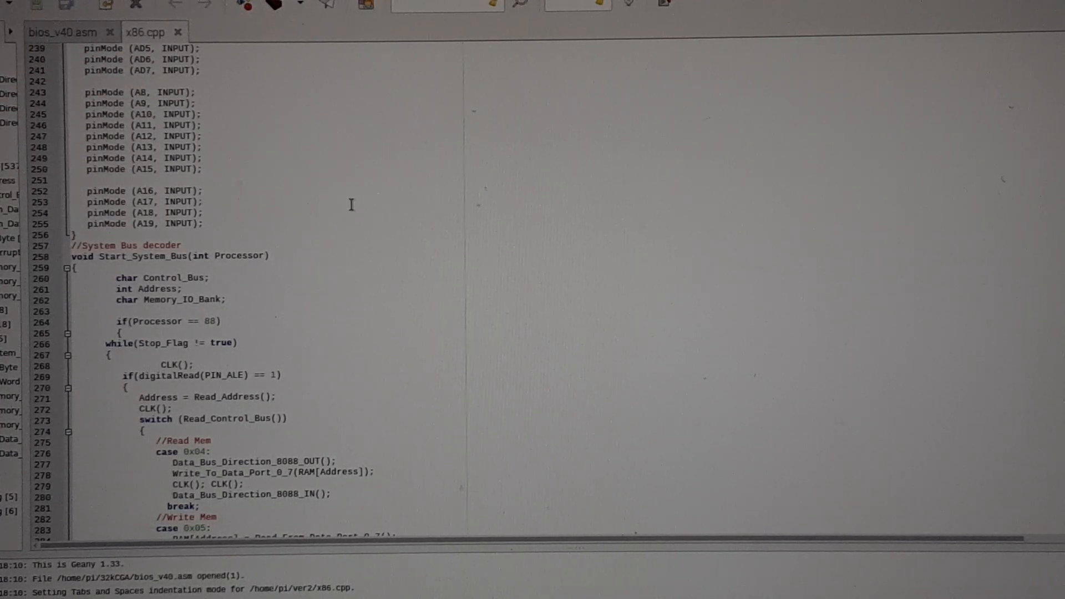
{"action": "scroll", "scroll_direction": "down", "scroll_amount": 3}
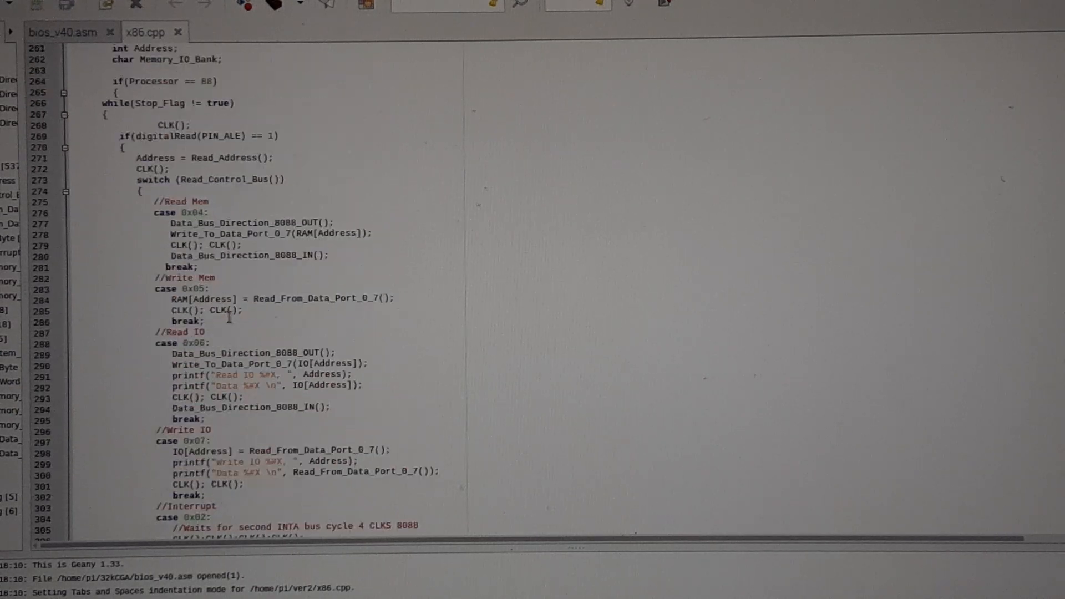
{"action": "scroll", "scroll_direction": "up", "scroll_amount": 3}
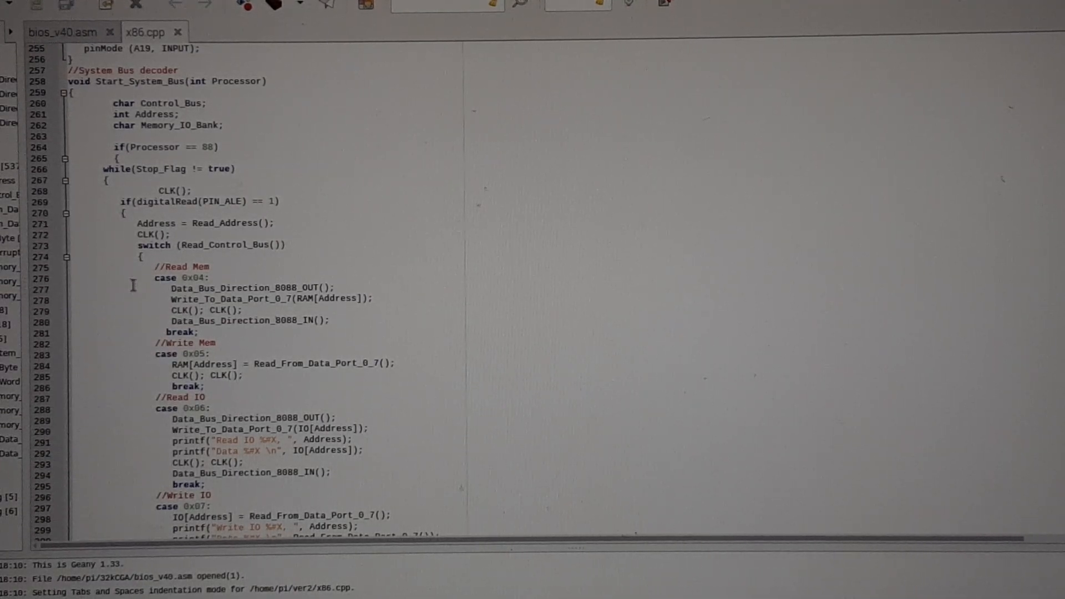
{"action": "scroll", "scroll_direction": "down", "scroll_amount": 3}
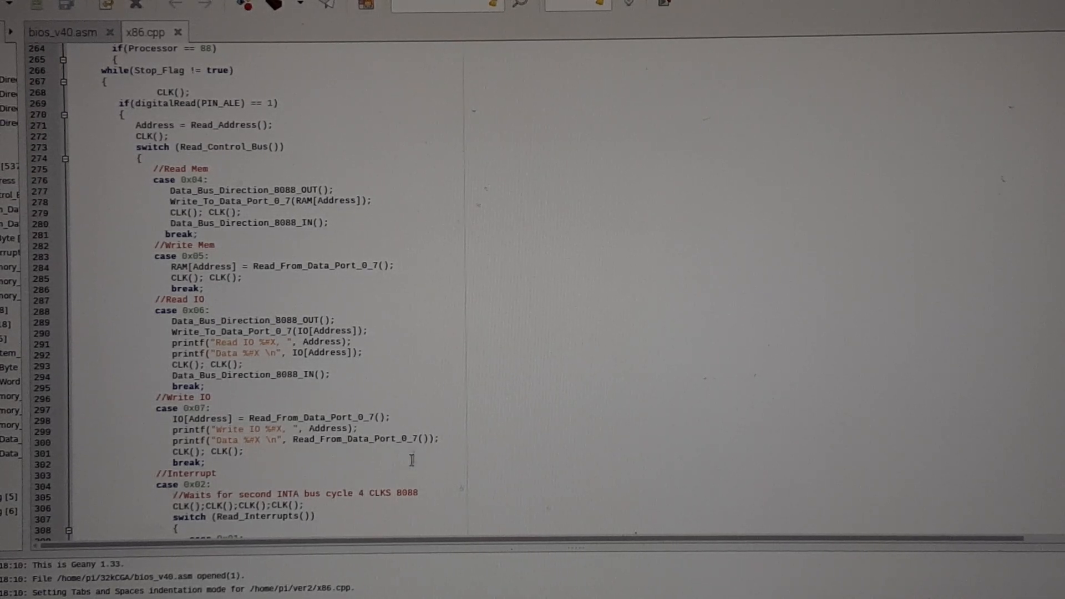
{"action": "scroll", "scroll_direction": "down", "scroll_amount": 3}
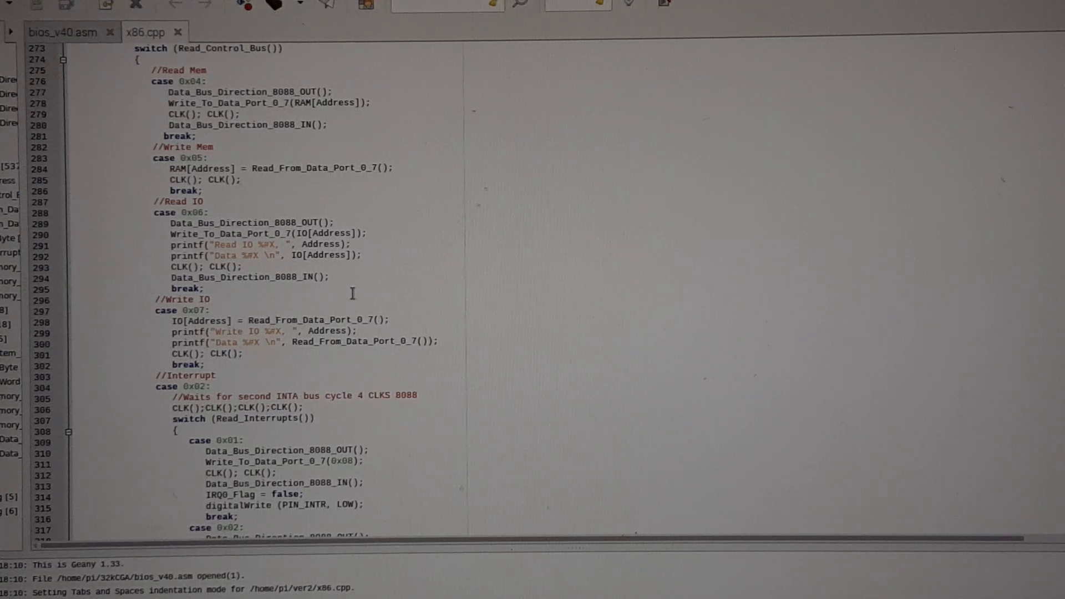
{"action": "mouse_move", "coordinate": [351, 220]}
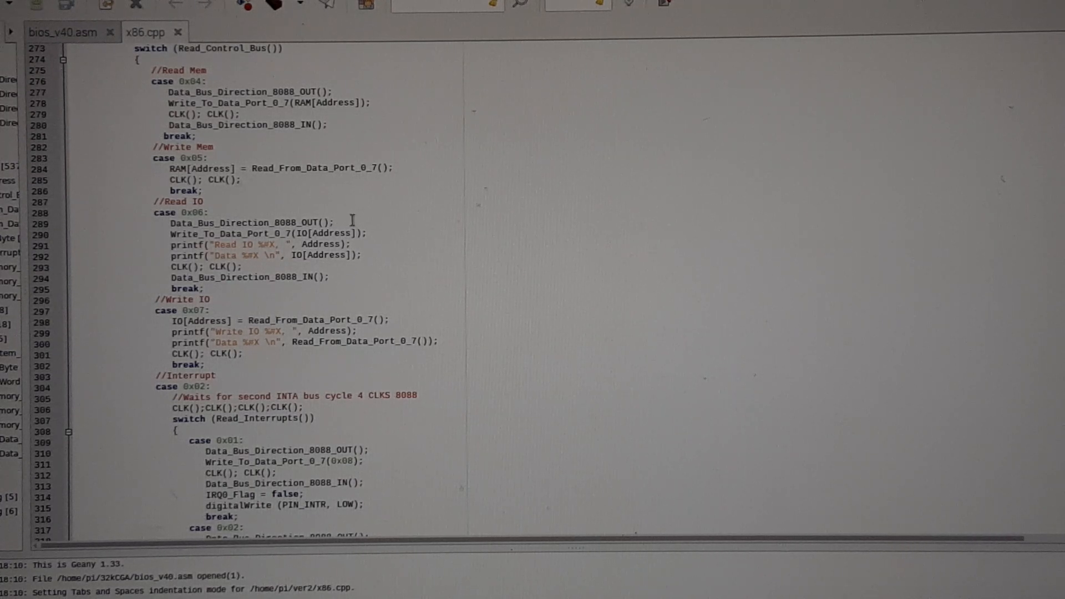
{"action": "mouse_move", "coordinate": [251, 266]}
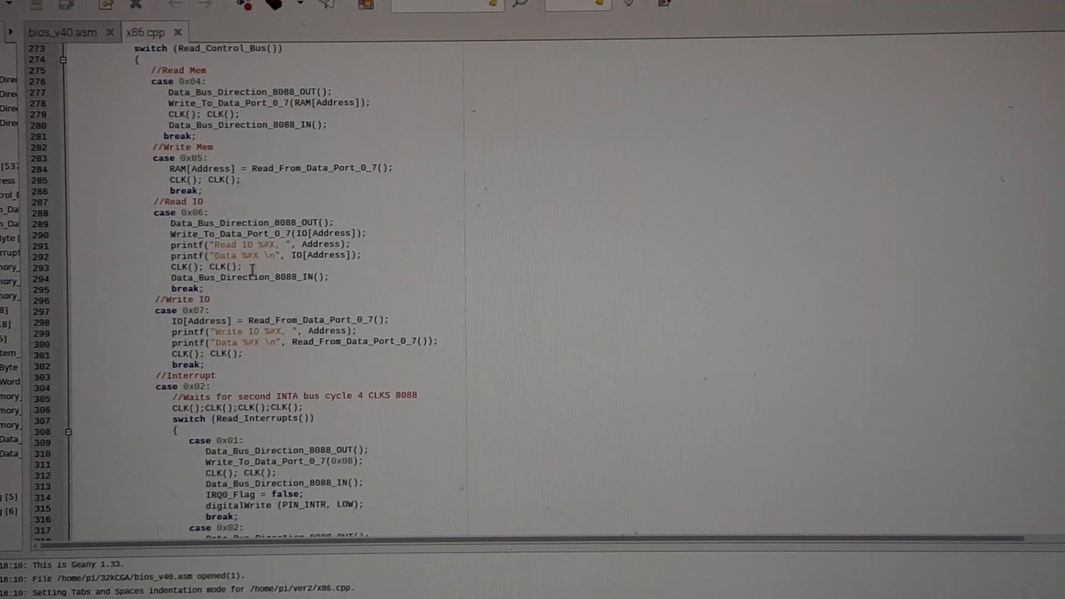
{"action": "scroll", "scroll_direction": "up", "scroll_amount": 3}
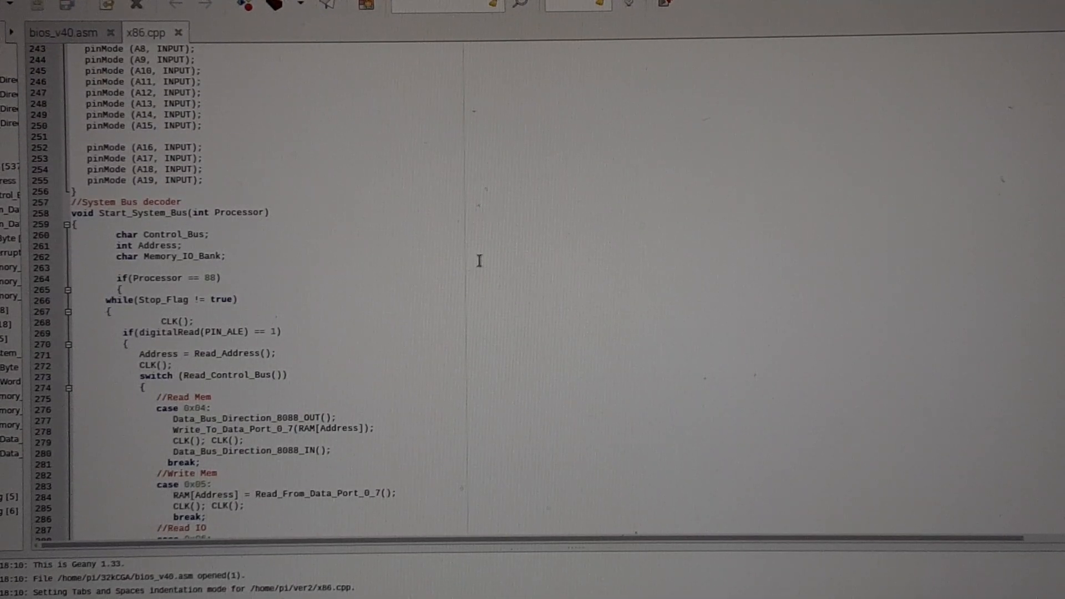
{"action": "mouse_move", "coordinate": [351, 279]}
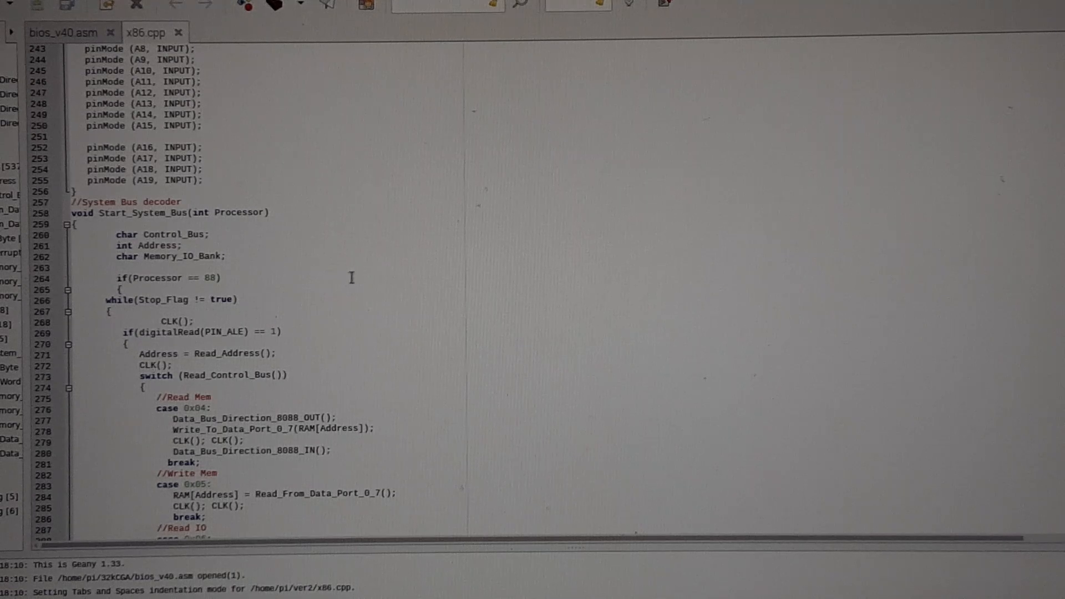
{"action": "scroll", "scroll_direction": "down", "scroll_amount": 3}
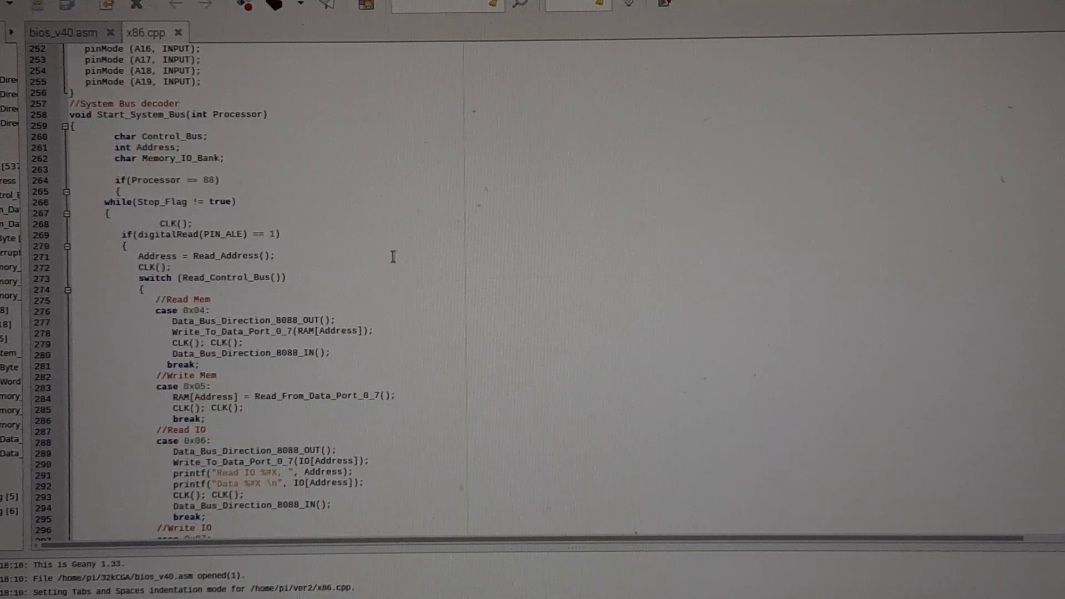
{"action": "scroll", "scroll_direction": "down", "scroll_amount": 3}
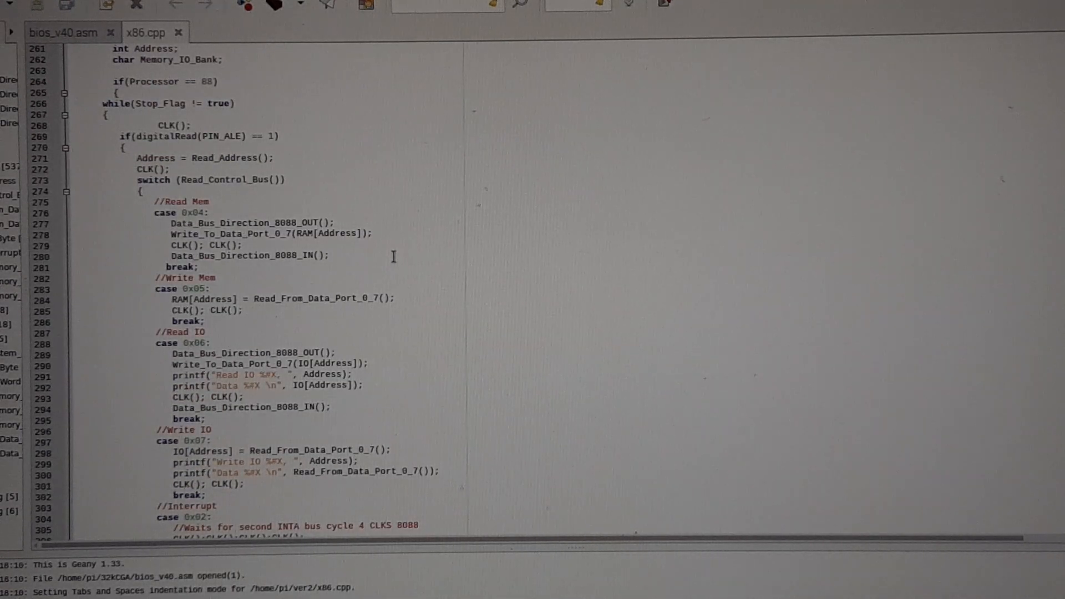
{"action": "scroll", "scroll_direction": "down", "scroll_amount": 3}
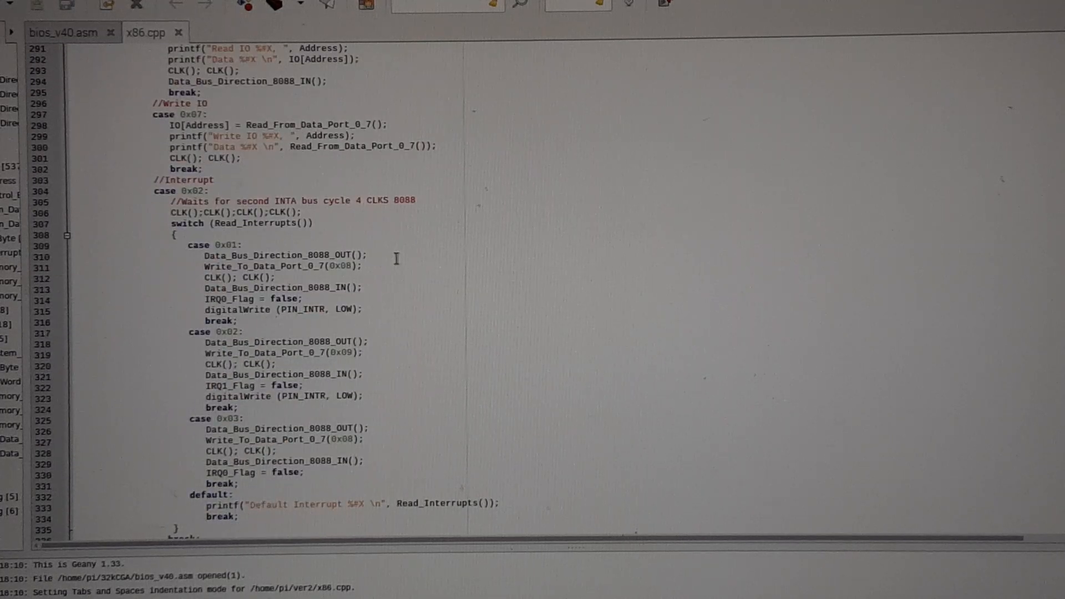
{"action": "scroll", "scroll_direction": "down", "scroll_amount": 3}
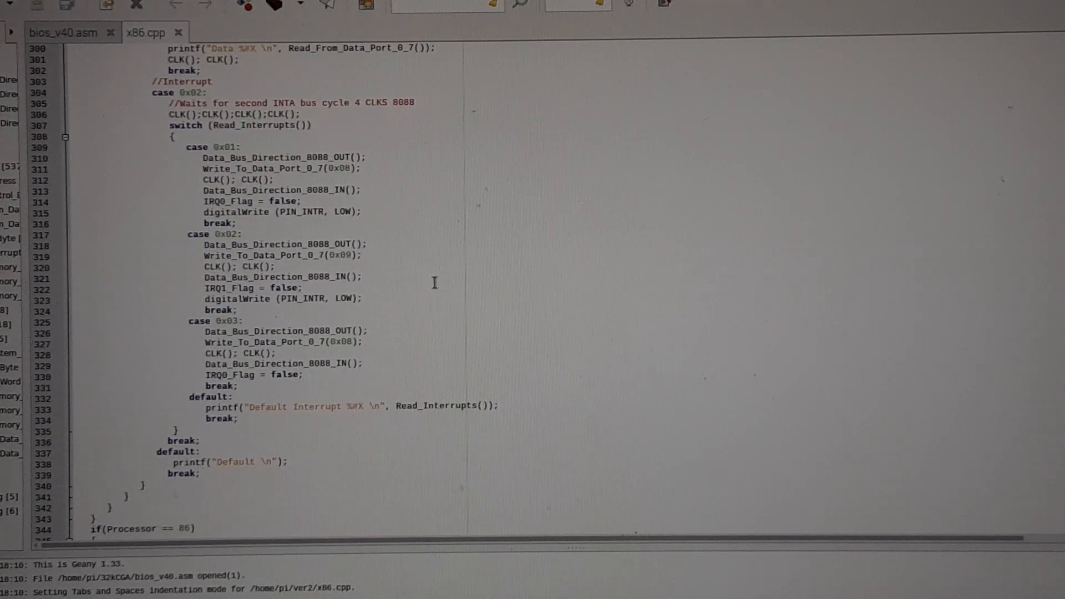
{"action": "mouse_move", "coordinate": [508, 244]}
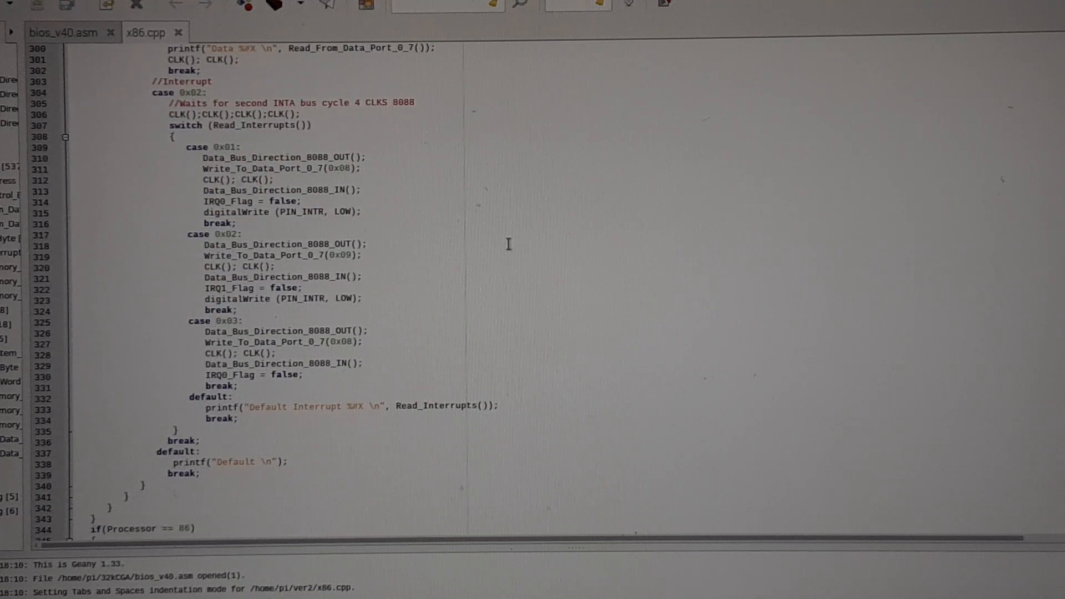
{"action": "scroll", "scroll_direction": "down", "scroll_amount": 3}
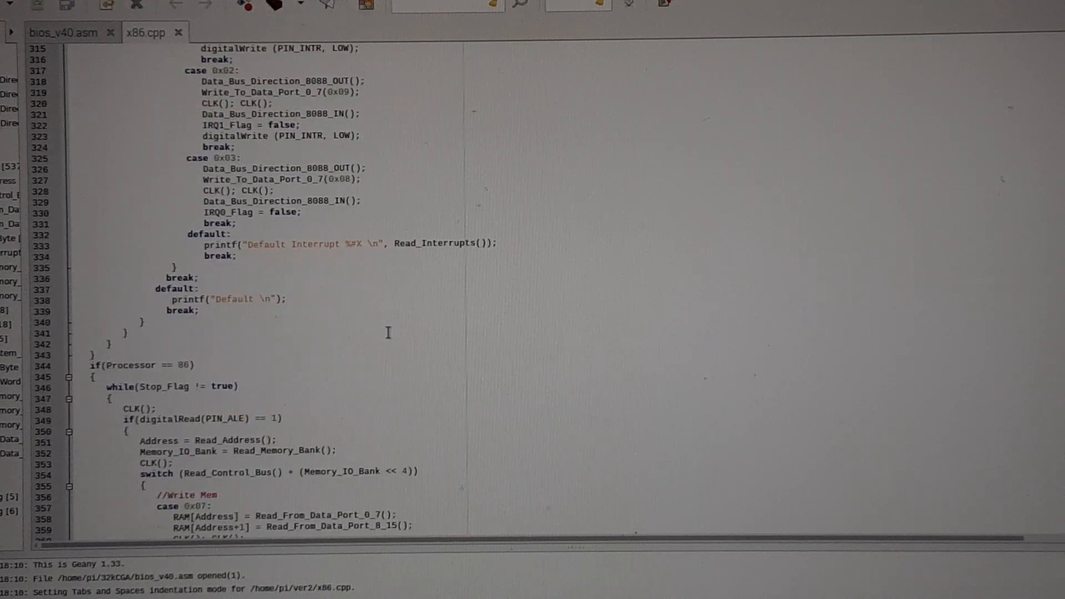
{"action": "mouse_move", "coordinate": [404, 317]}
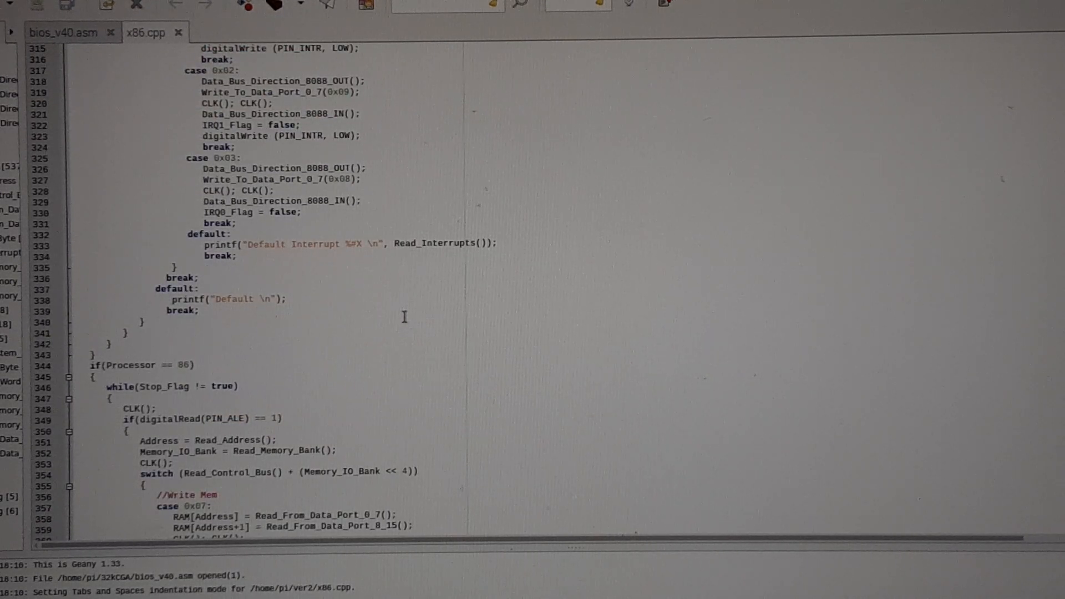
{"action": "mouse_move", "coordinate": [379, 261]}
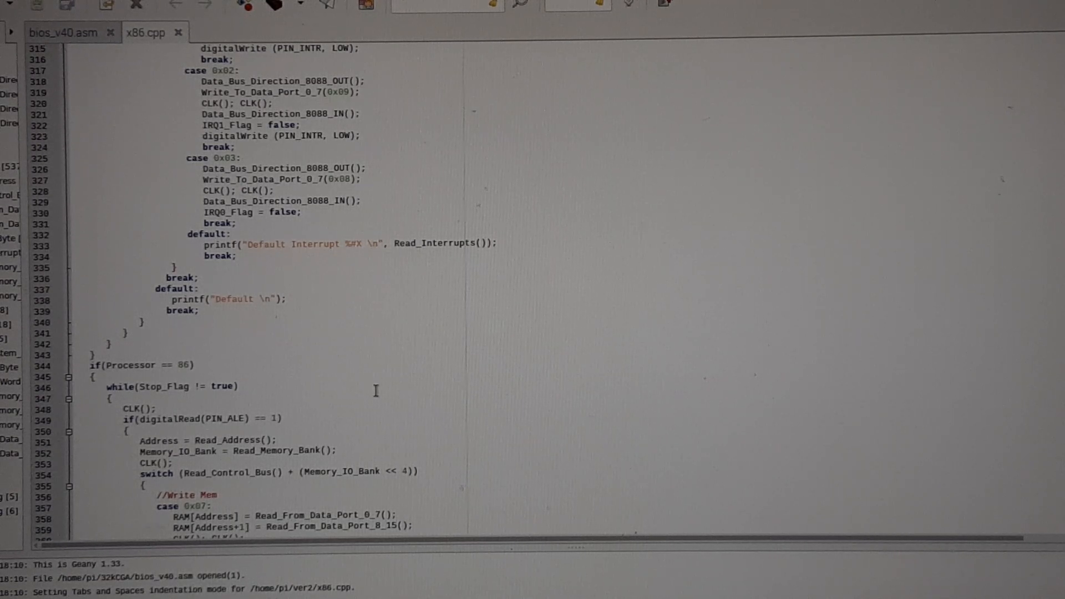
{"action": "scroll", "scroll_direction": "down", "scroll_amount": 3}
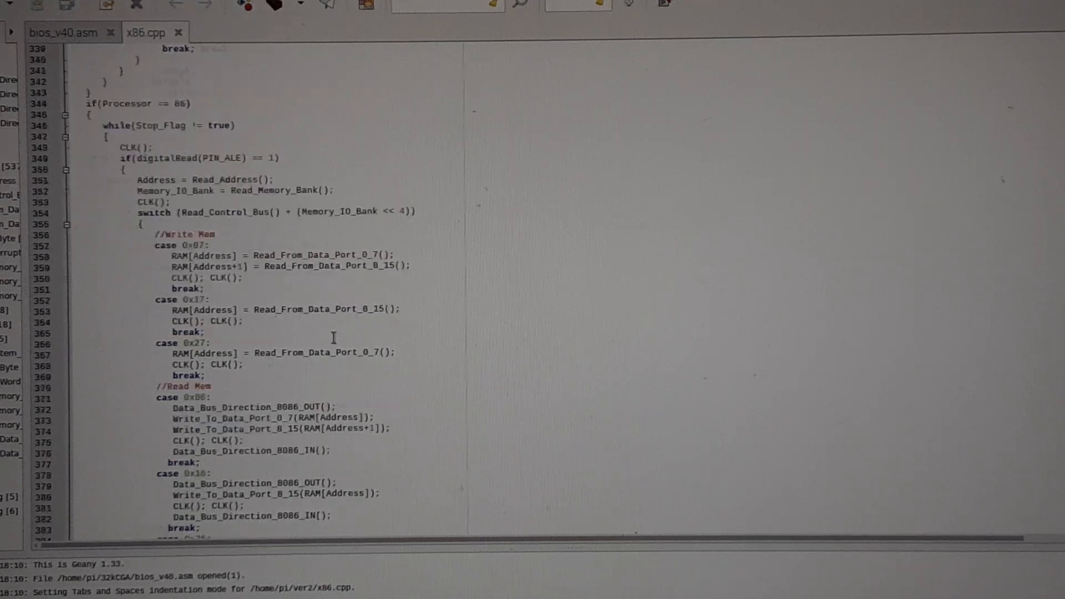
{"action": "scroll", "scroll_direction": "down", "scroll_amount": 3}
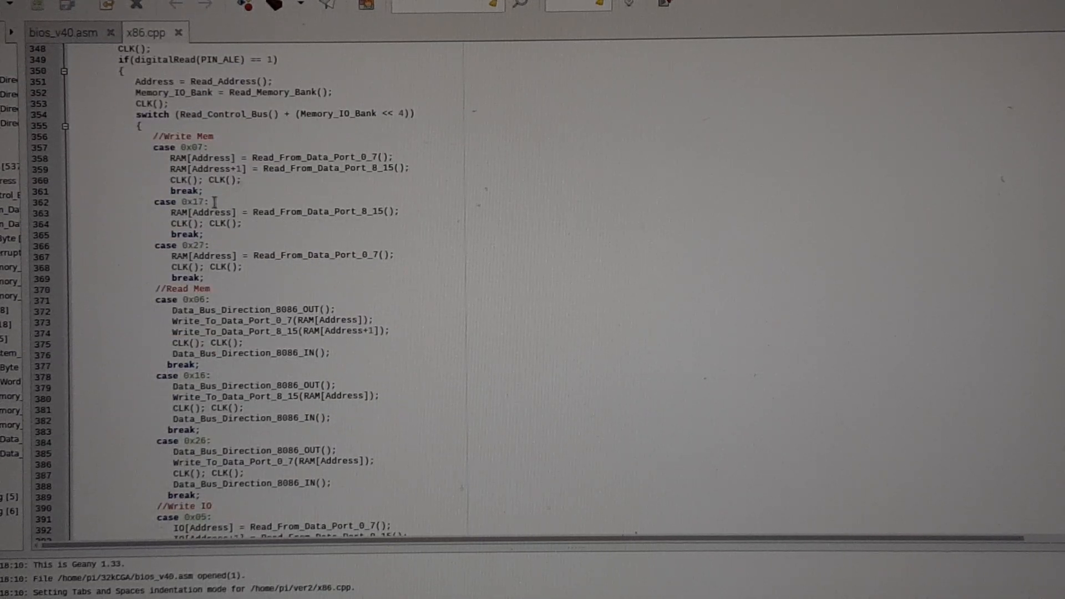
{"action": "scroll", "scroll_direction": "down", "scroll_amount": 3}
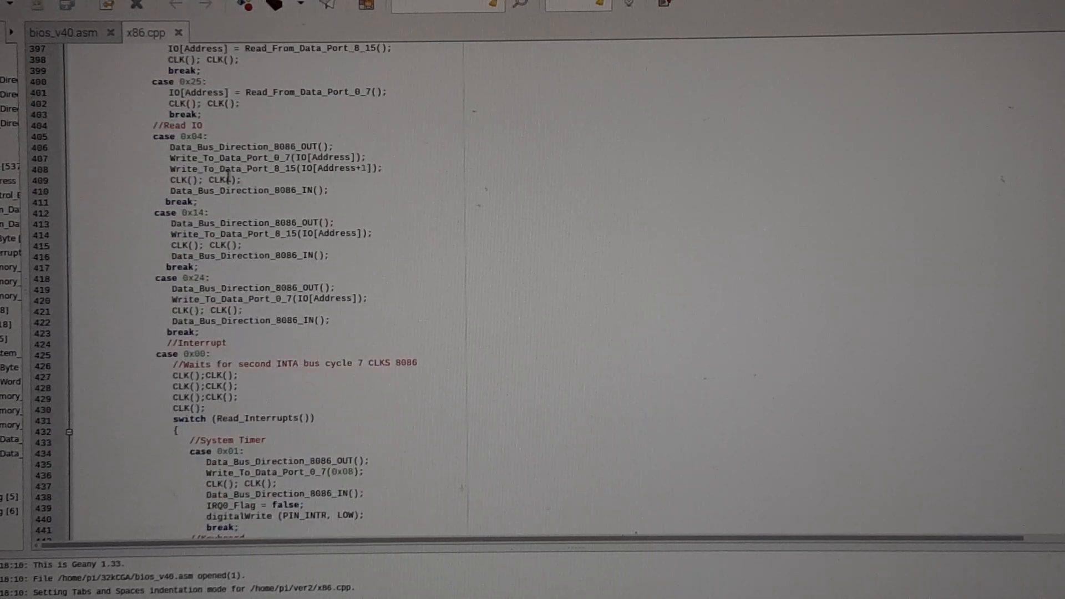
{"action": "scroll", "scroll_direction": "up", "scroll_amount": 3}
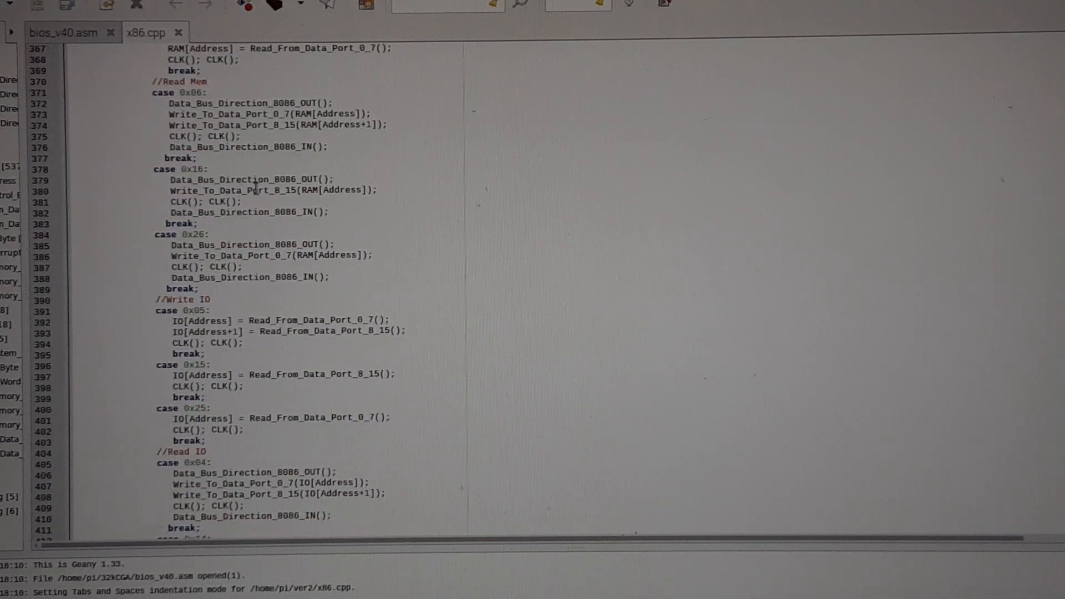
{"action": "scroll", "scroll_direction": "down", "scroll_amount": 3}
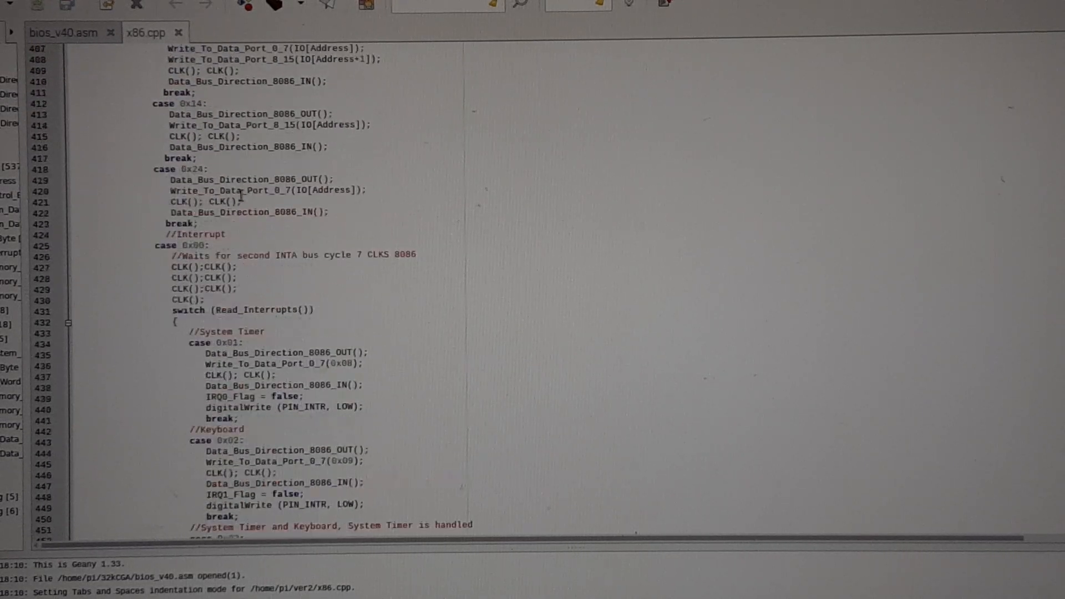
{"action": "scroll", "scroll_direction": "down", "scroll_amount": 3}
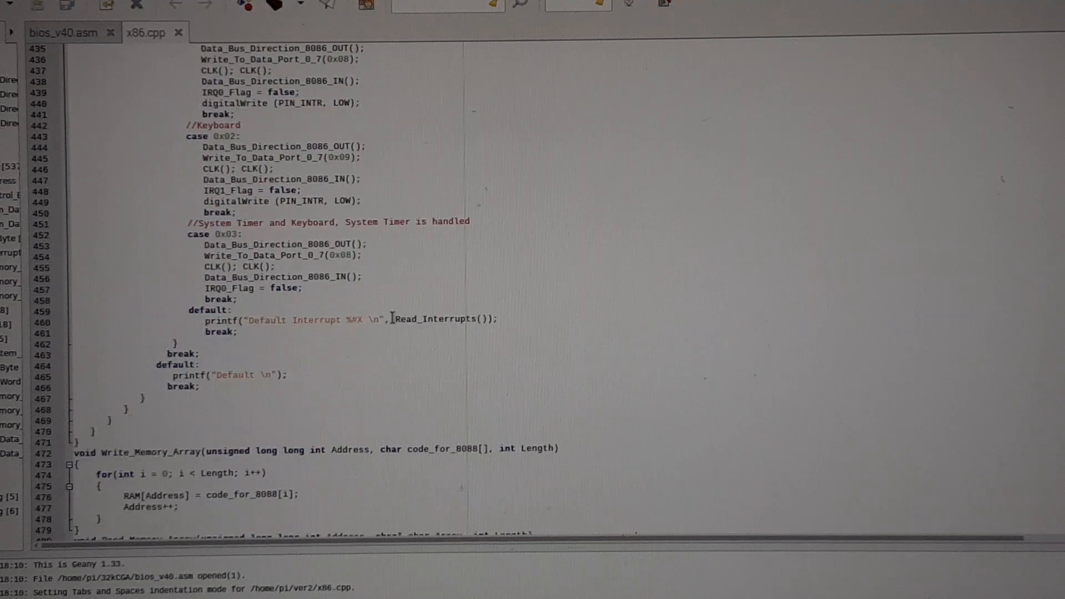
{"action": "scroll", "scroll_direction": "up", "scroll_amount": 3}
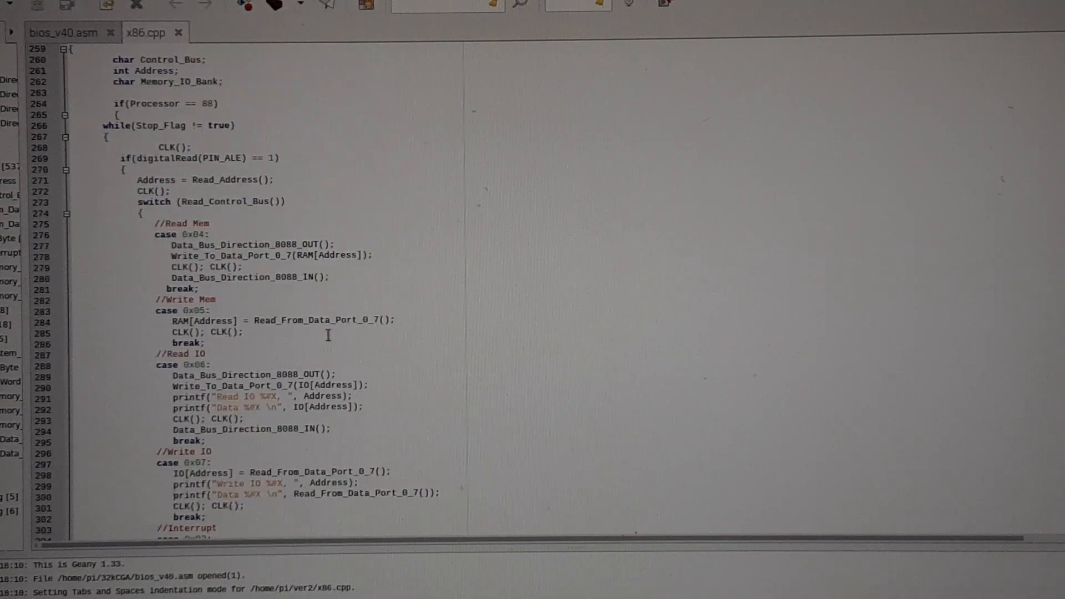
{"action": "scroll", "scroll_direction": "down", "scroll_amount": 3}
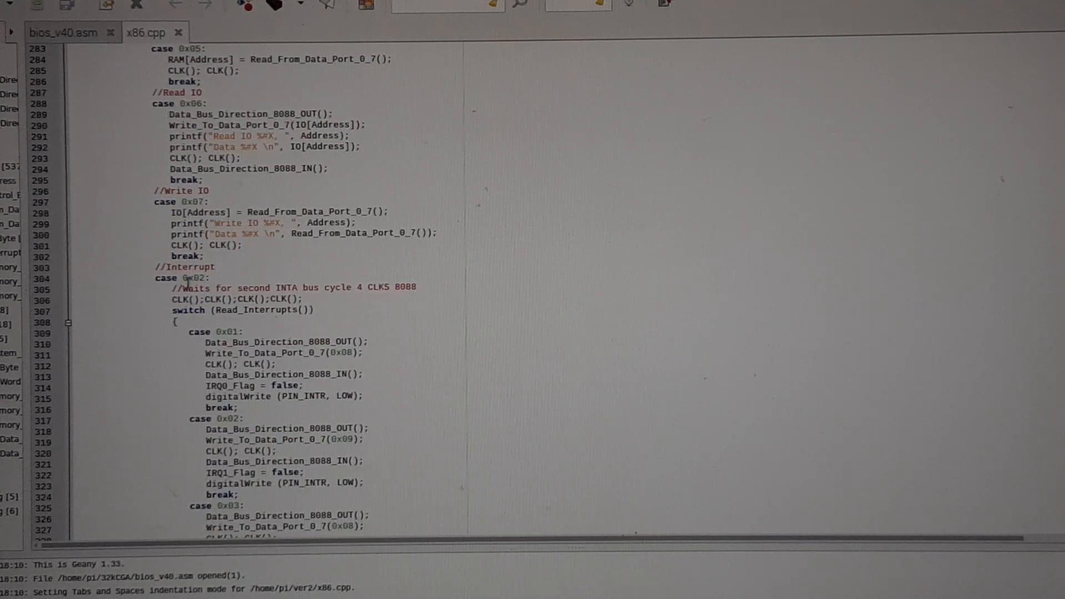
{"action": "scroll", "scroll_direction": "down", "scroll_amount": 3}
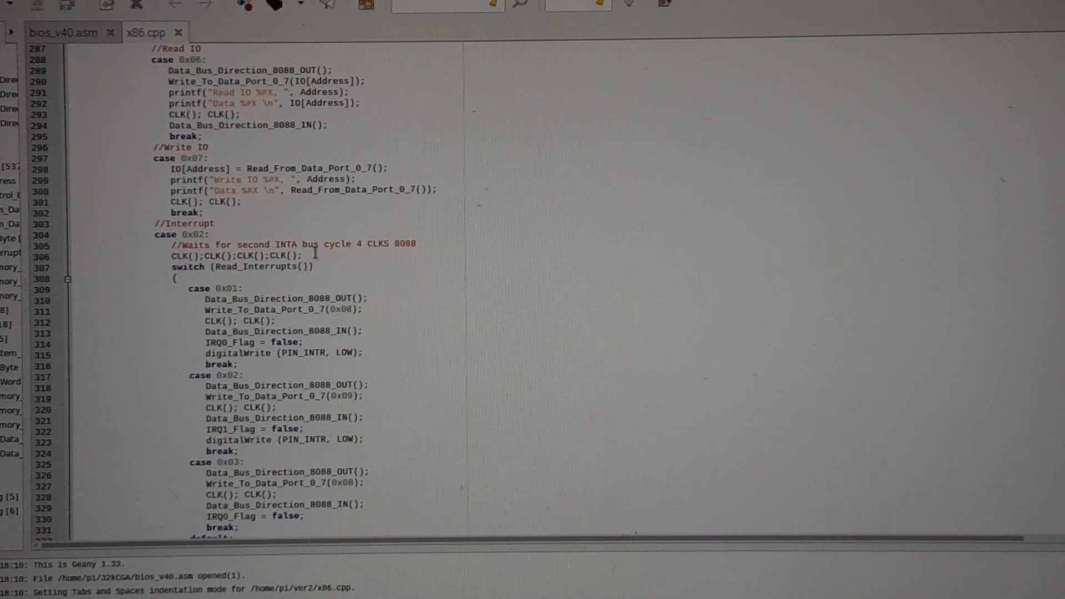
{"action": "scroll", "scroll_direction": "up", "scroll_amount": 3}
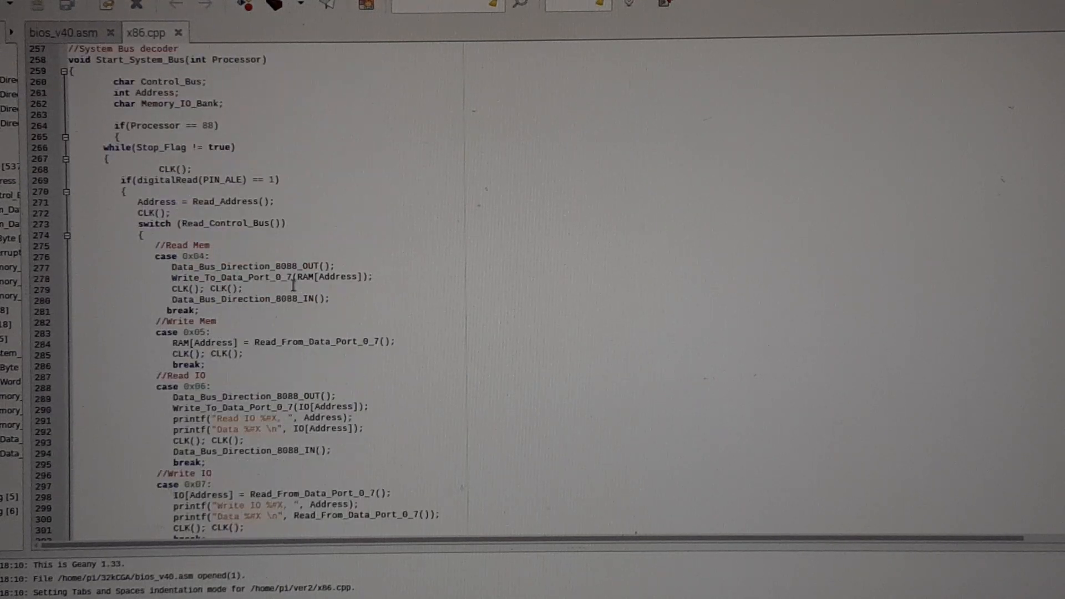
{"action": "scroll", "scroll_direction": "down", "scroll_amount": 3}
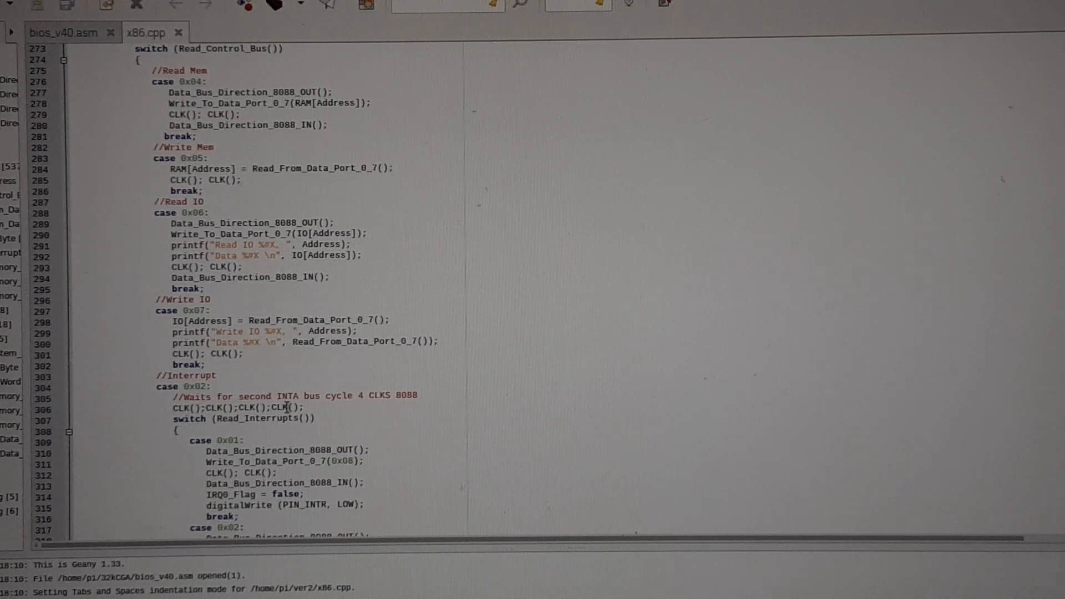
{"action": "scroll", "scroll_direction": "down", "scroll_amount": 3}
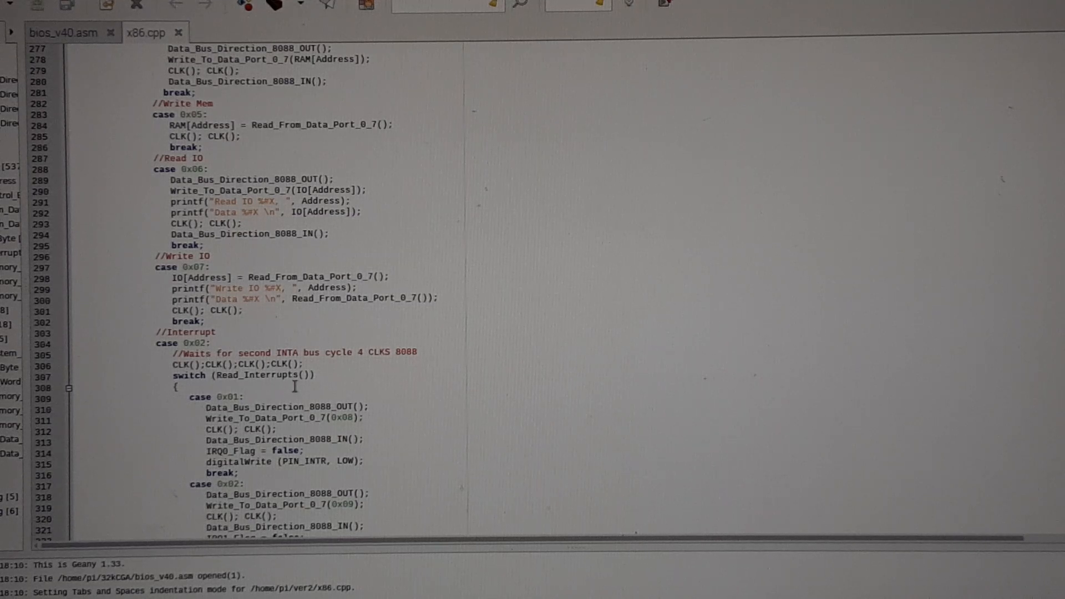
{"action": "scroll", "scroll_direction": "down", "scroll_amount": 3}
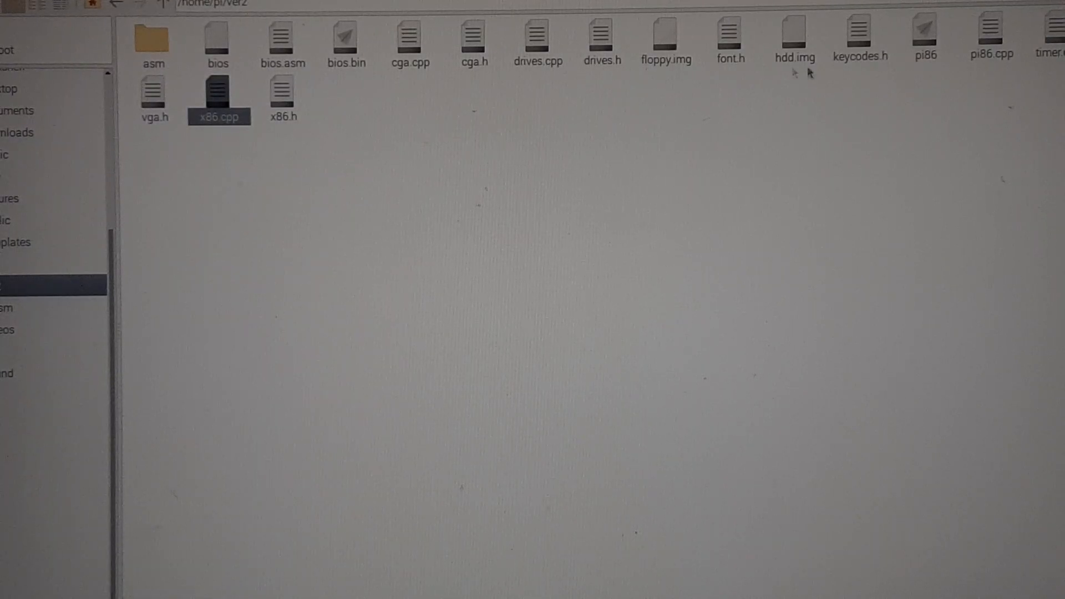
{"action": "mouse_move", "coordinate": [703, 39]}
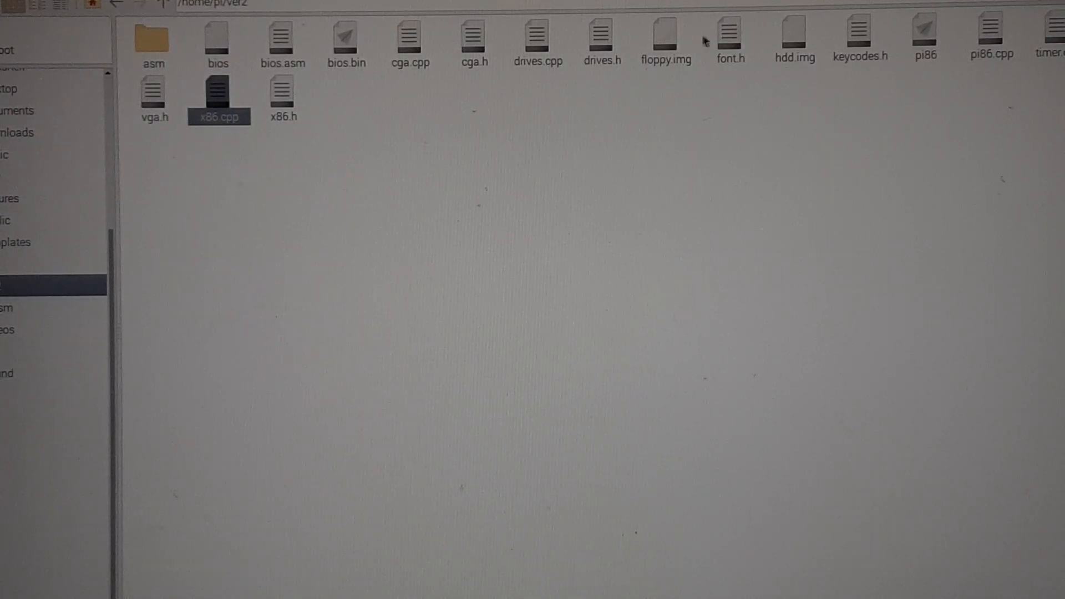
{"action": "mouse_move", "coordinate": [808, 75]}
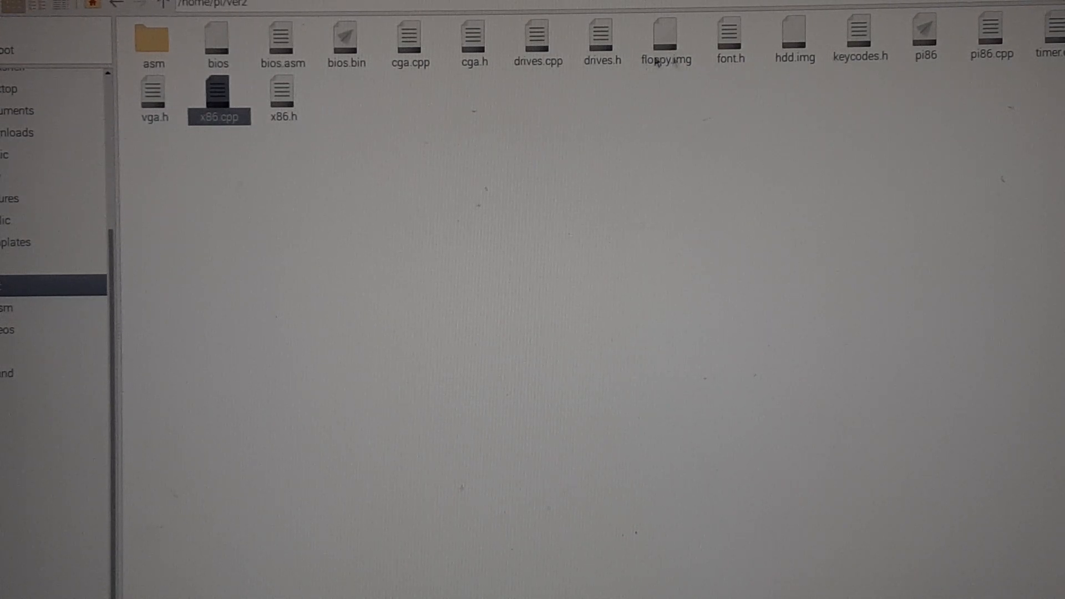
{"action": "mouse_move", "coordinate": [304, 77]}
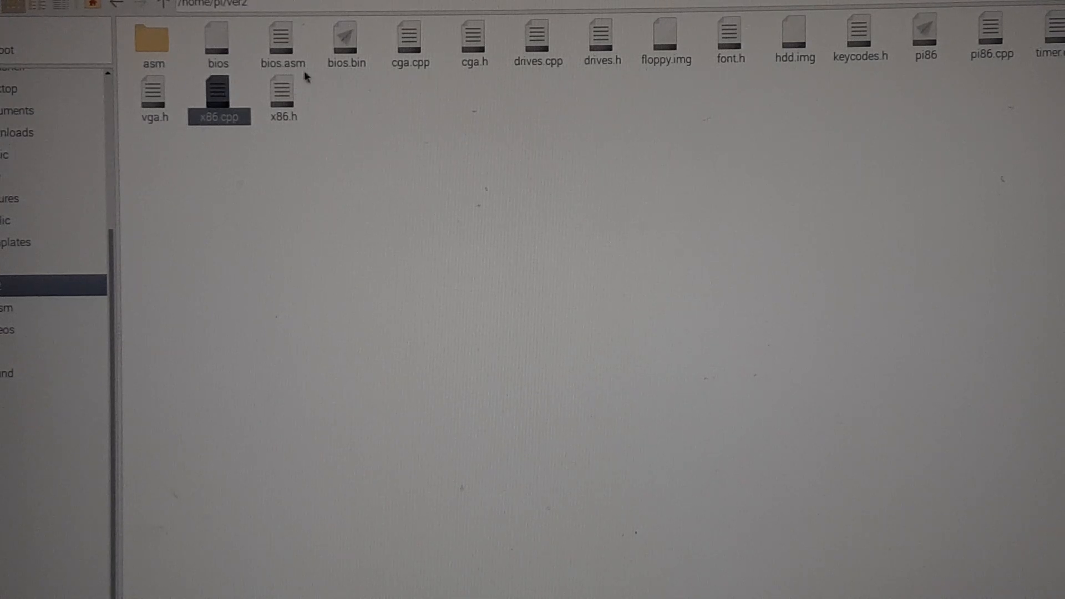
{"action": "mouse_move", "coordinate": [284, 109]}
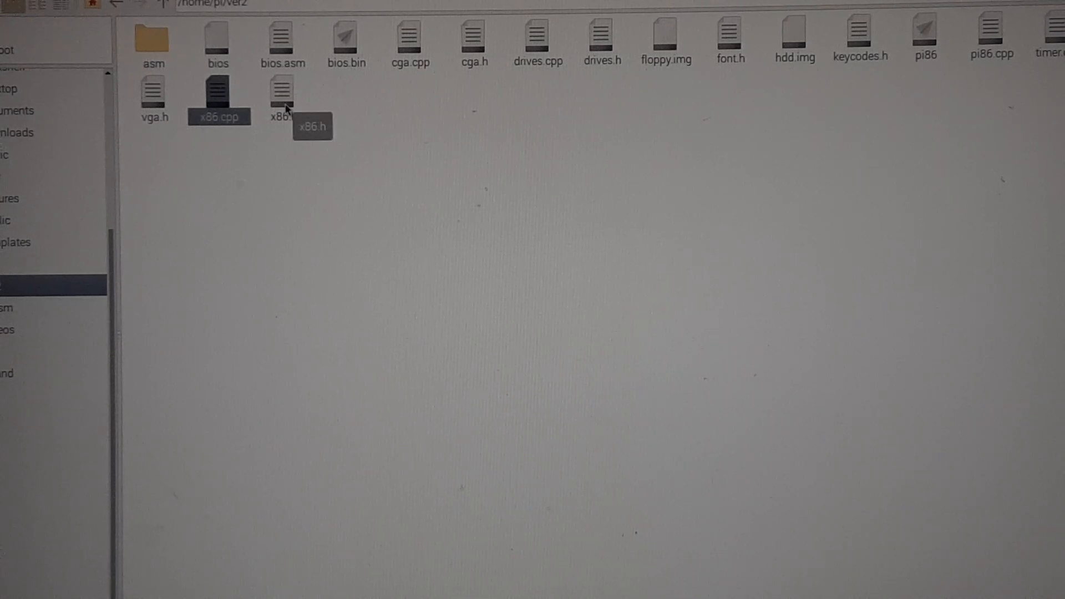
{"action": "mouse_move", "coordinate": [688, 86]}
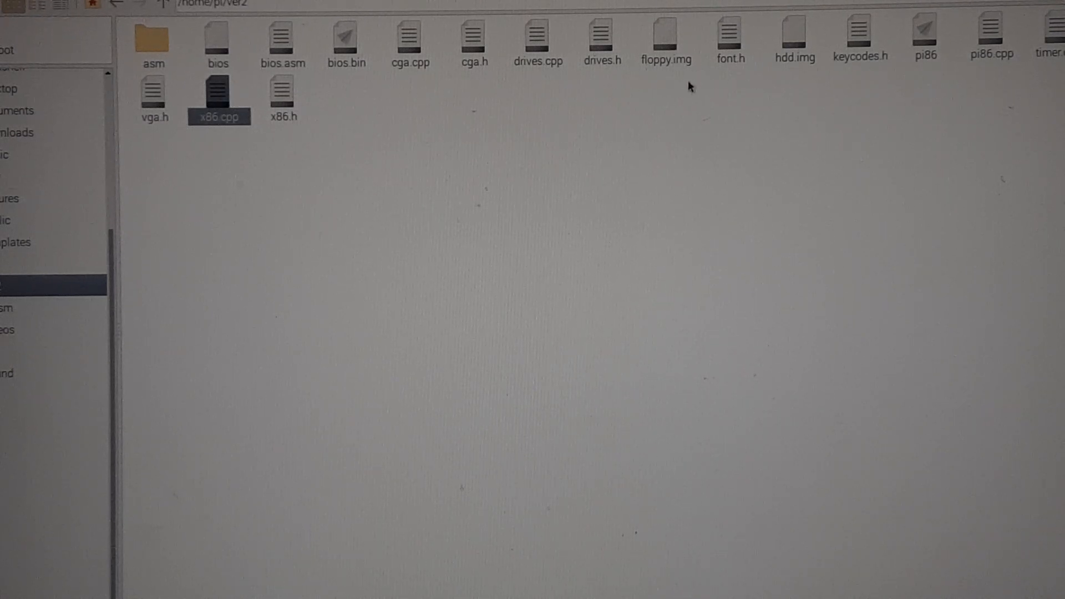
{"action": "mouse_move", "coordinate": [999, 58]}
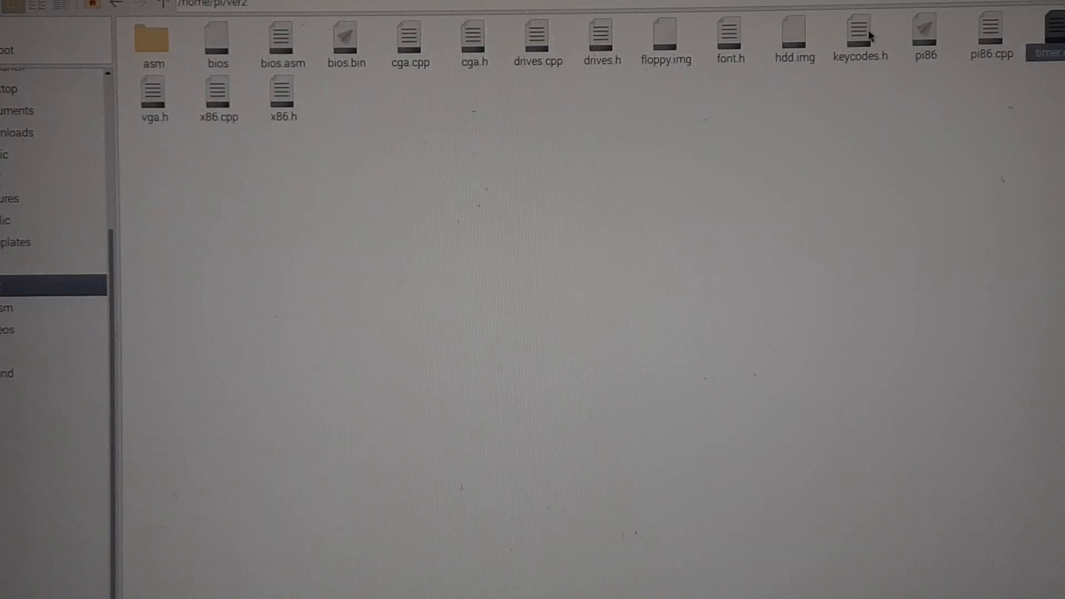
{"action": "mouse_move", "coordinate": [183, 111]}
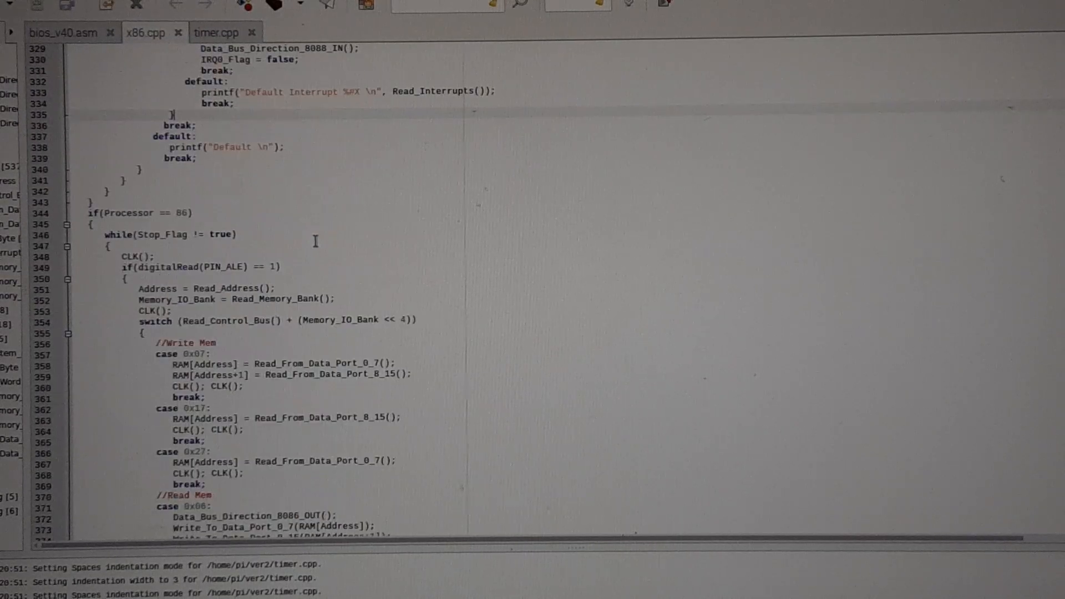
Scroll x86.cpp to the //Interrupt case 0x00 block handling the system timer and keyboard.
{"action": "scroll", "scroll_direction": "down", "scroll_amount": 3}
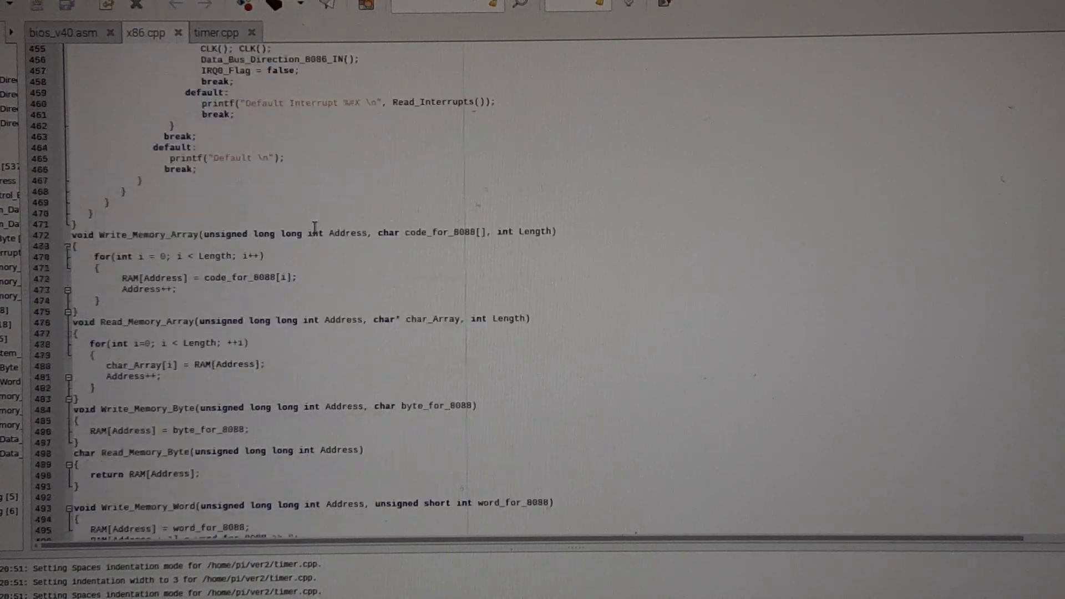
{"action": "scroll", "scroll_direction": "down", "scroll_amount": 3}
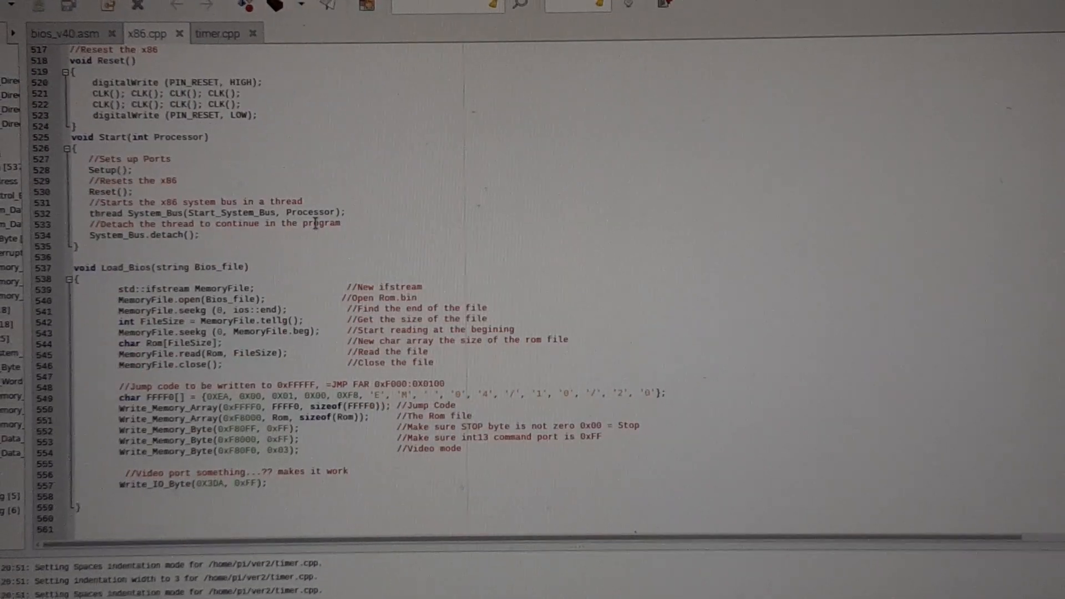
{"action": "scroll", "scroll_direction": "up", "scroll_amount": 3}
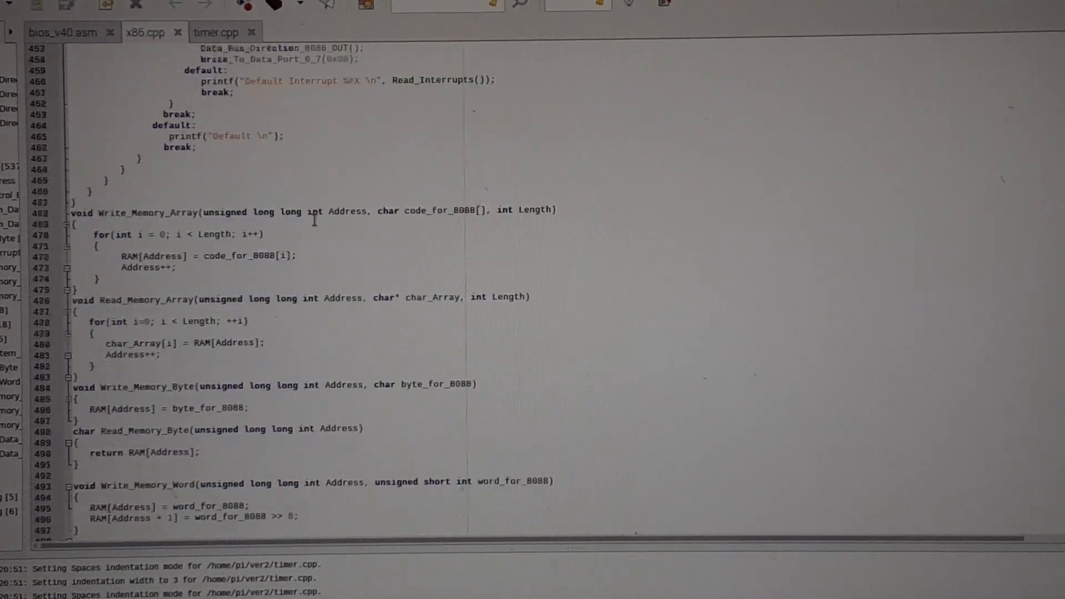
{"action": "scroll", "scroll_direction": "up", "scroll_amount": 3}
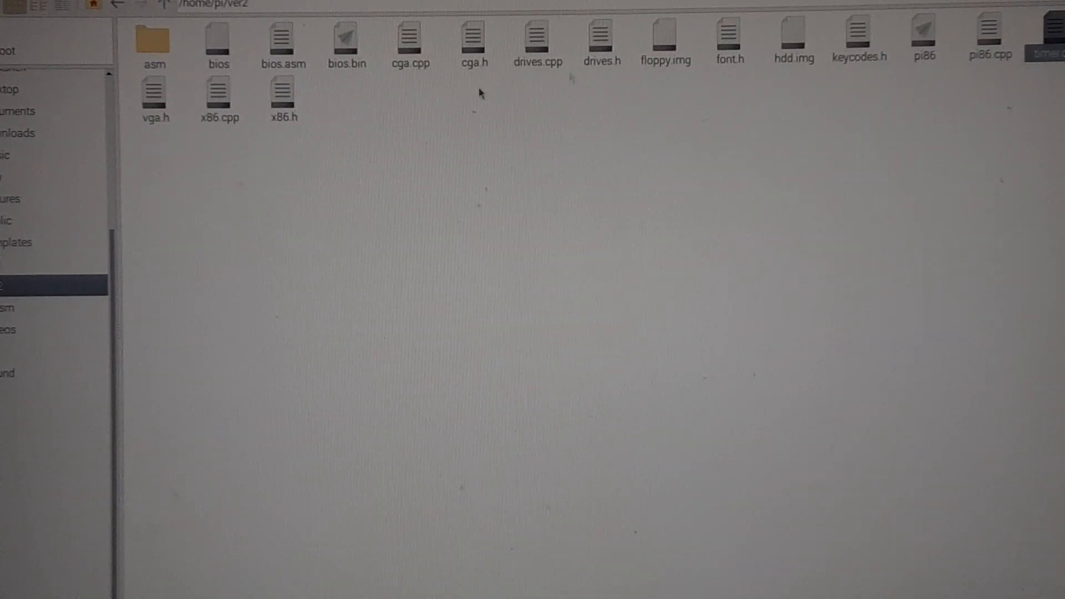
{"action": "right_click", "coordinate": [989, 34]}
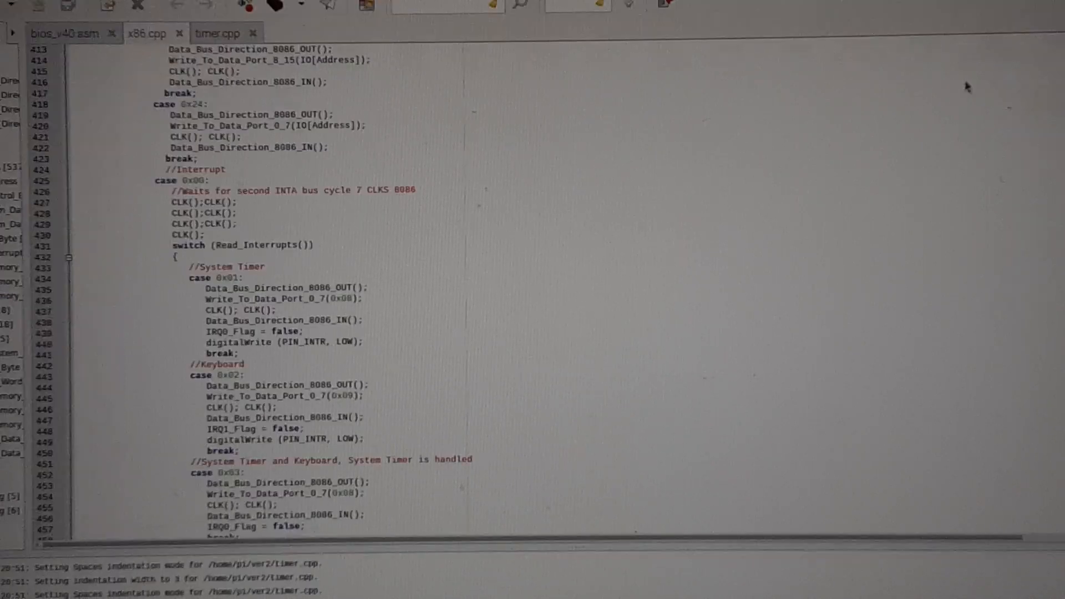
Switch to pi86.cpp and scroll through its main loop, Up_Date_Screen and keyboard() switch.
{"action": "left_click", "coordinate": [288, 33]}
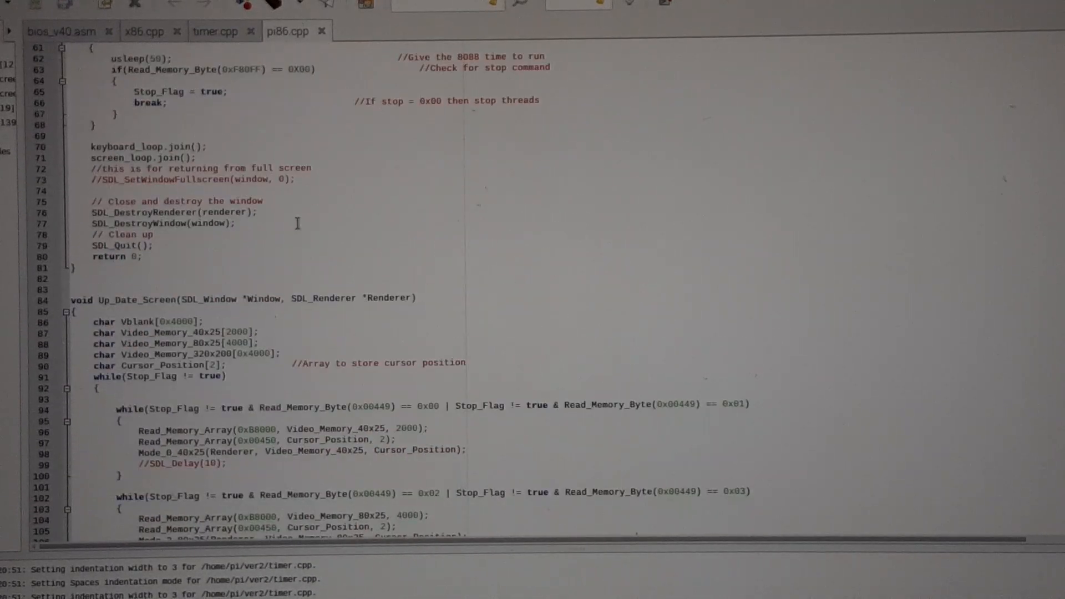
{"action": "scroll", "scroll_direction": "down", "scroll_amount": 3}
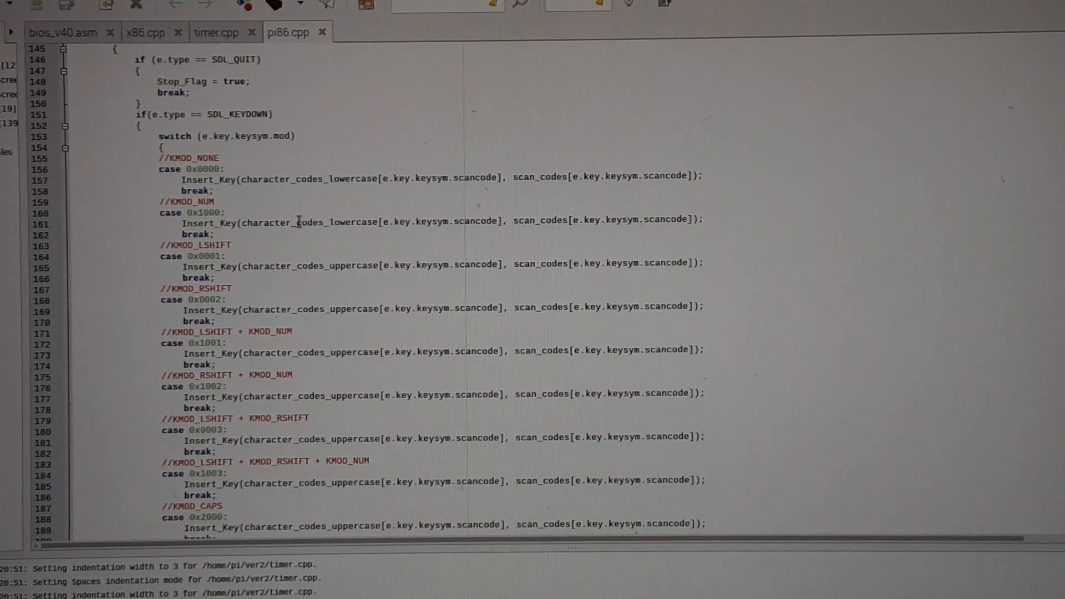
{"action": "scroll", "scroll_direction": "down", "scroll_amount": 3}
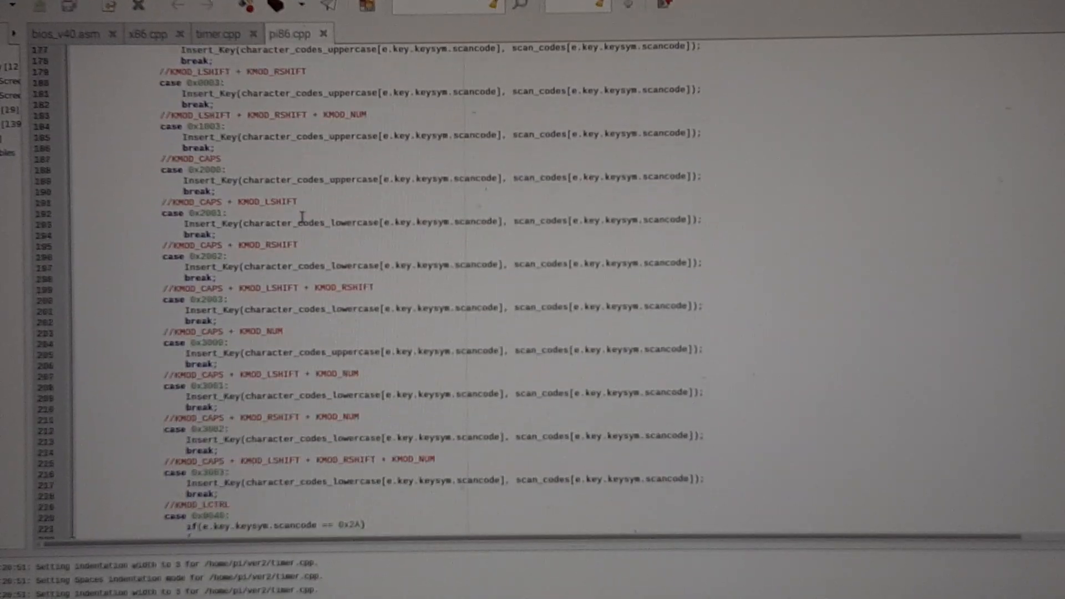
{"action": "scroll", "scroll_direction": "up", "scroll_amount": 3}
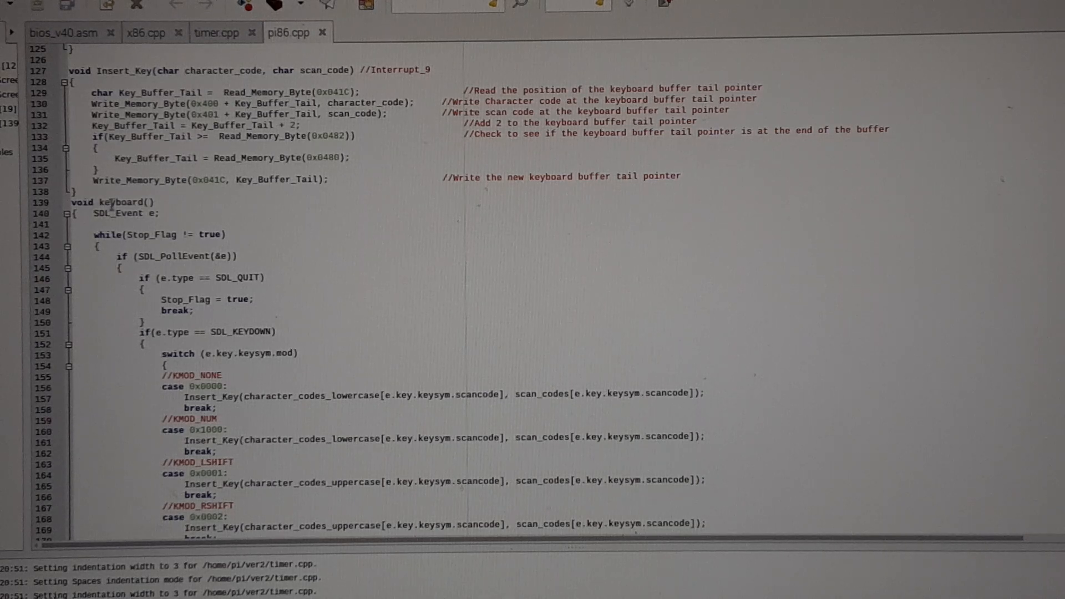
{"action": "scroll", "scroll_direction": "down", "scroll_amount": 3}
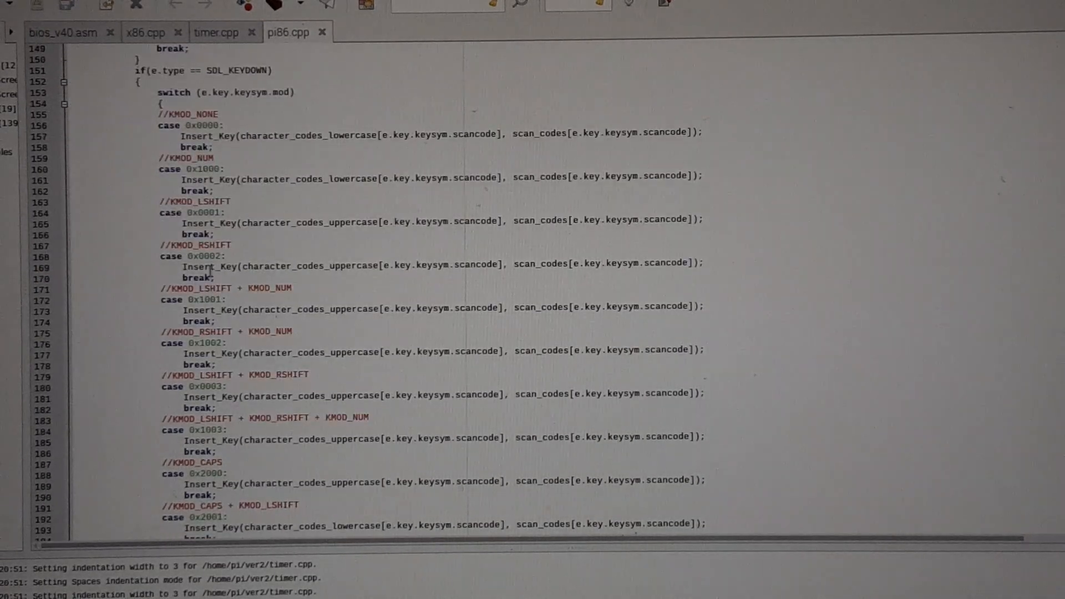
{"action": "scroll", "scroll_direction": "up", "scroll_amount": 3}
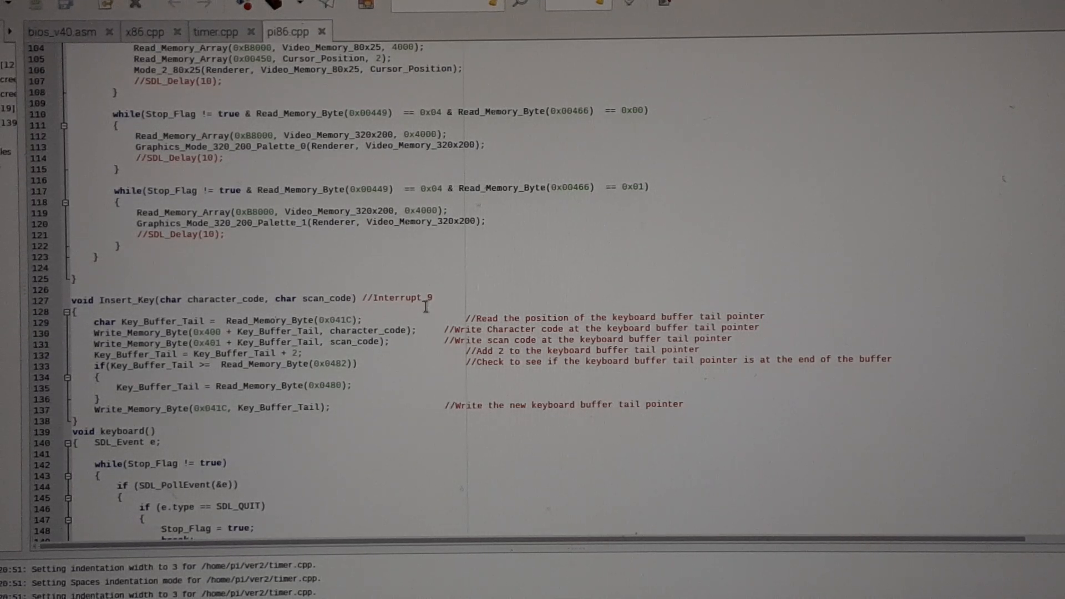
Point out the Interrupt_9 note on Insert_Key, then scroll back up to the window cleanup.
{"action": "left_click", "coordinate": [366, 367]}
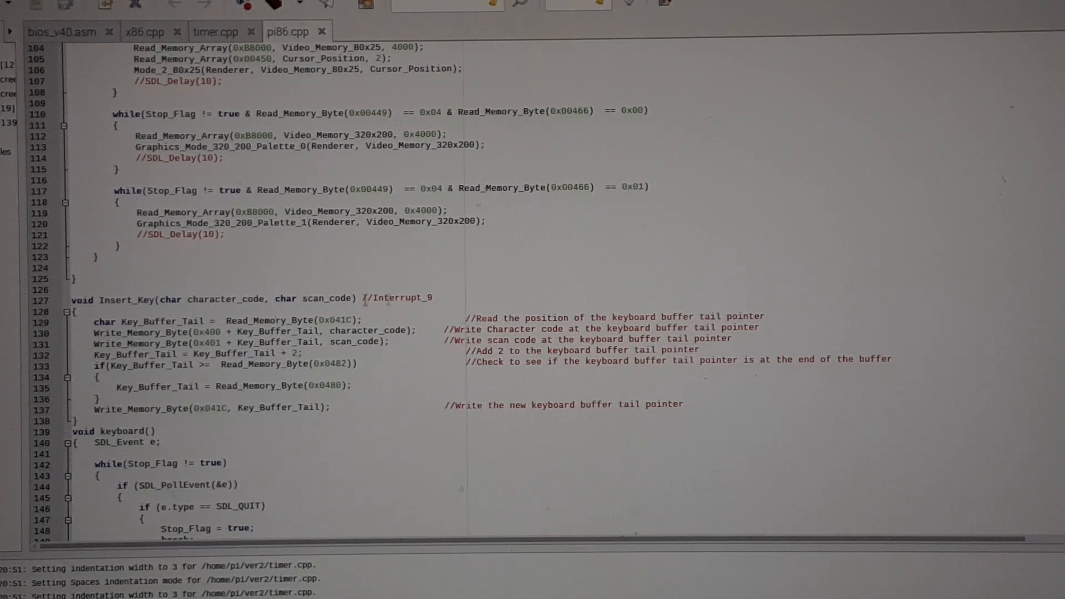
{"action": "scroll", "scroll_direction": "up", "scroll_amount": 3}
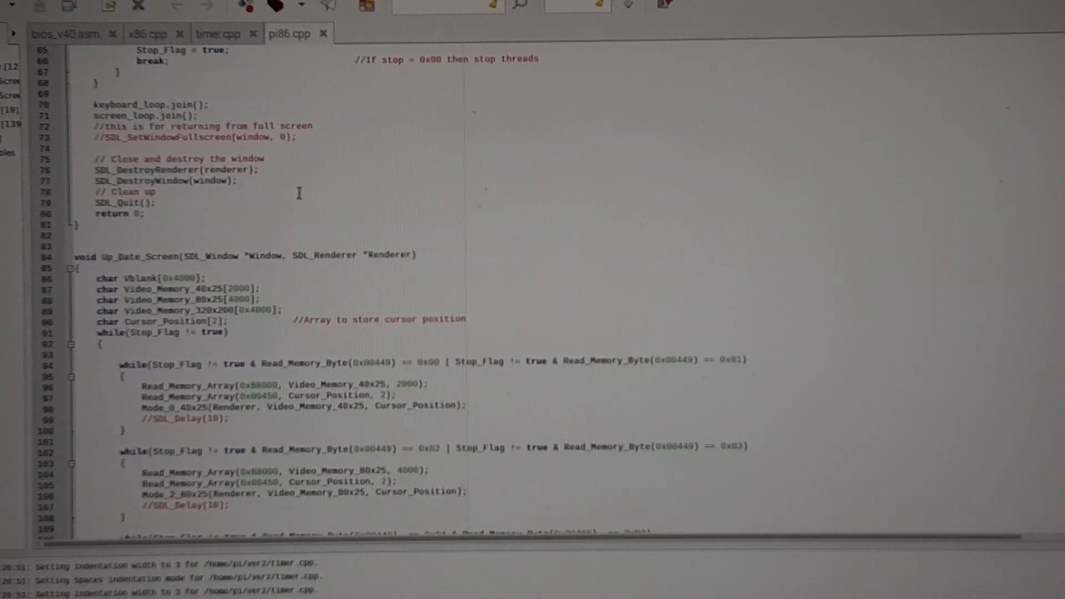
Return to x86.cpp and mark the Read_Interrupts call in the interrupt switch.
{"action": "left_click", "coordinate": [146, 33]}
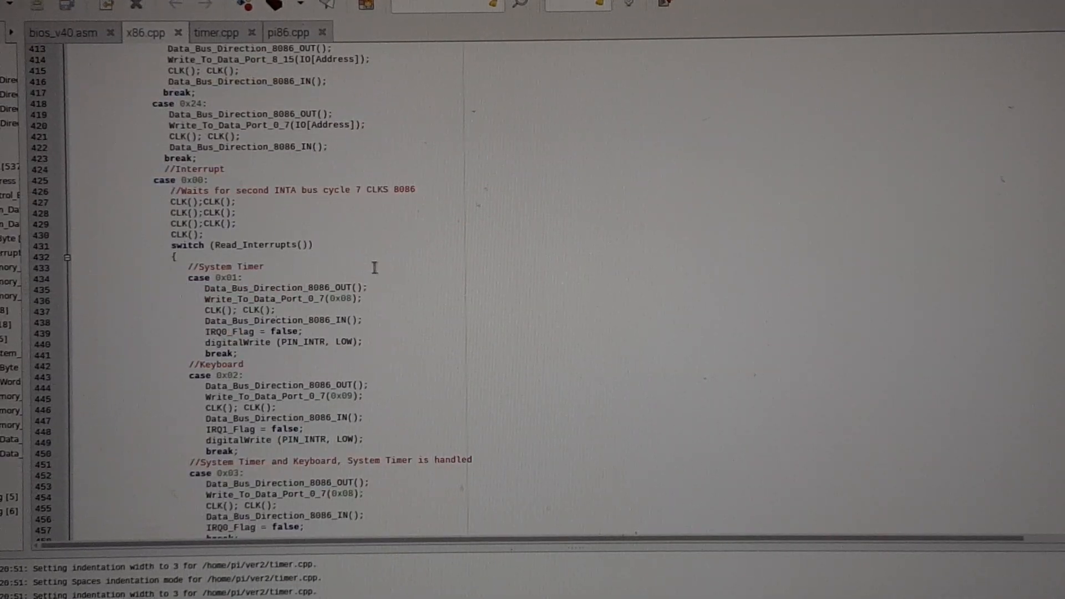
{"action": "scroll", "scroll_direction": "down", "scroll_amount": 3}
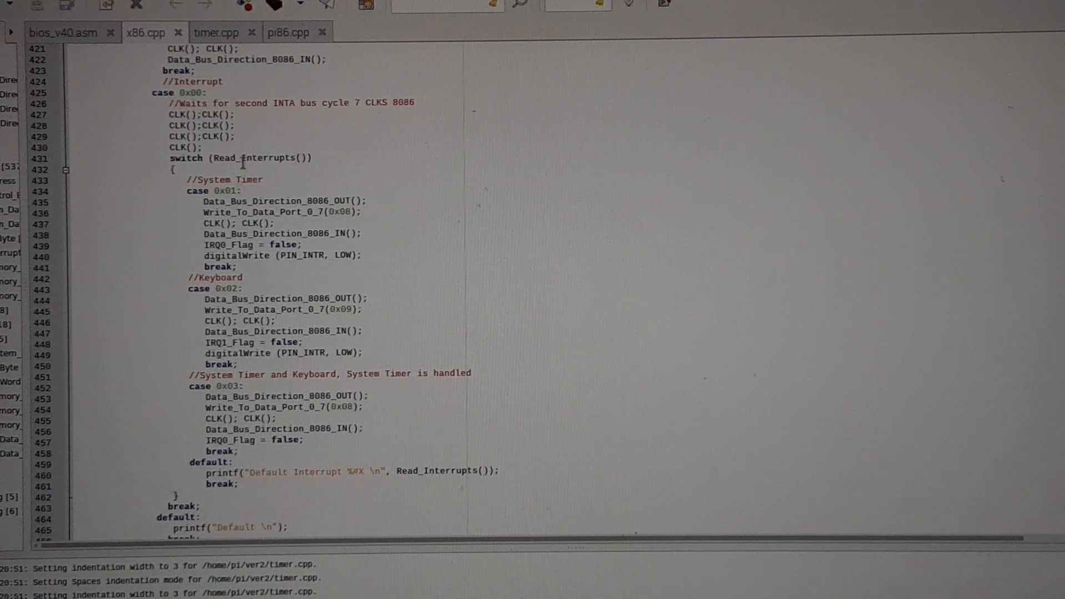
{"action": "double_click", "coordinate": [254, 157]}
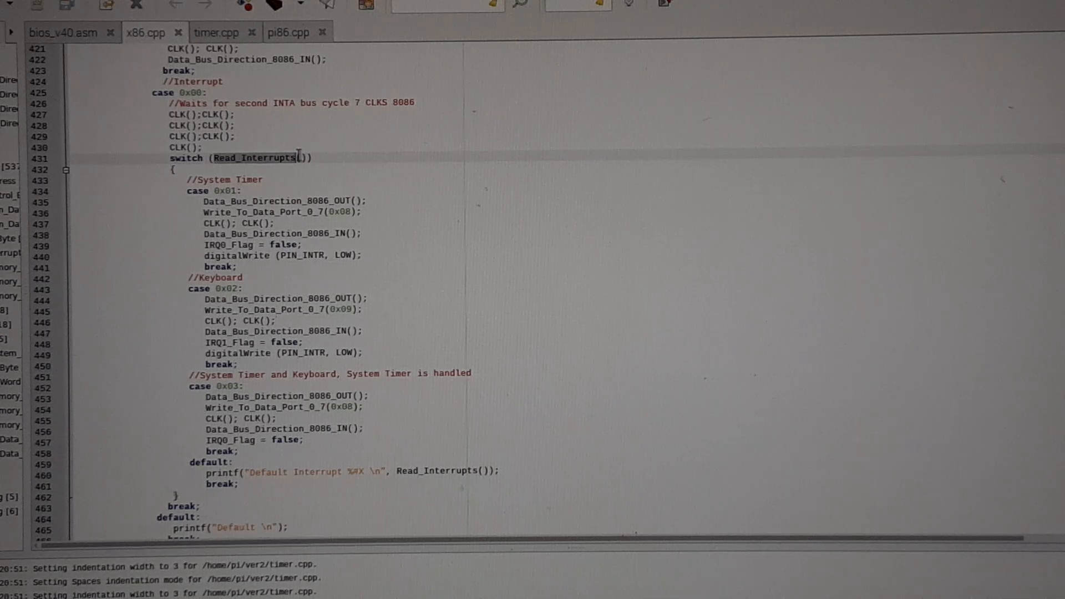
{"action": "scroll", "scroll_direction": "up", "scroll_amount": 3}
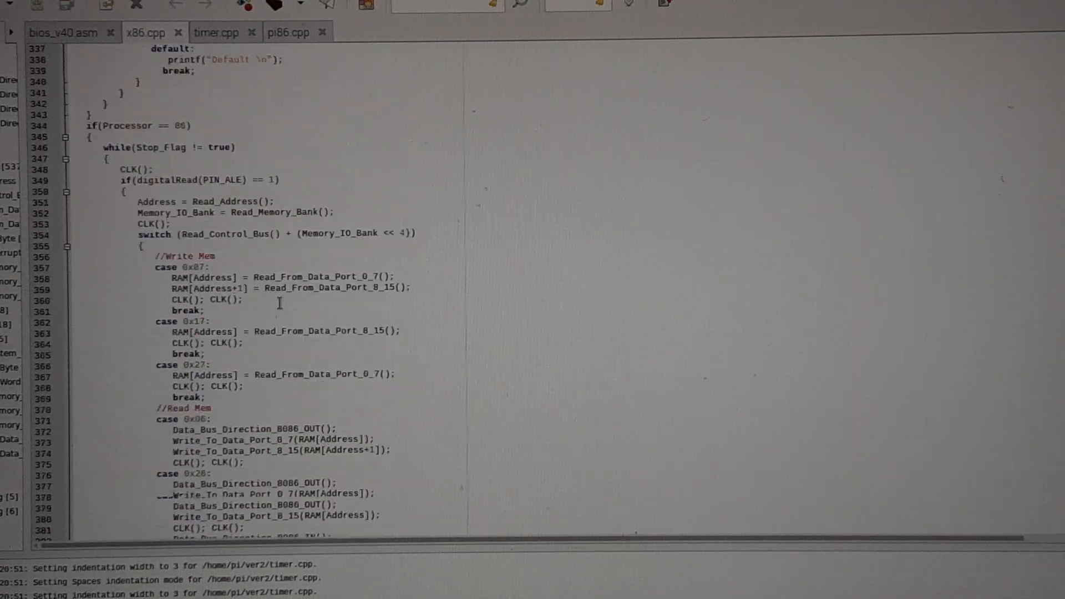
{"action": "scroll", "scroll_direction": "up", "scroll_amount": 3}
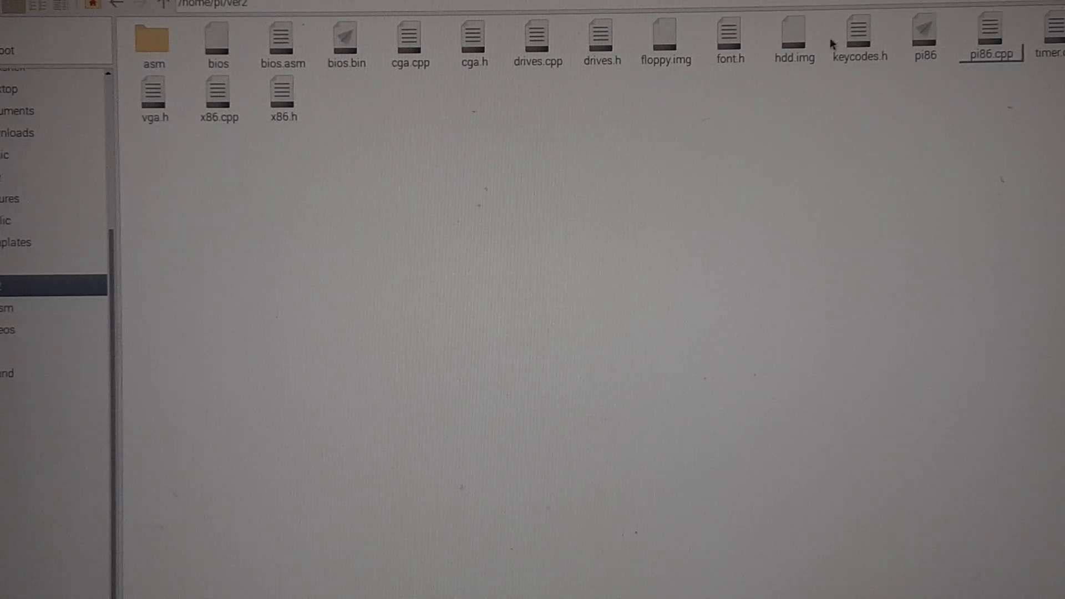
Open x86.h from the file manager into Geany and scan its pin definitions and declarations.
{"action": "right_click", "coordinate": [283, 95]}
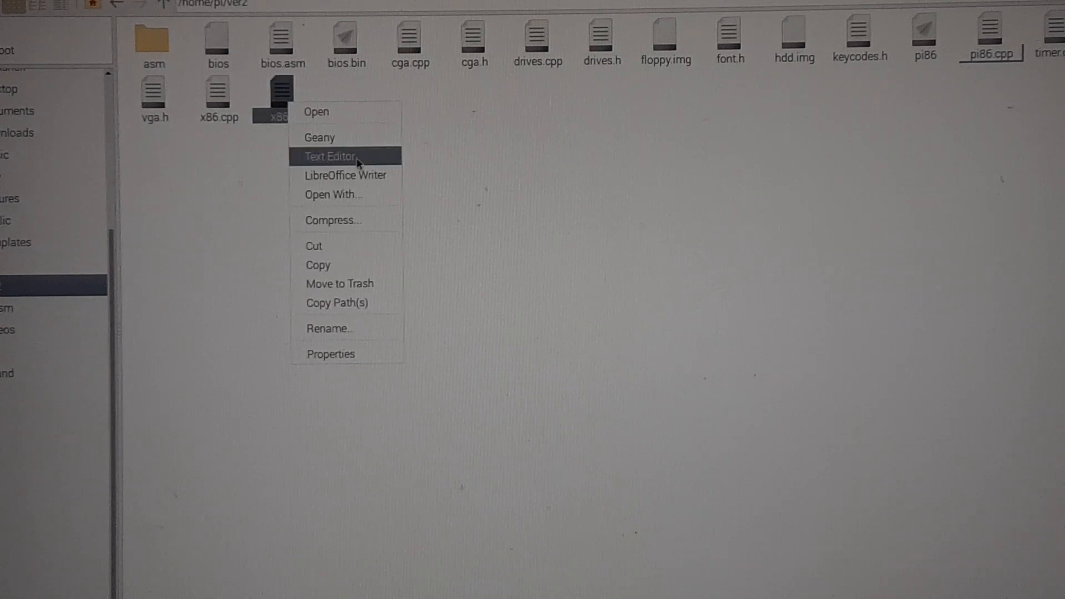
{"action": "left_click", "coordinate": [331, 156]}
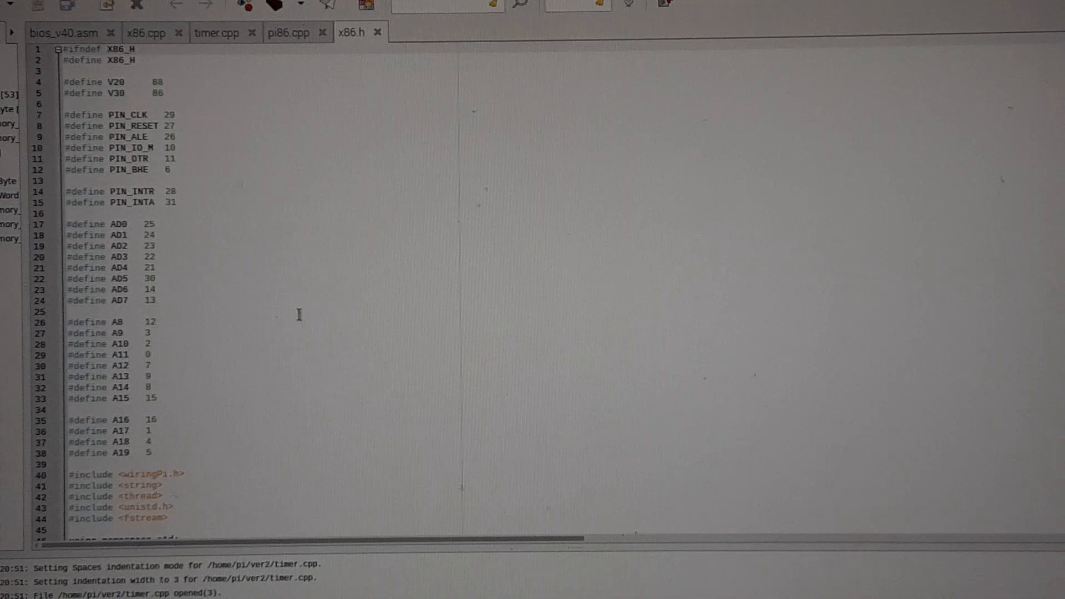
{"action": "scroll", "scroll_direction": "down", "scroll_amount": 3}
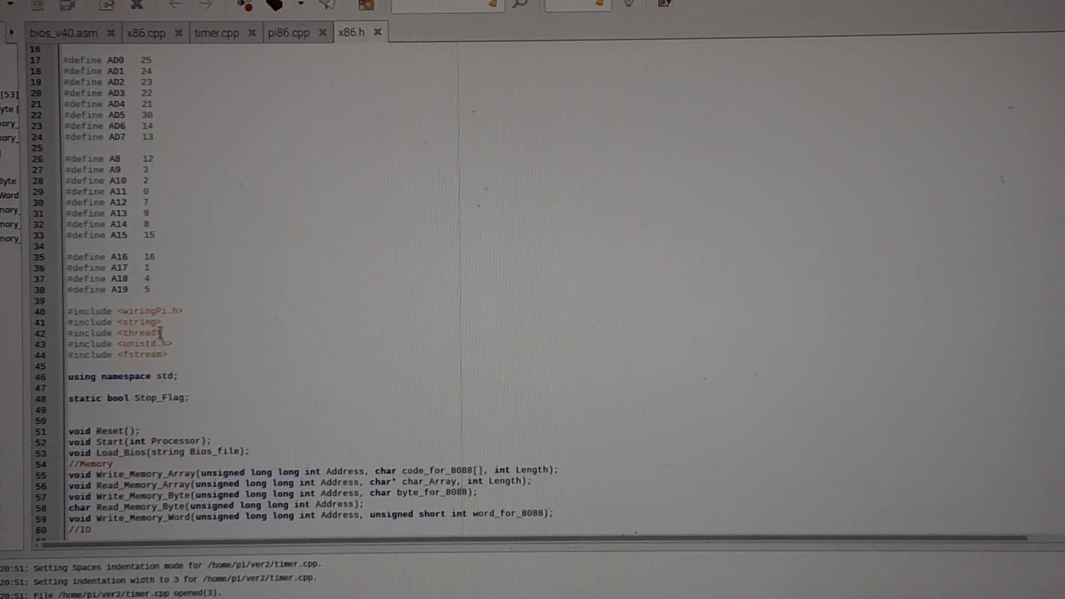
{"action": "scroll", "scroll_direction": "up", "scroll_amount": 3}
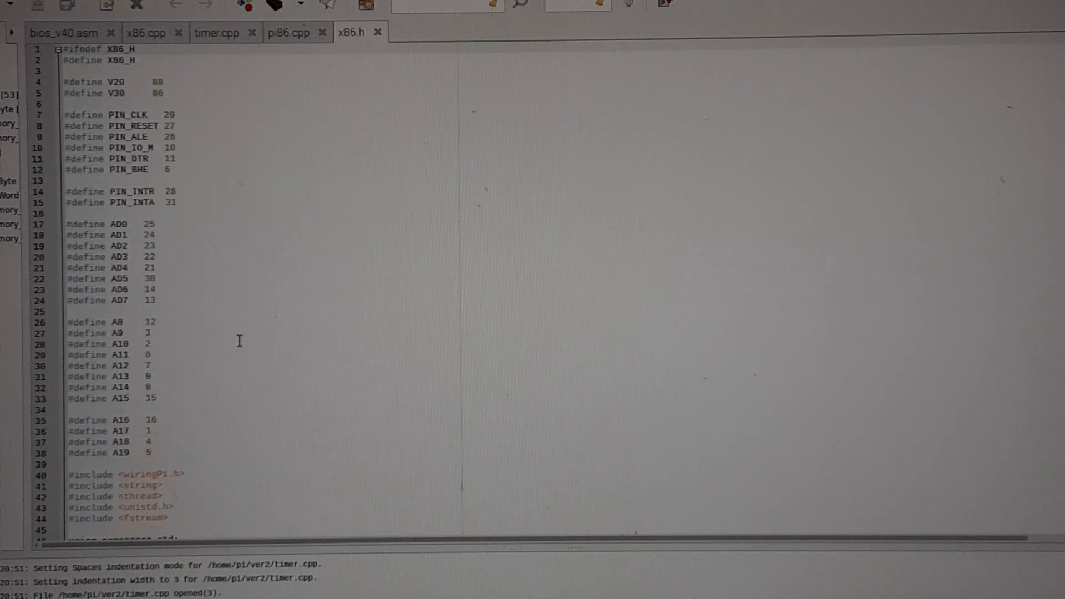
{"action": "mouse_move", "coordinate": [279, 79]}
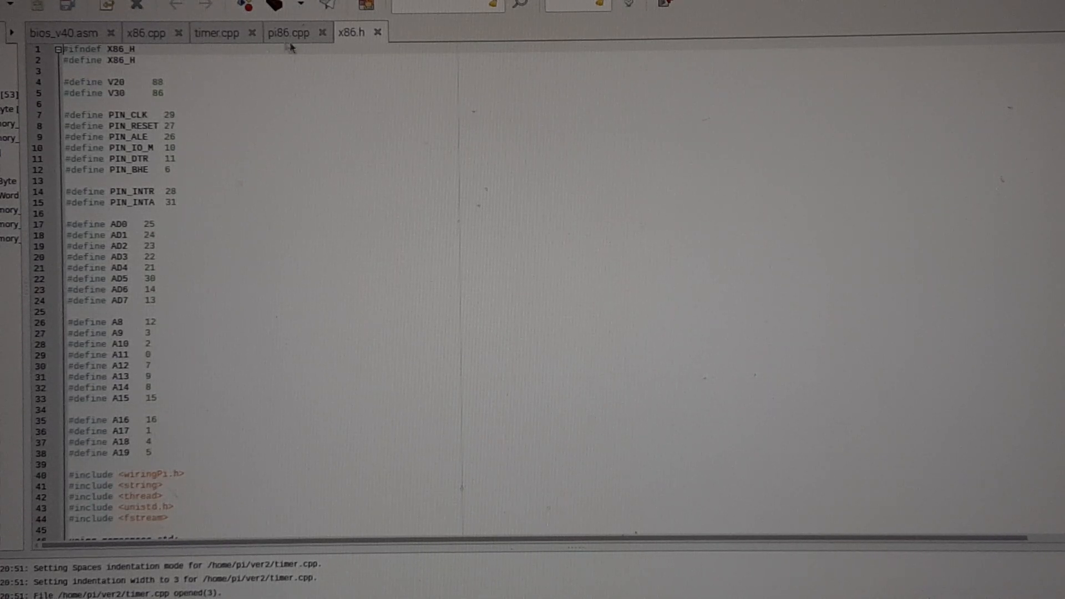
Glance at timer.cpp, then mark the Read_Interrupts call for the 8088 path in x86.cpp's interrupt case.
{"action": "left_click", "coordinate": [218, 33]}
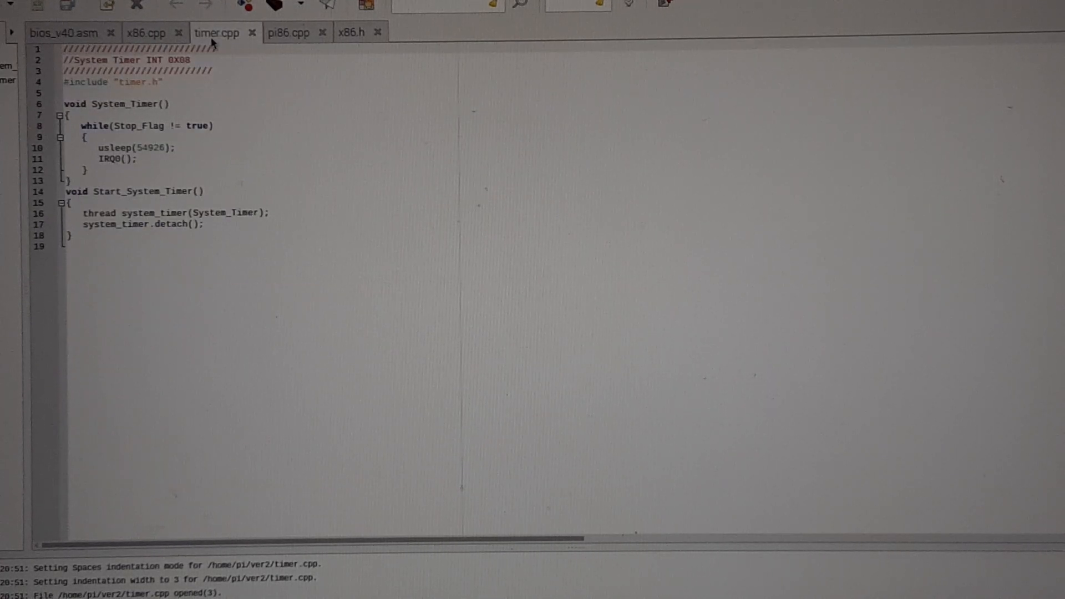
{"action": "left_click", "coordinate": [145, 33]}
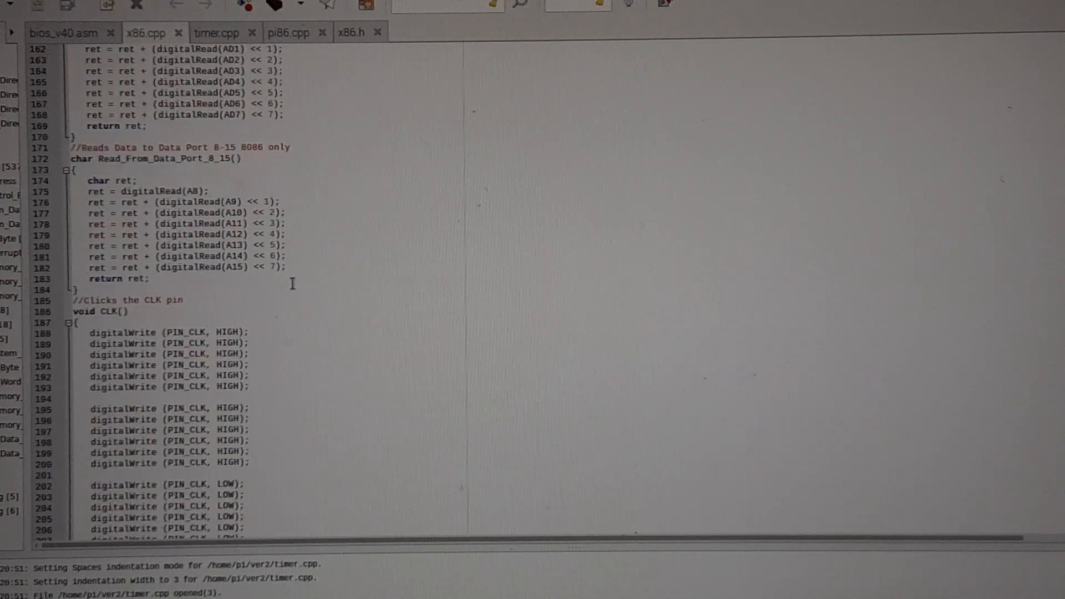
{"action": "scroll", "scroll_direction": "down", "scroll_amount": 3}
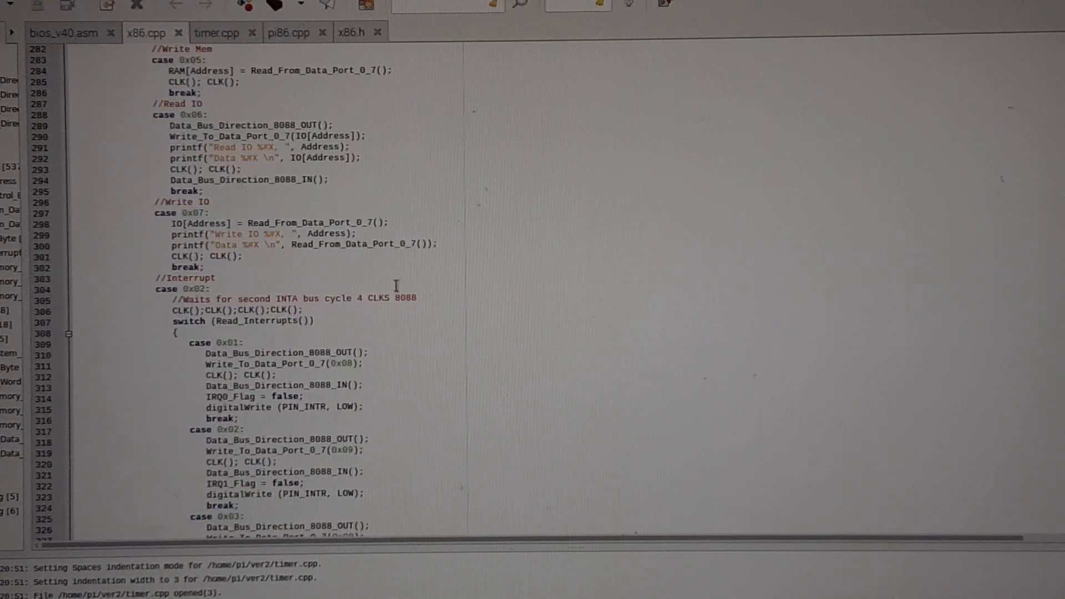
{"action": "scroll", "scroll_direction": "down", "scroll_amount": 3}
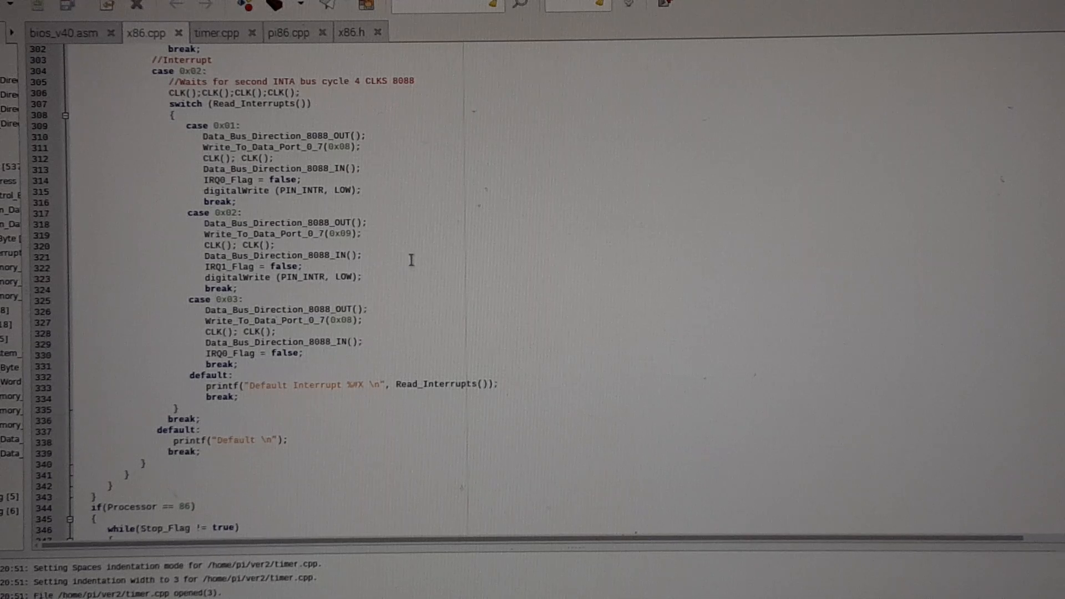
{"action": "double_click", "coordinate": [257, 104]}
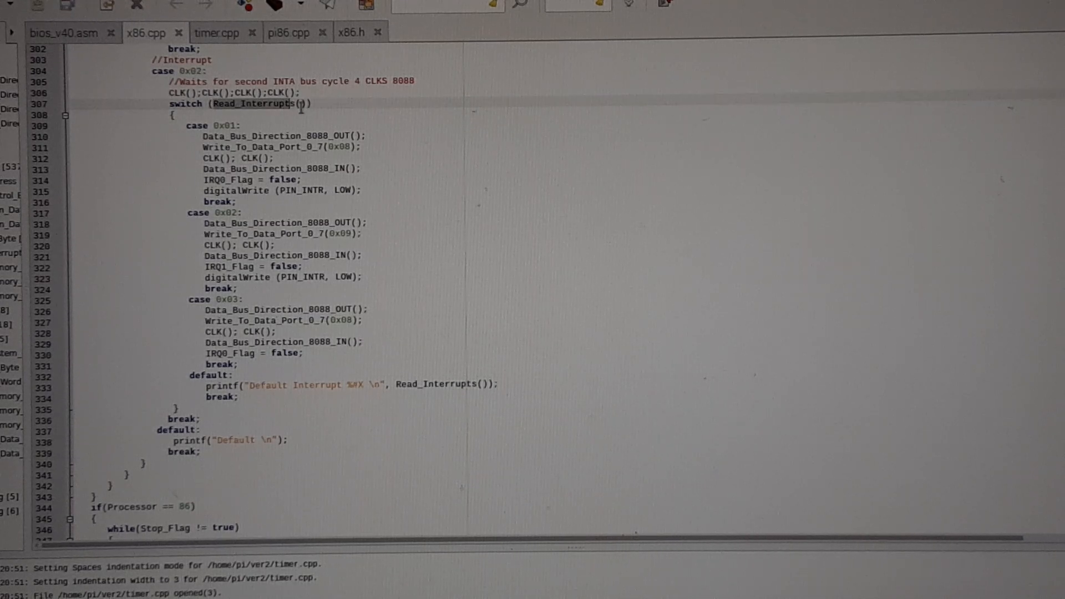
{"action": "scroll", "scroll_direction": "up", "scroll_amount": 3}
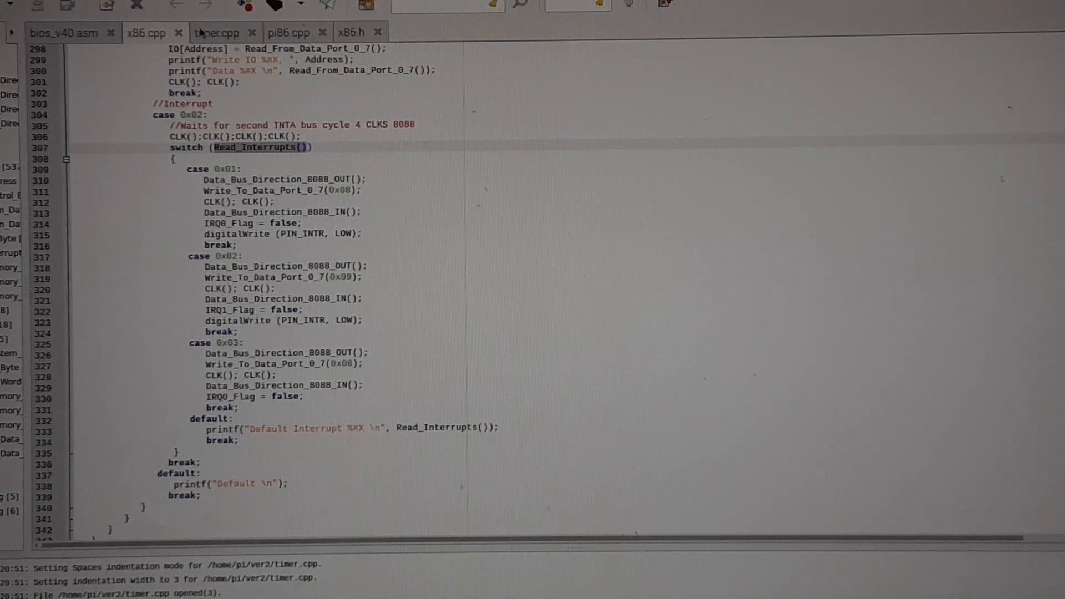
View timer.cpp's System_Timer loop, then return to x86.cpp's interrupt switch.
{"action": "left_click", "coordinate": [217, 33]}
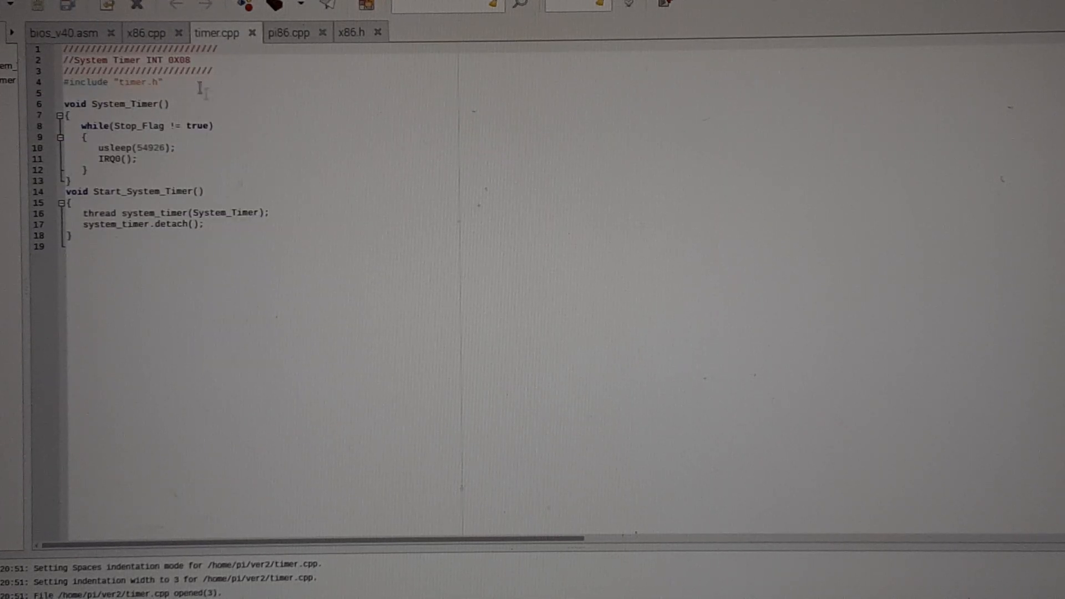
{"action": "left_click", "coordinate": [145, 33]}
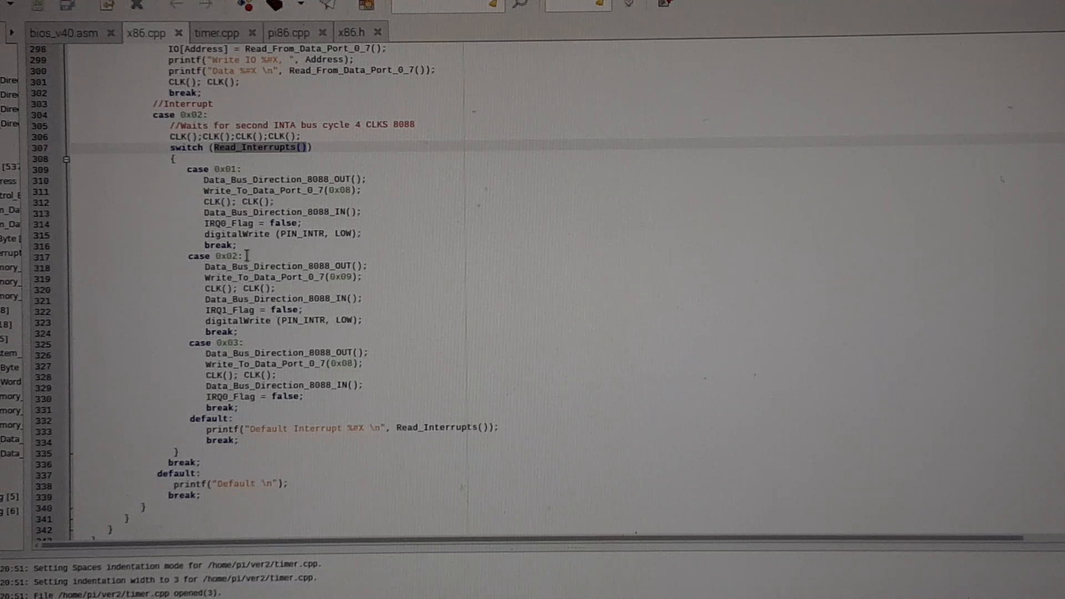
{"action": "mouse_move", "coordinate": [403, 359]}
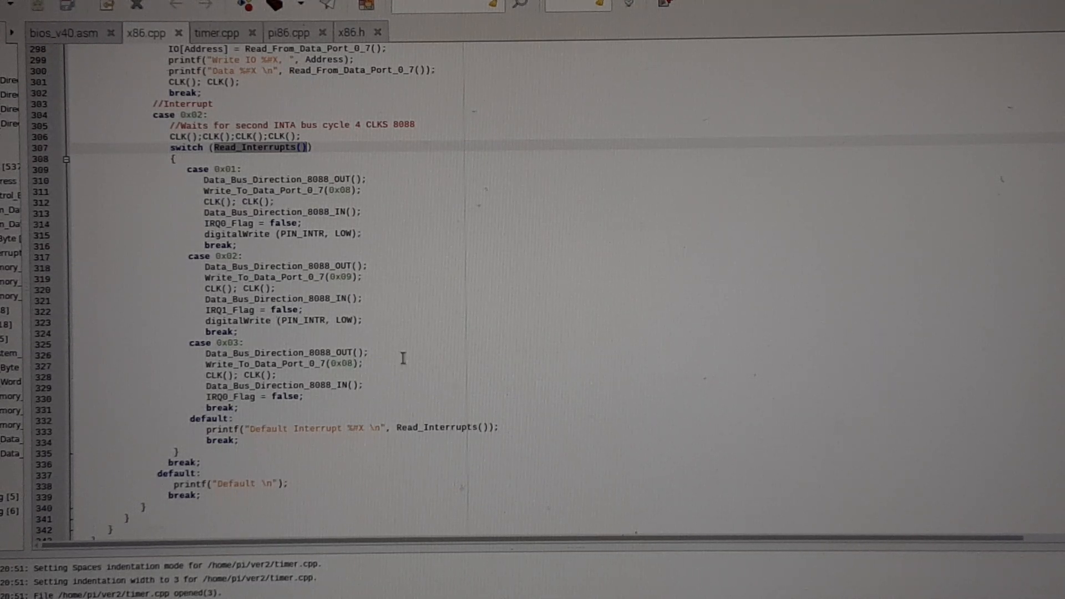
{"action": "mouse_move", "coordinate": [306, 370]}
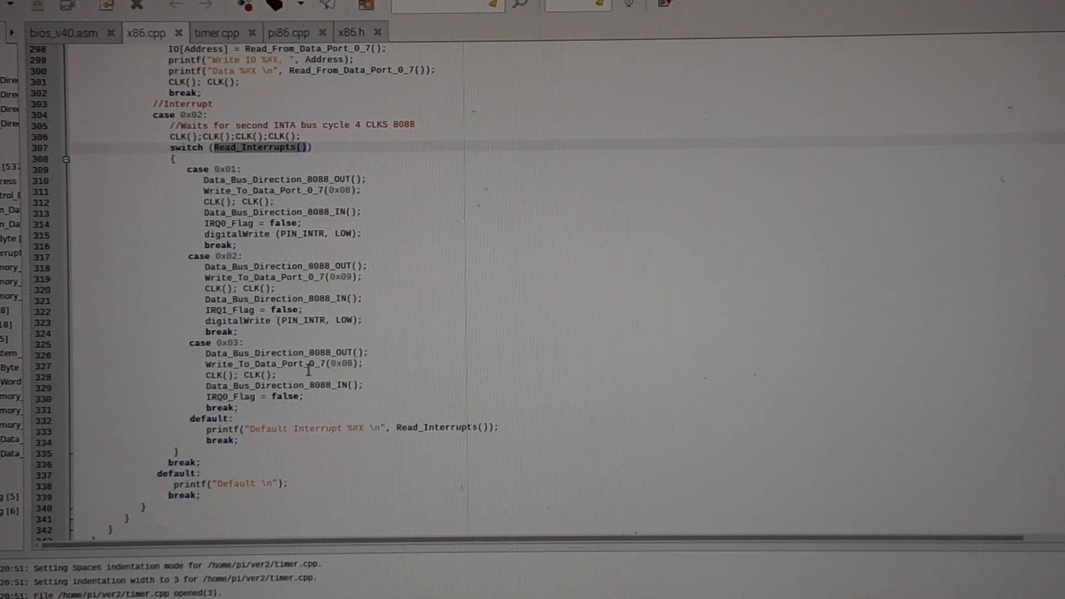
{"action": "mouse_move", "coordinate": [376, 360]}
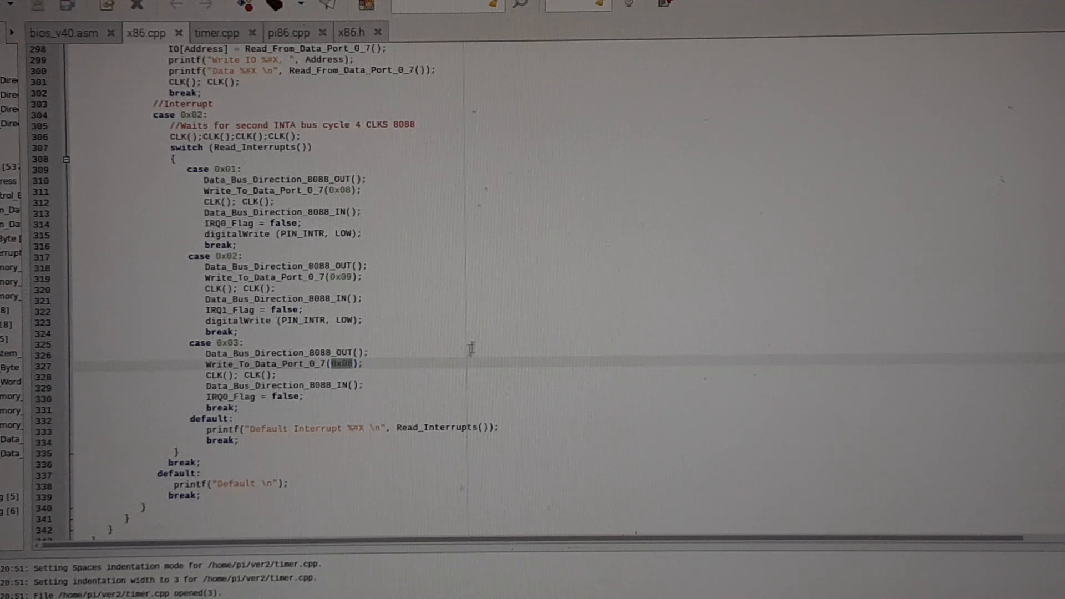
{"action": "mouse_move", "coordinate": [398, 235]}
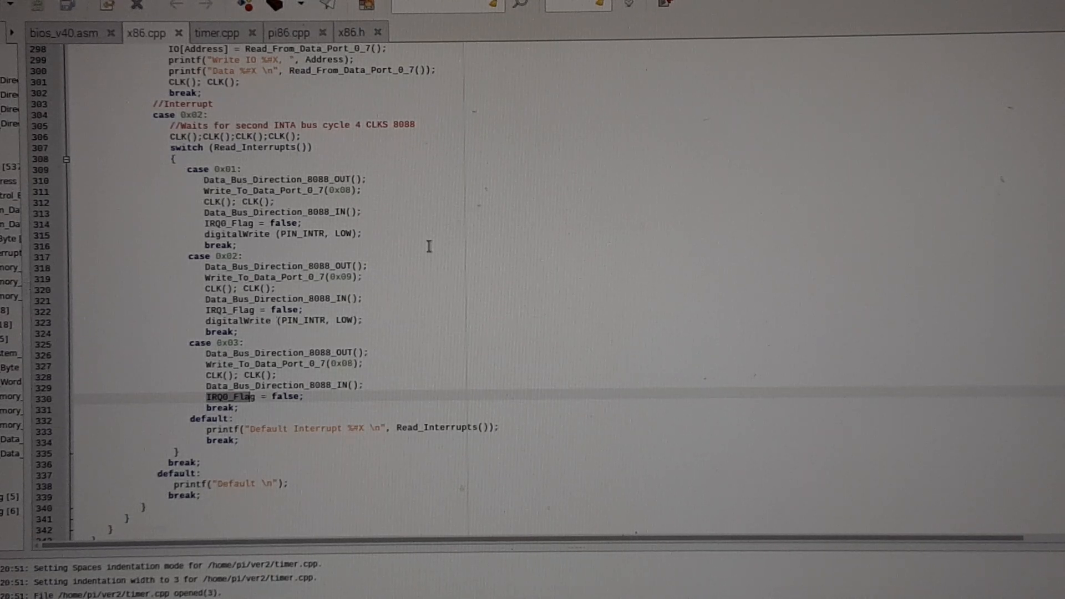
{"action": "mouse_move", "coordinate": [429, 399]}
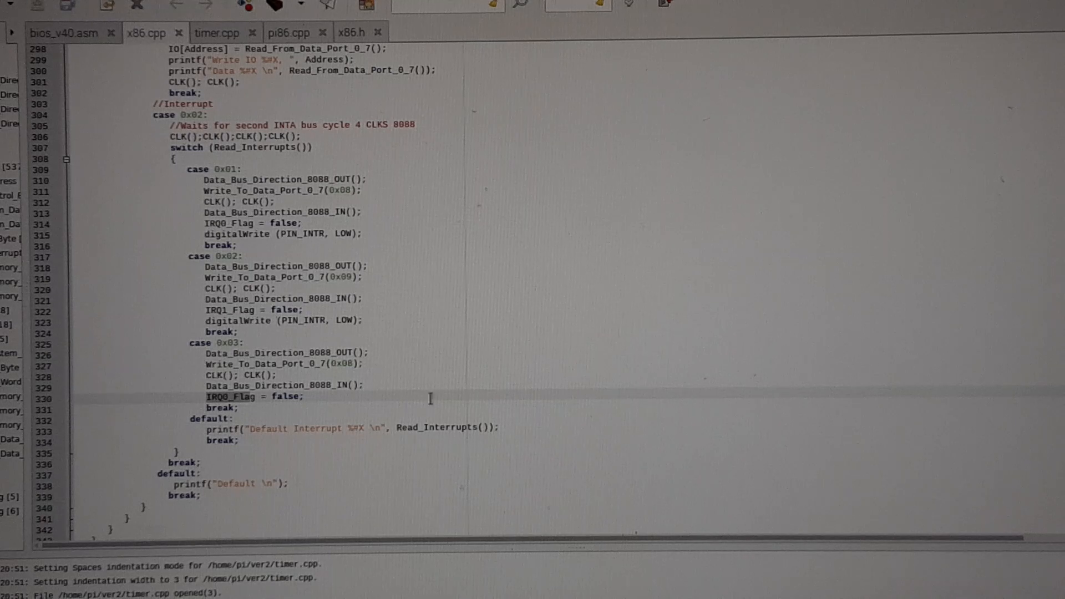
{"action": "mouse_move", "coordinate": [446, 273]}
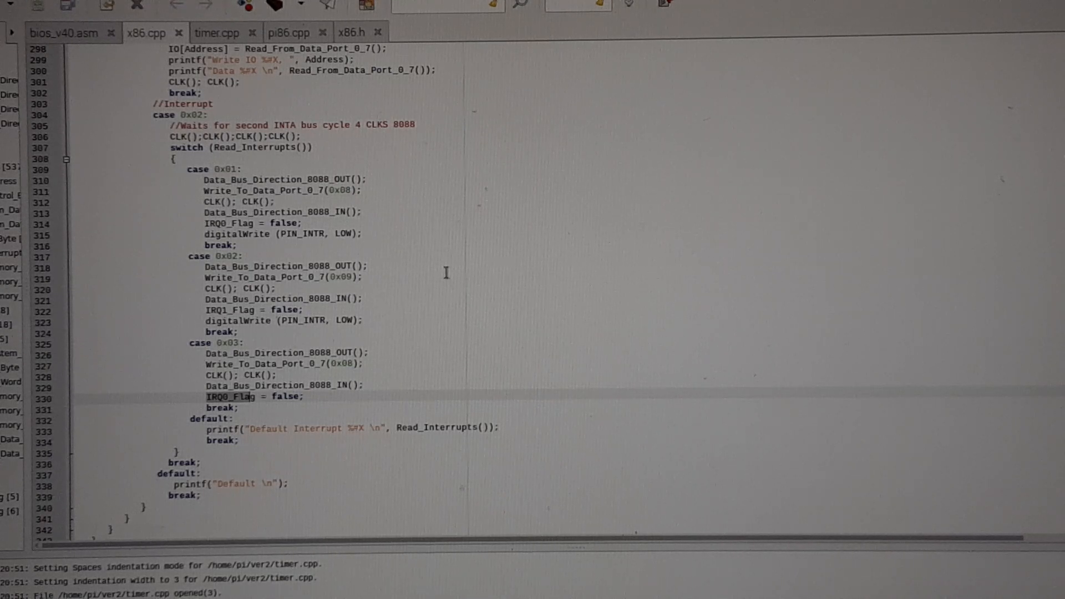
{"action": "mouse_move", "coordinate": [402, 319]}
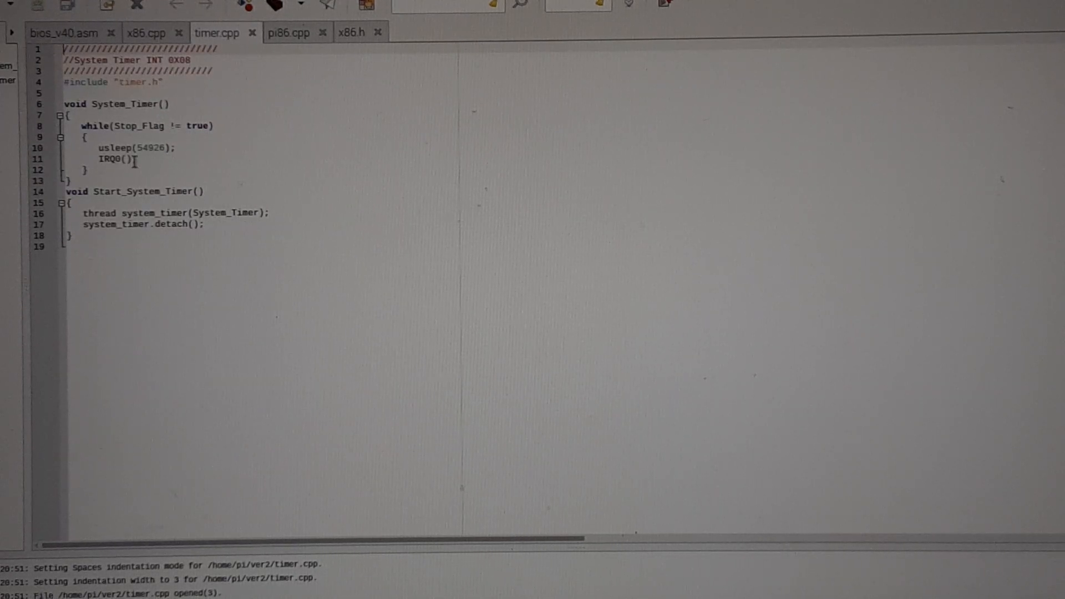
Add the ';' after IRQ0() in timer.cpp, then review pi86.cpp's Up_Date_Screen and scroll back up.
{"action": "type", "text": ";"}
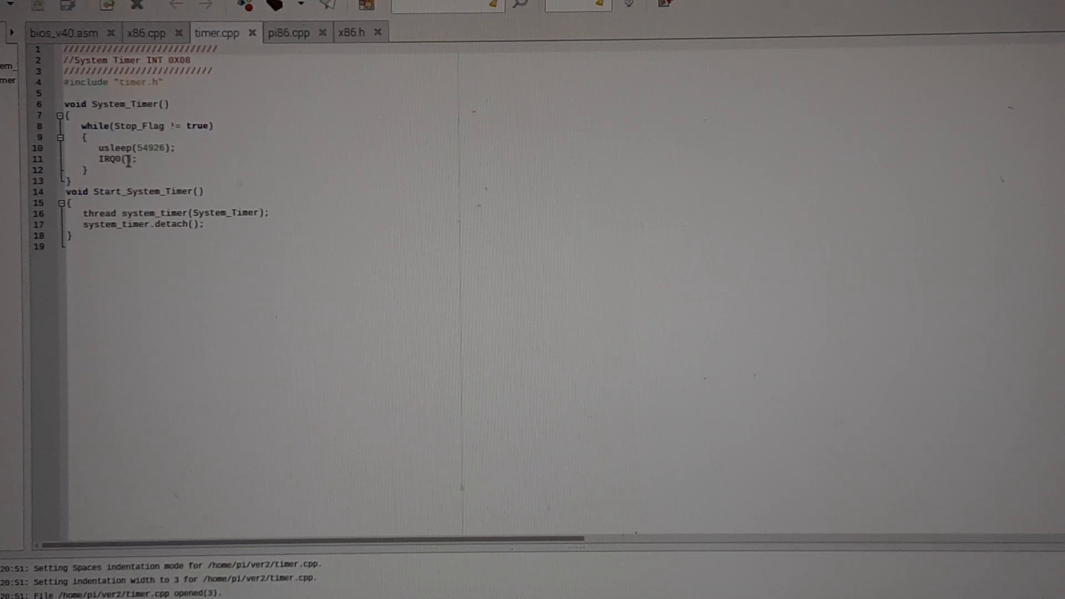
{"action": "left_click", "coordinate": [290, 32]}
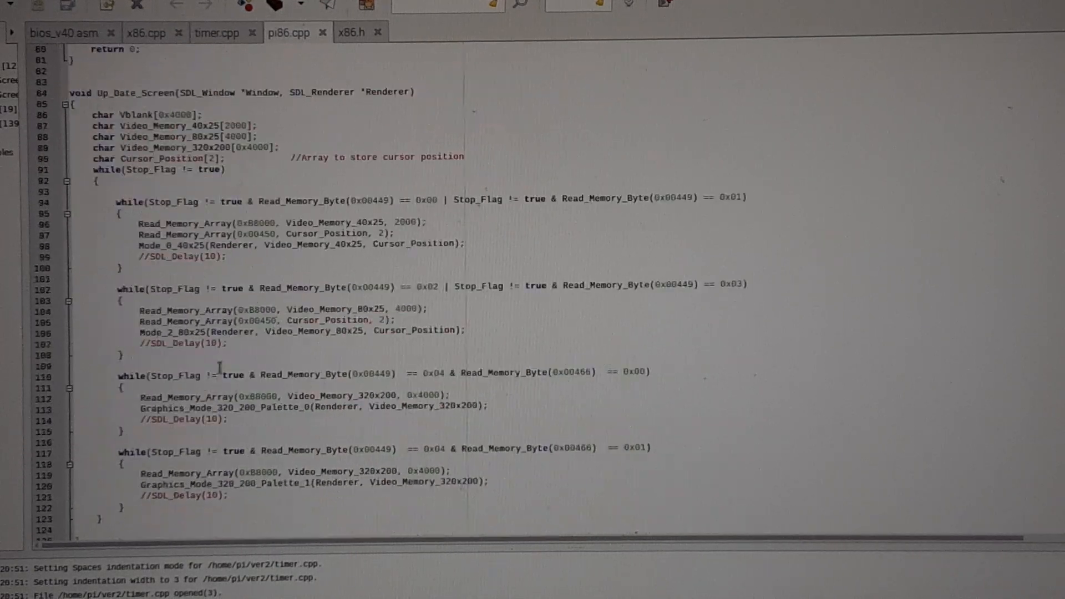
{"action": "scroll", "scroll_direction": "down", "scroll_amount": 3}
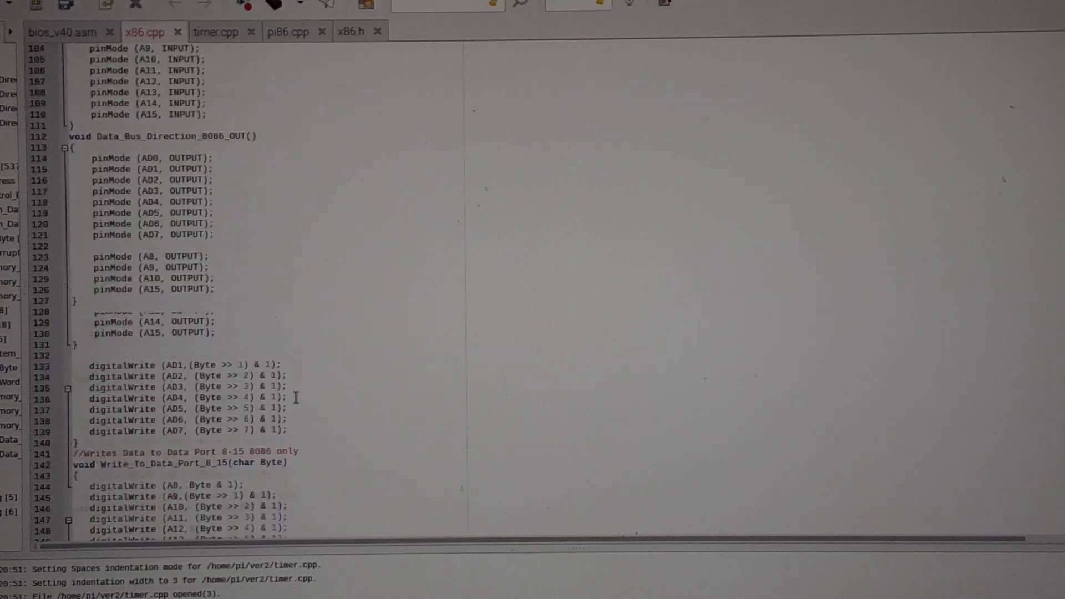
{"action": "scroll", "scroll_direction": "up", "scroll_amount": 3}
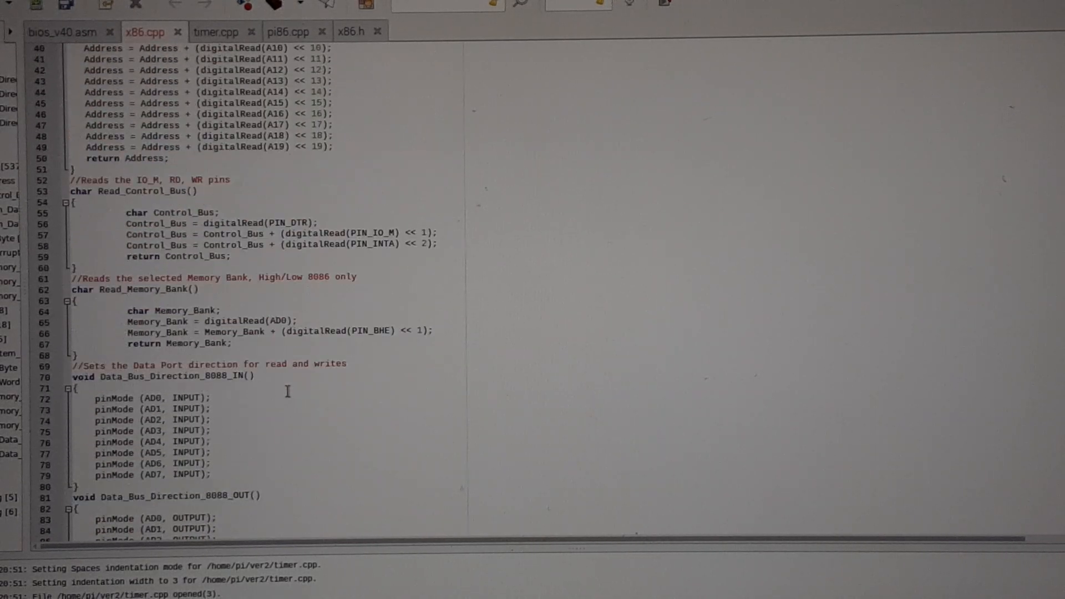
{"action": "scroll", "scroll_direction": "up", "scroll_amount": 3}
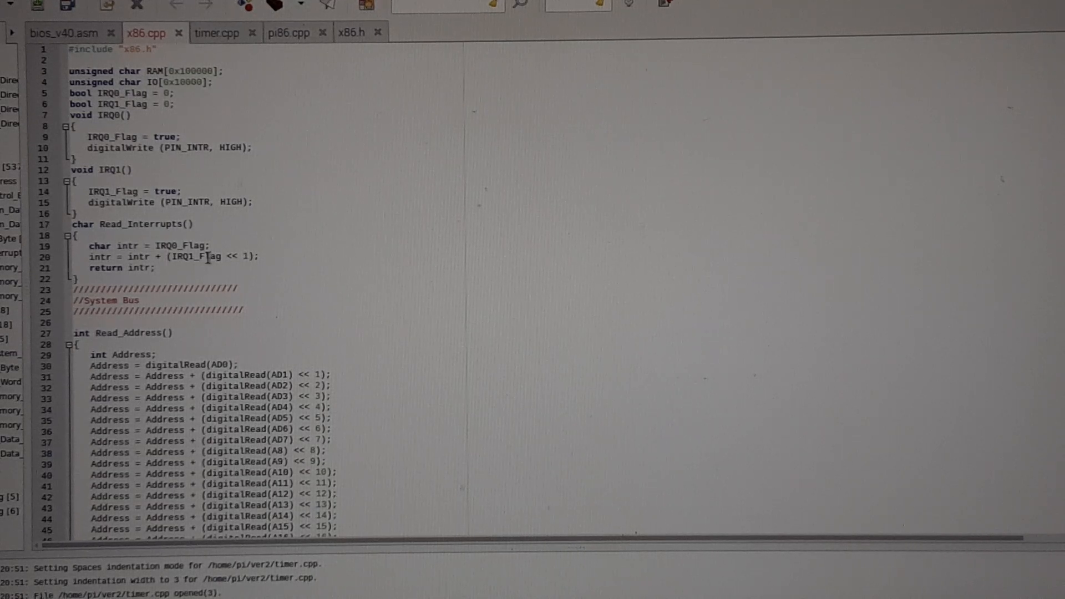
{"action": "mouse_move", "coordinate": [204, 262]}
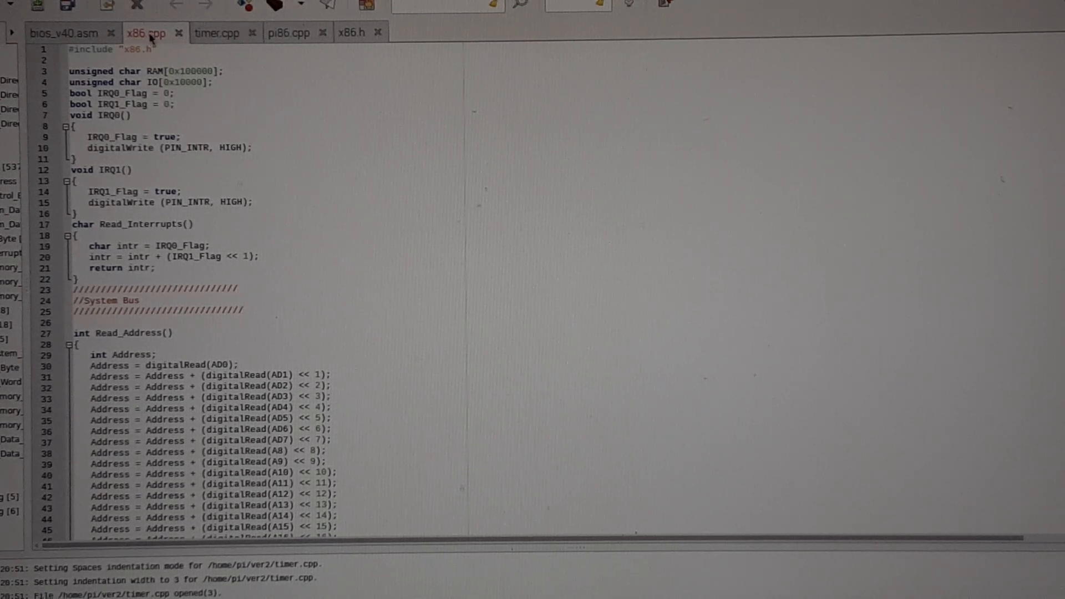
Scroll down through x86.cpp's address, data-port and bus functions.
{"action": "scroll", "scroll_direction": "down", "scroll_amount": 3}
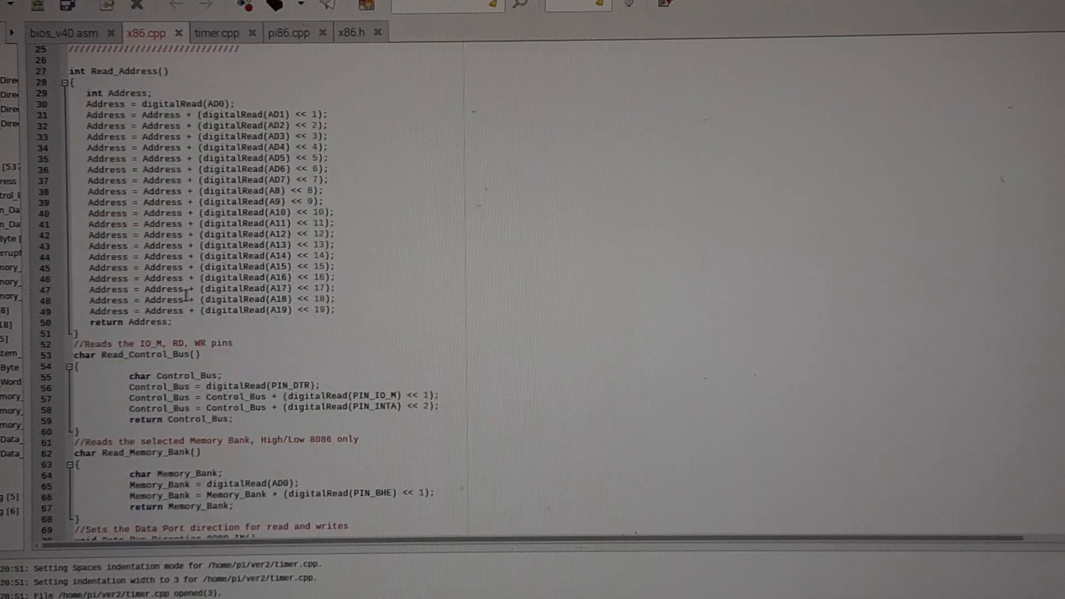
{"action": "scroll", "scroll_direction": "down", "scroll_amount": 3}
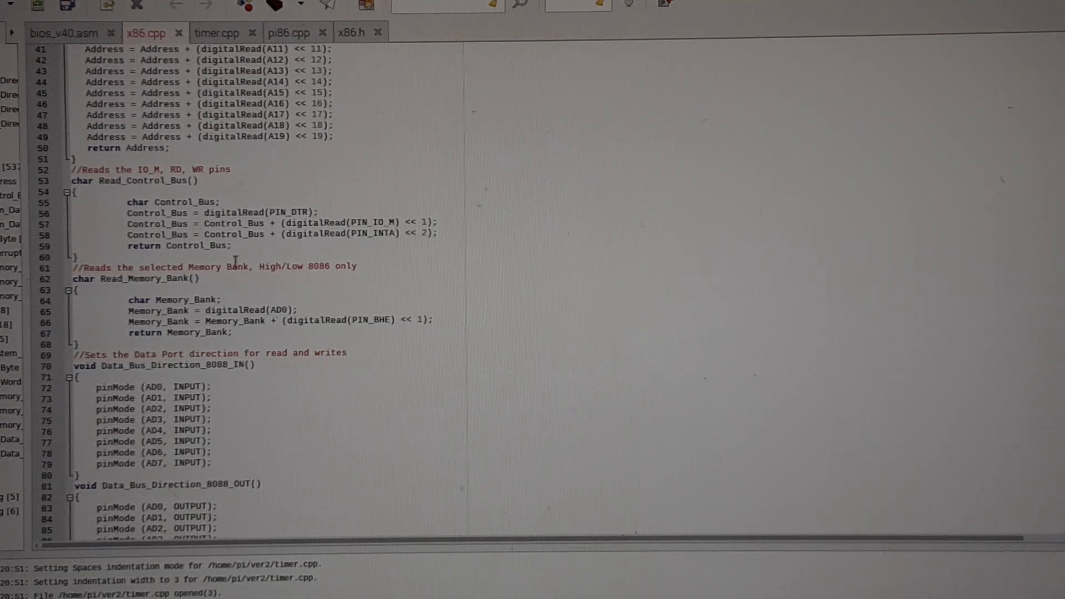
{"action": "scroll", "scroll_direction": "down", "scroll_amount": 3}
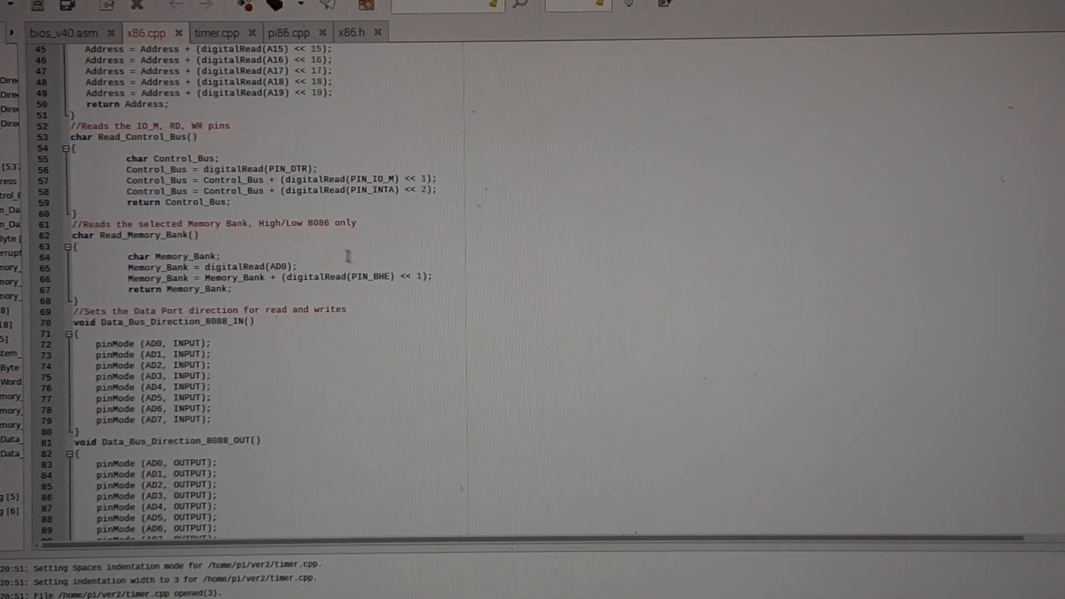
{"action": "scroll", "scroll_direction": "down", "scroll_amount": 3}
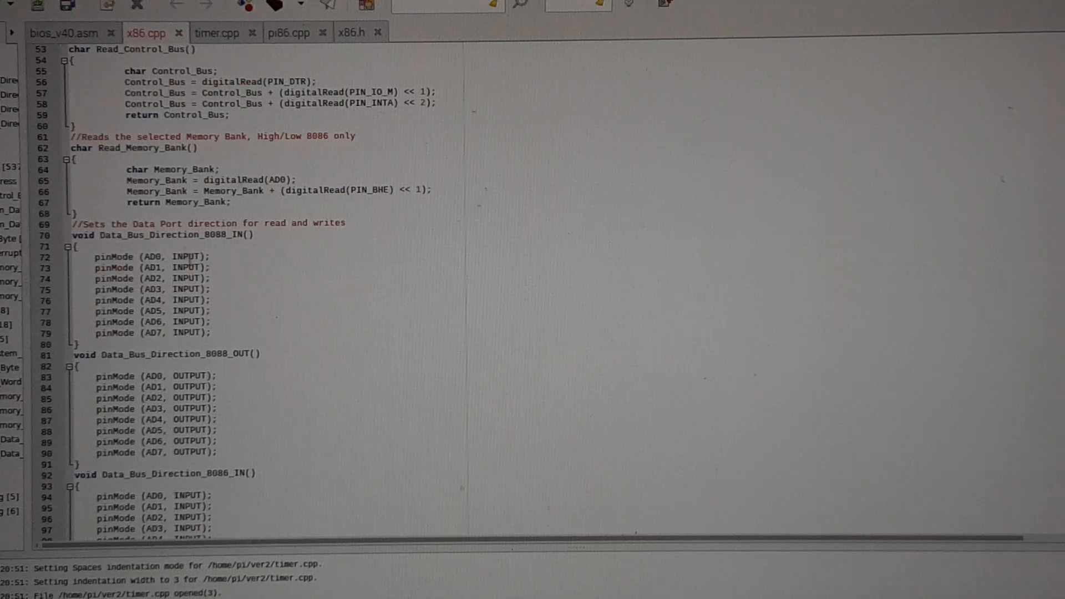
{"action": "scroll", "scroll_direction": "down", "scroll_amount": 3}
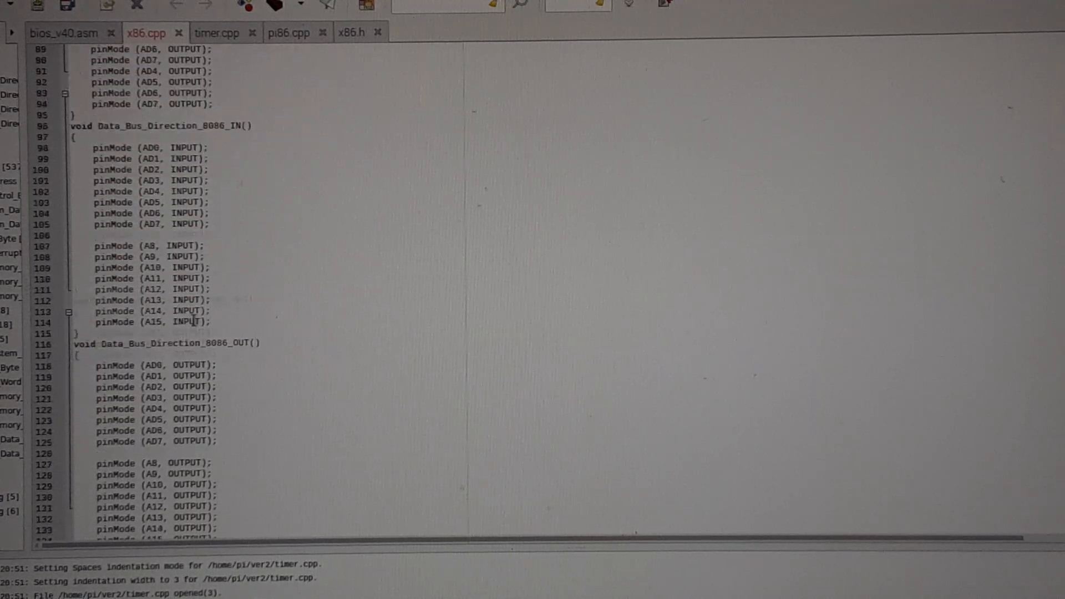
{"action": "scroll", "scroll_direction": "down", "scroll_amount": 3}
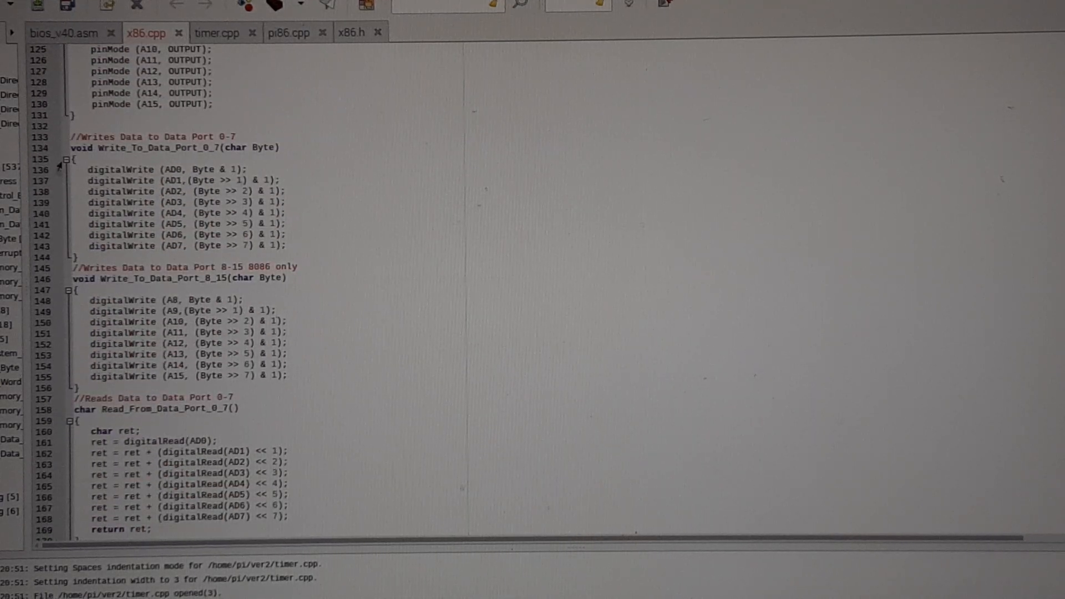
{"action": "mouse_move", "coordinate": [397, 297]}
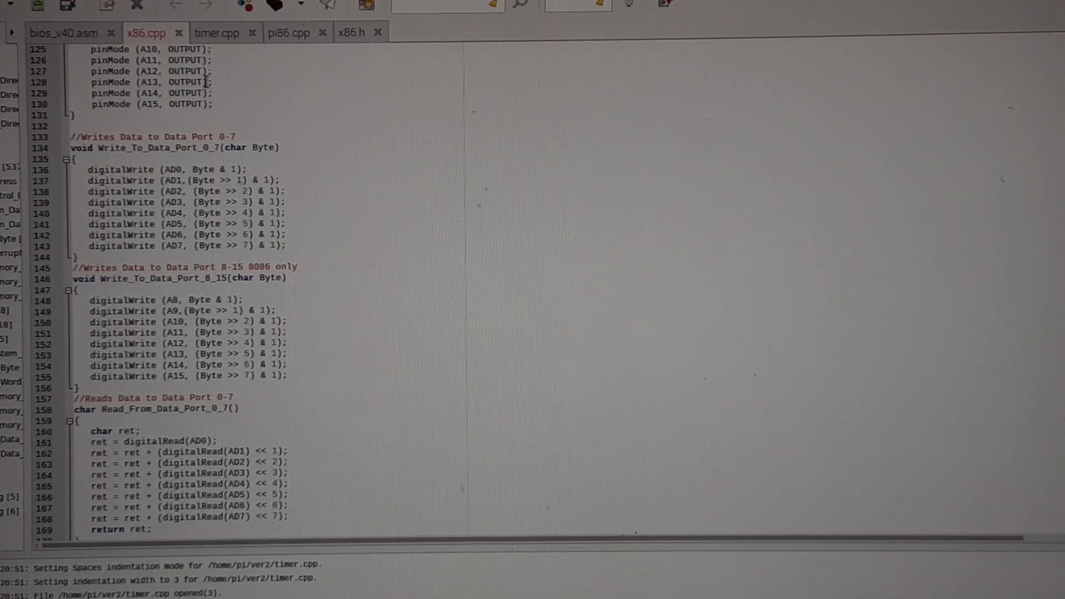
{"action": "scroll", "scroll_direction": "down", "scroll_amount": 3}
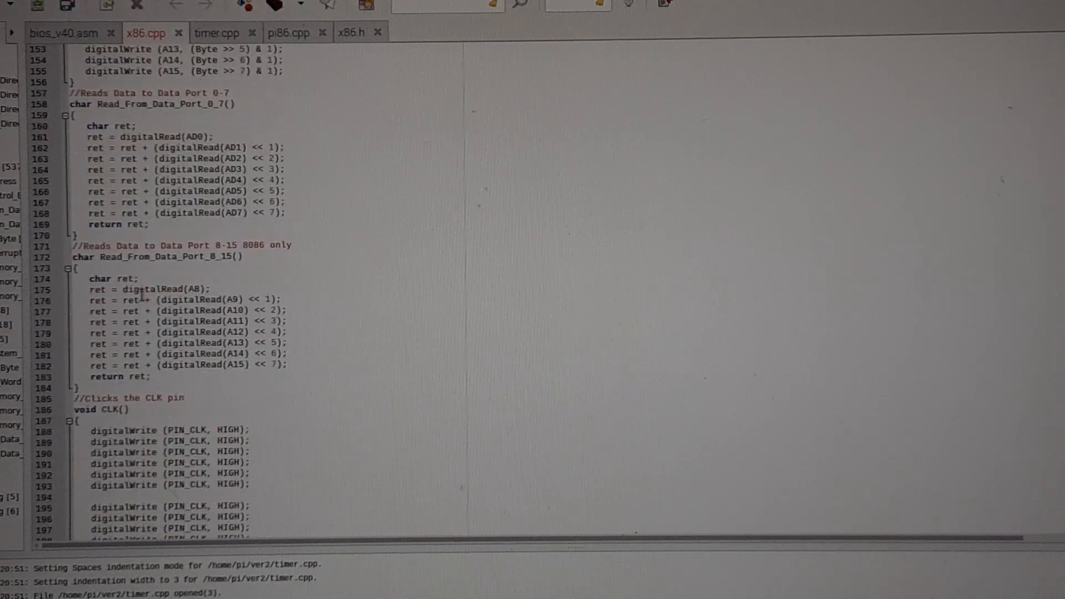
{"action": "scroll", "scroll_direction": "down", "scroll_amount": 3}
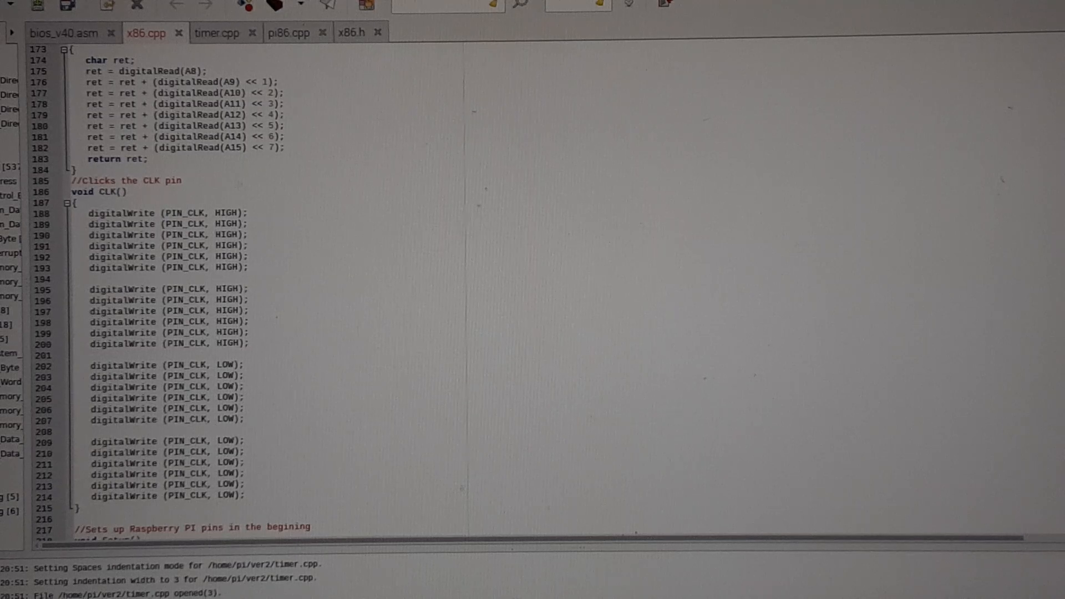
Close Geany without saving the x86.cpp changes and enter ./pi86 in the terminal.
{"action": "left_click", "coordinate": [179, 33]}
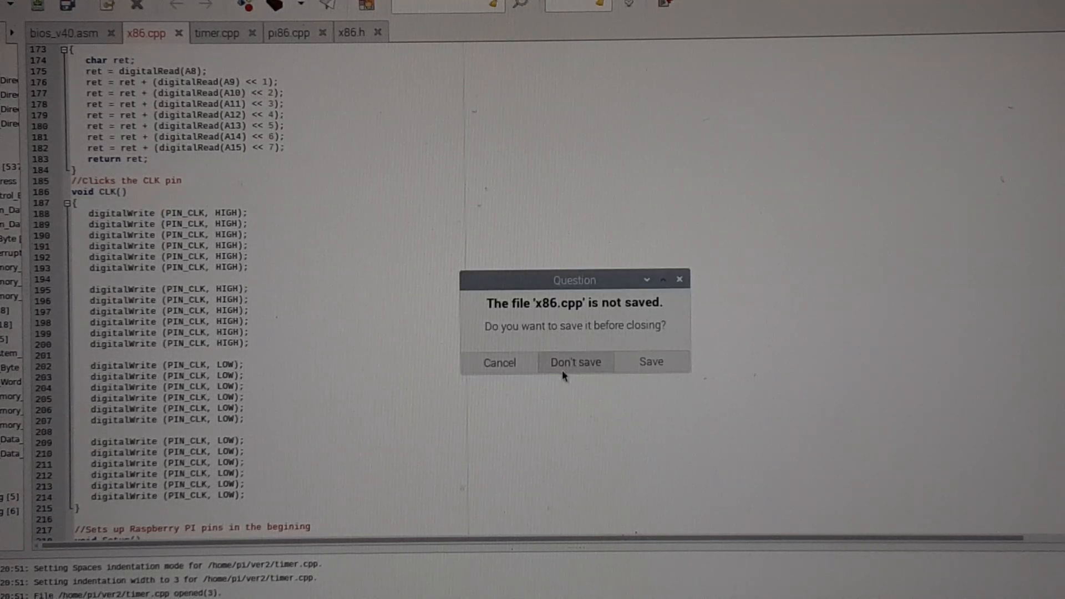
{"action": "left_click", "coordinate": [575, 361]}
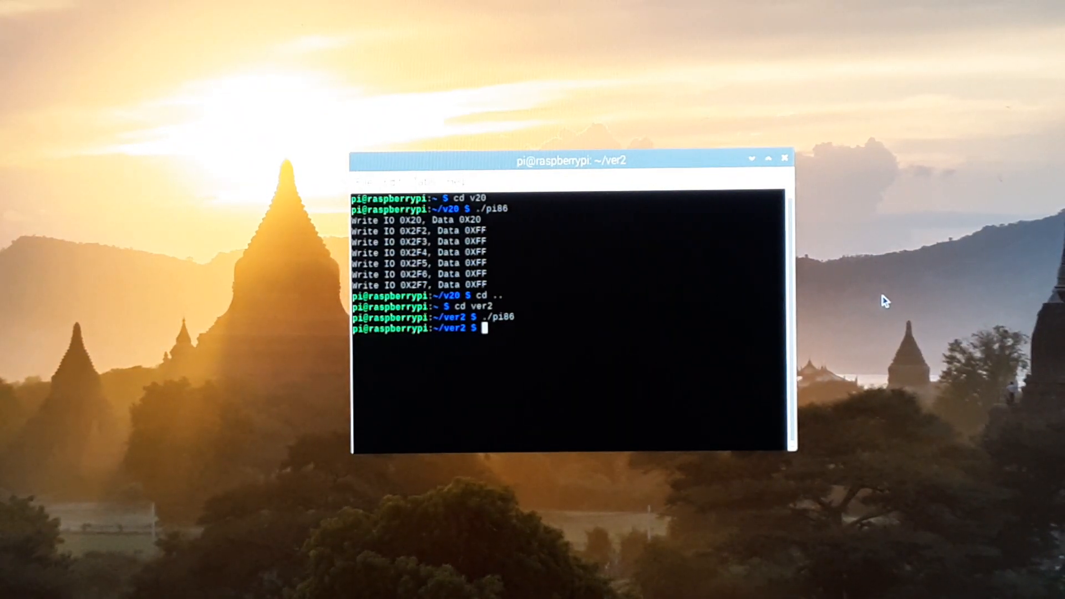
{"action": "type", "text": "./pi86"}
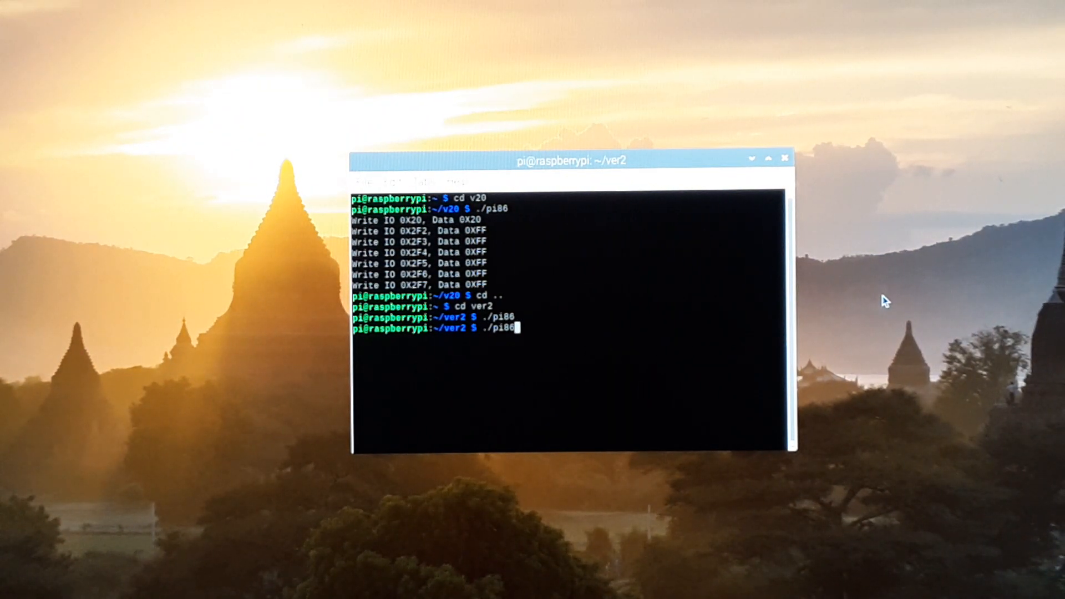